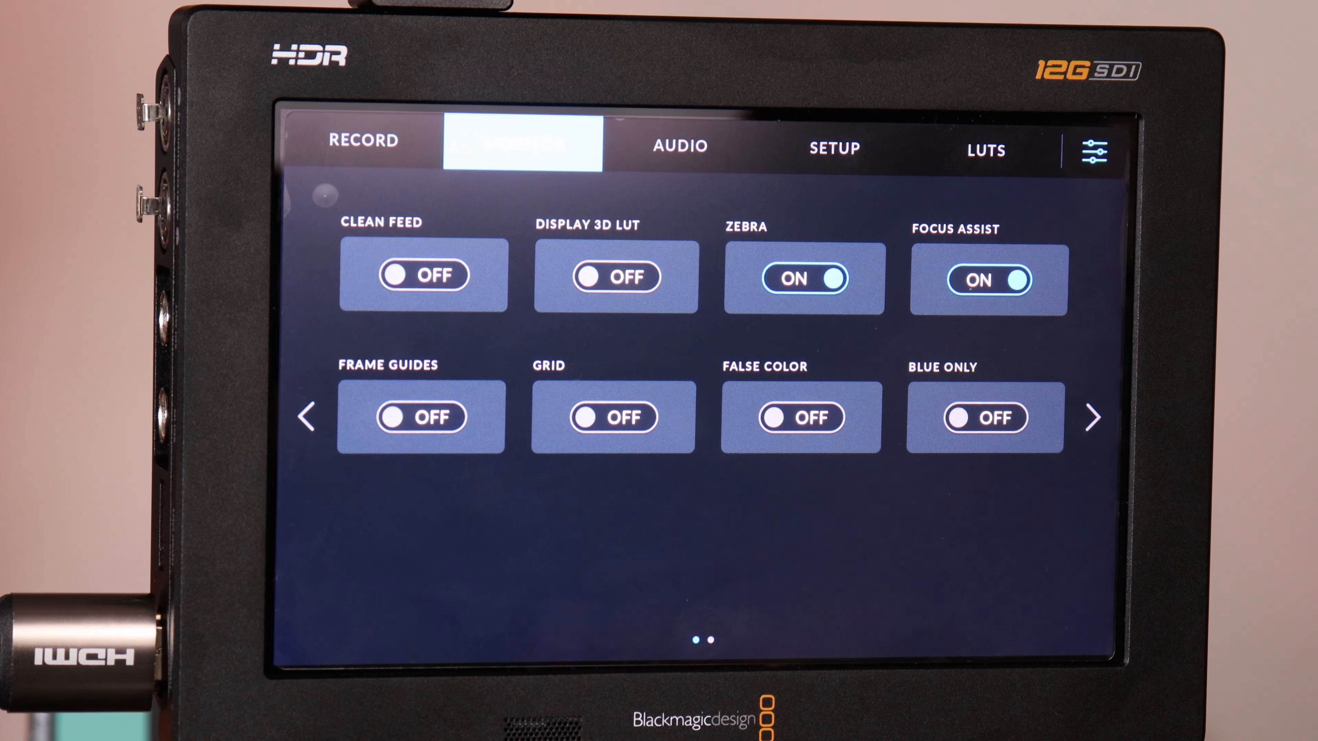
# - Enable the 3D LUT display and switch Apply LUT in File to On on the Record page
pyautogui.click(985, 147)
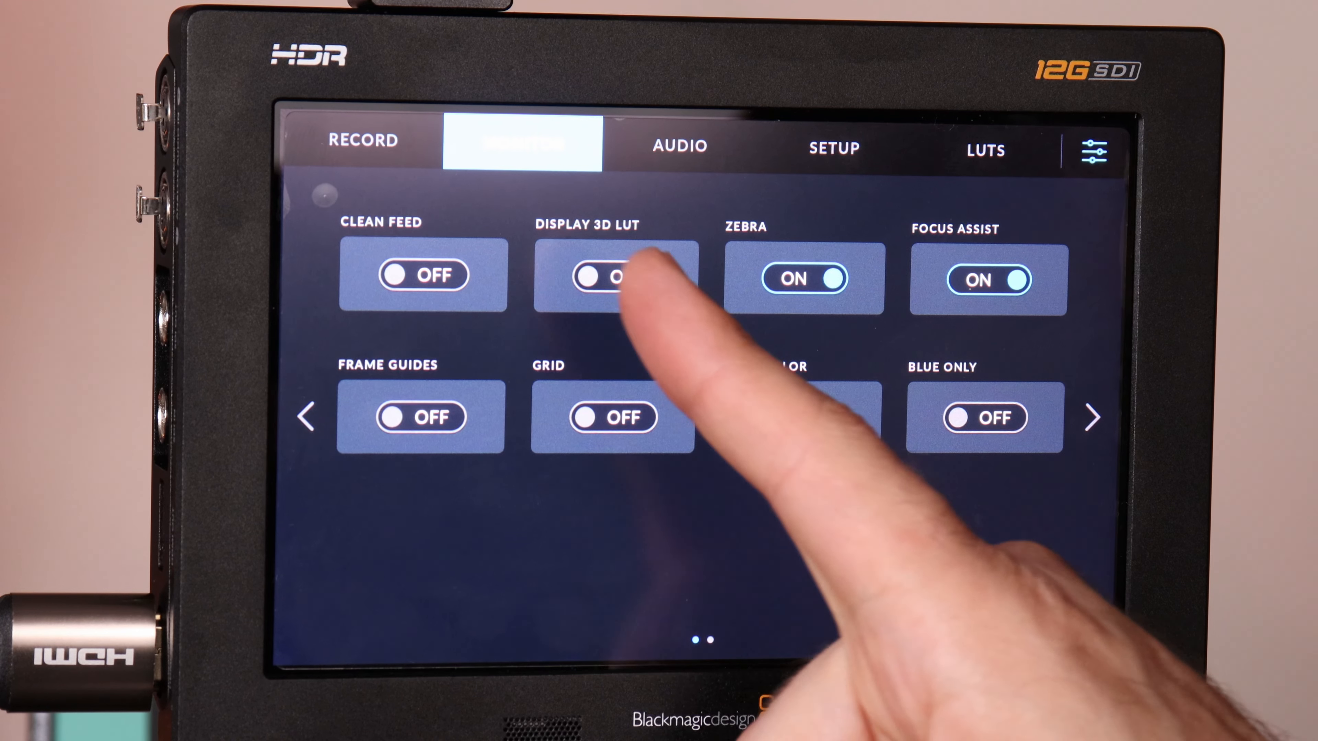
pyautogui.click(614, 276)
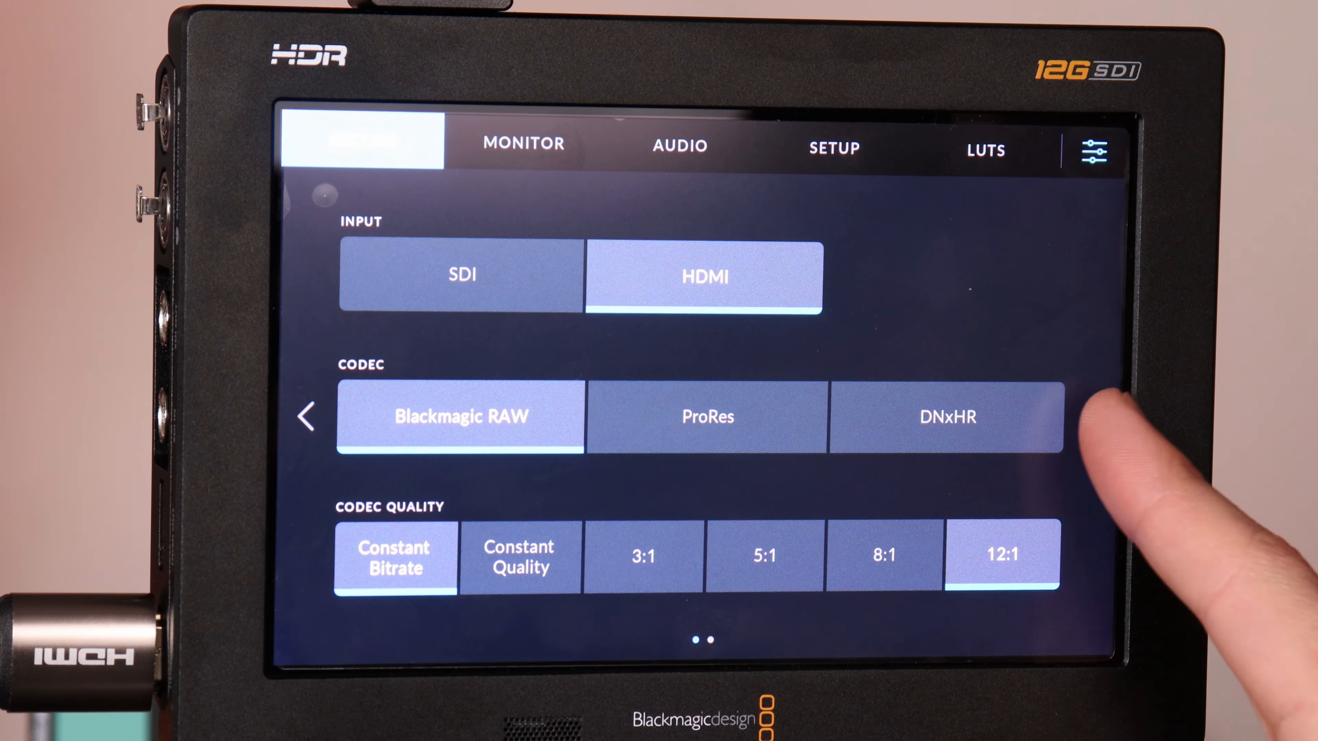
pyautogui.hscroll(-3)
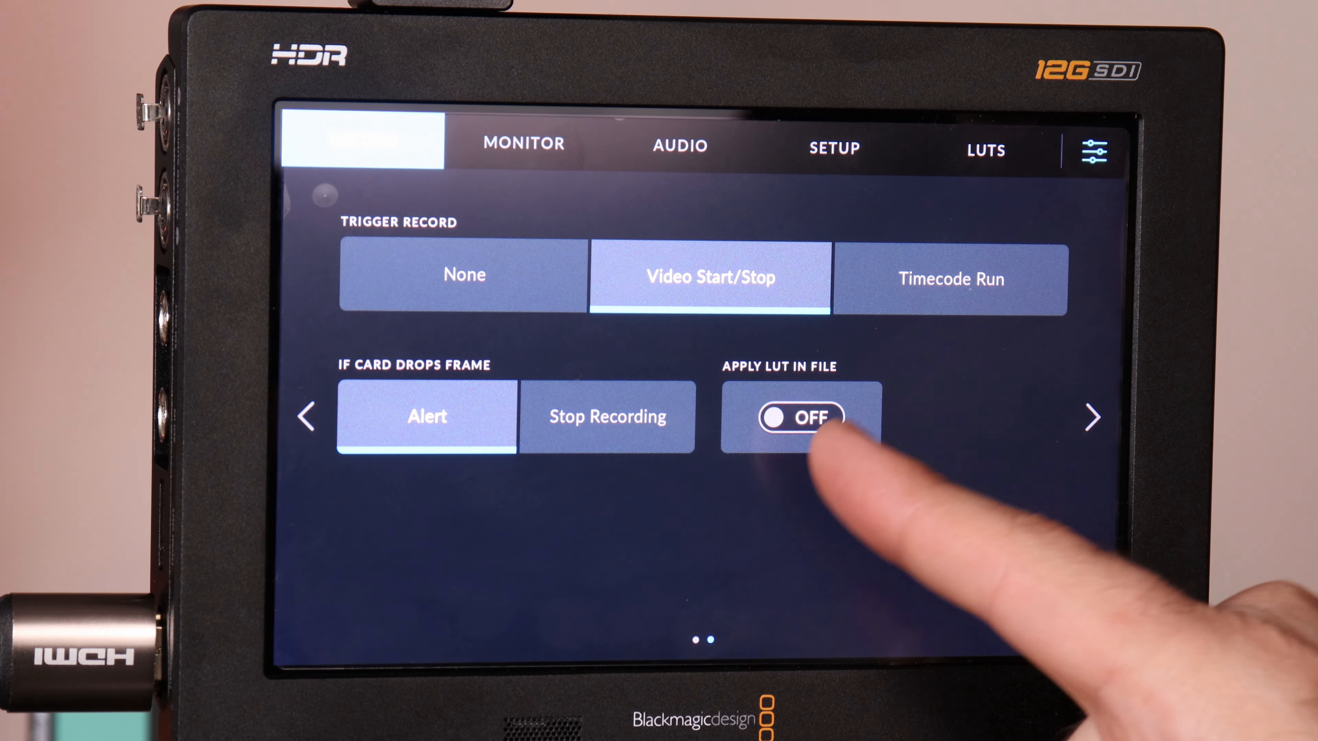
pyautogui.click(799, 418)
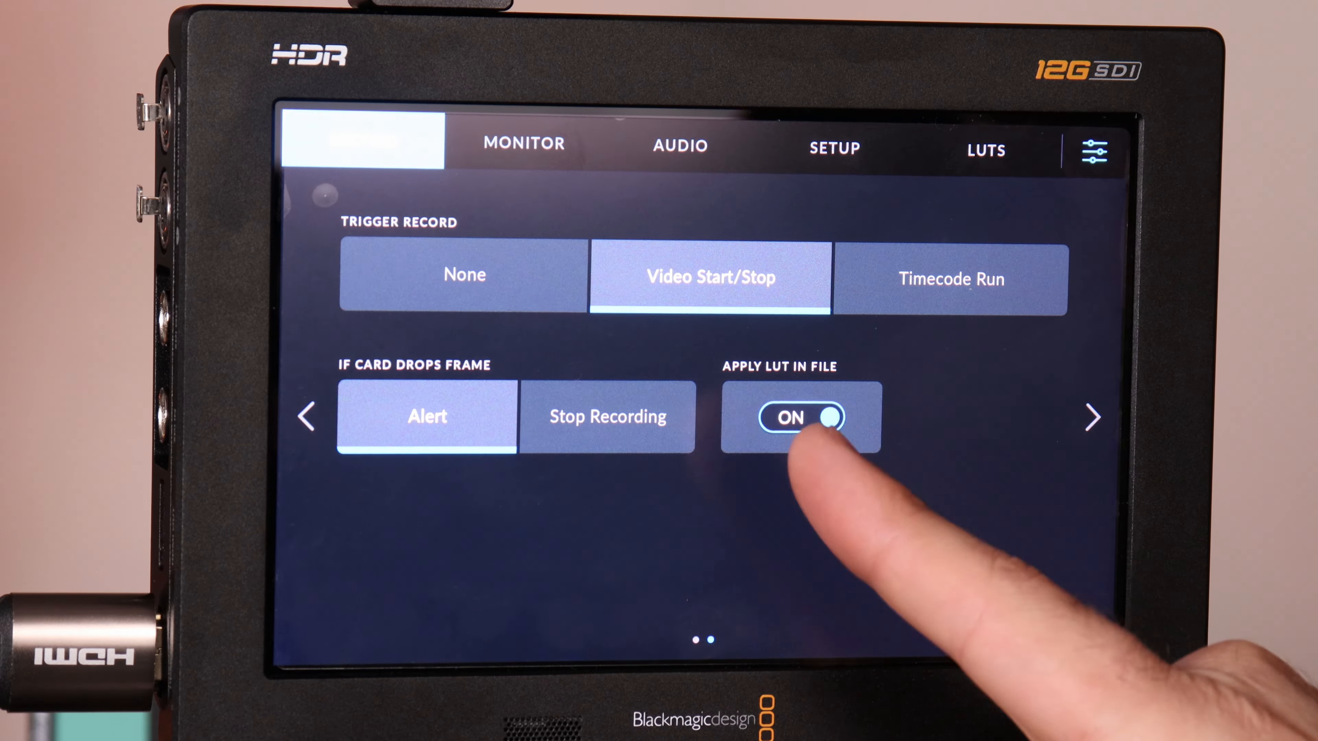
pyautogui.click(523, 142)
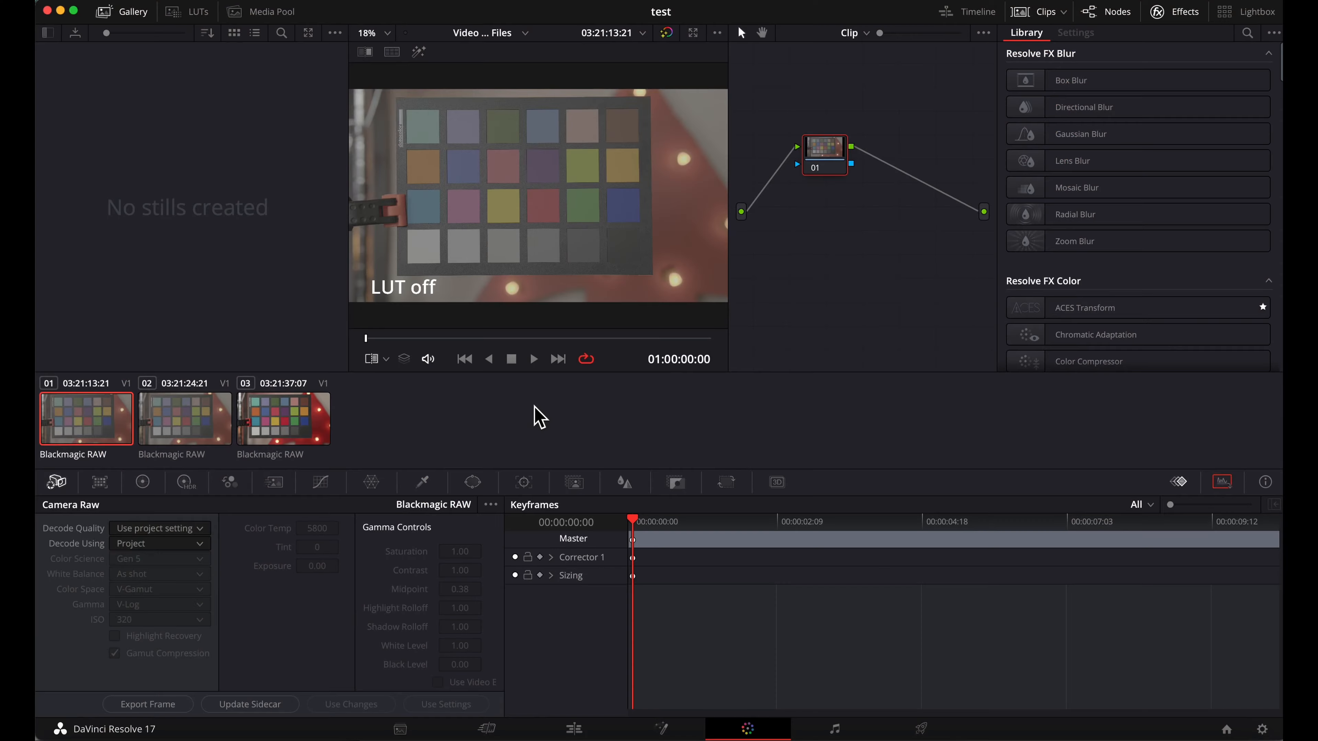
pyautogui.moveTo(128, 434)
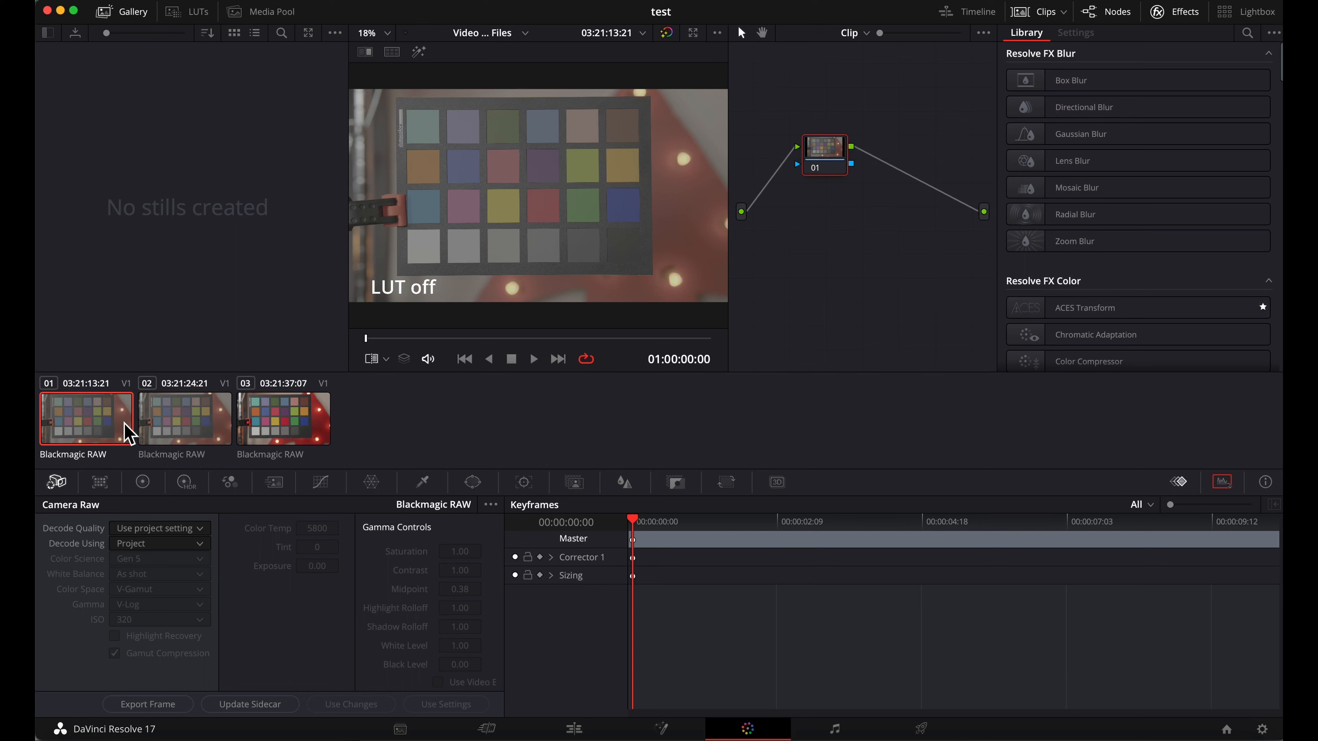
pyautogui.moveTo(192, 435)
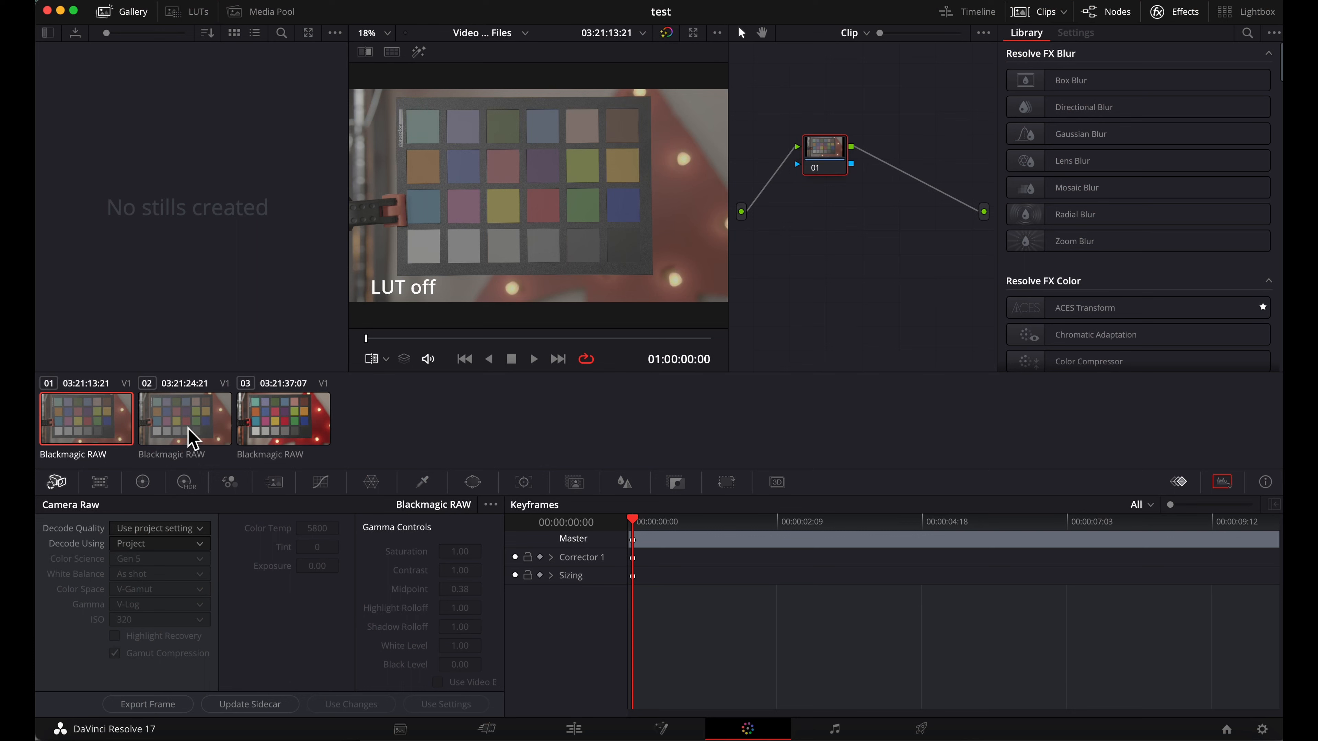
# - Inspect the Camera Raw LUT settings of clips 03, 01 and 02, then toggle Apply LUT for clip 02
pyautogui.click(284, 418)
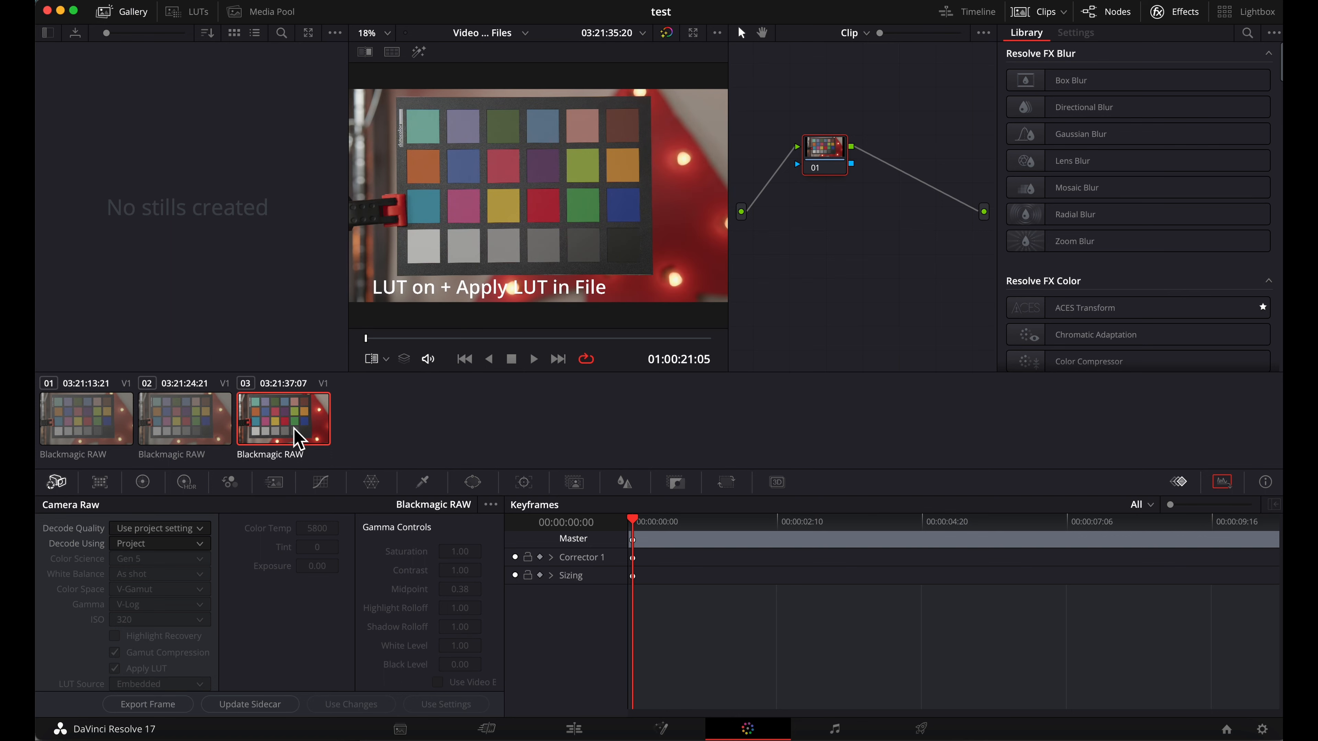
pyautogui.moveTo(556, 298)
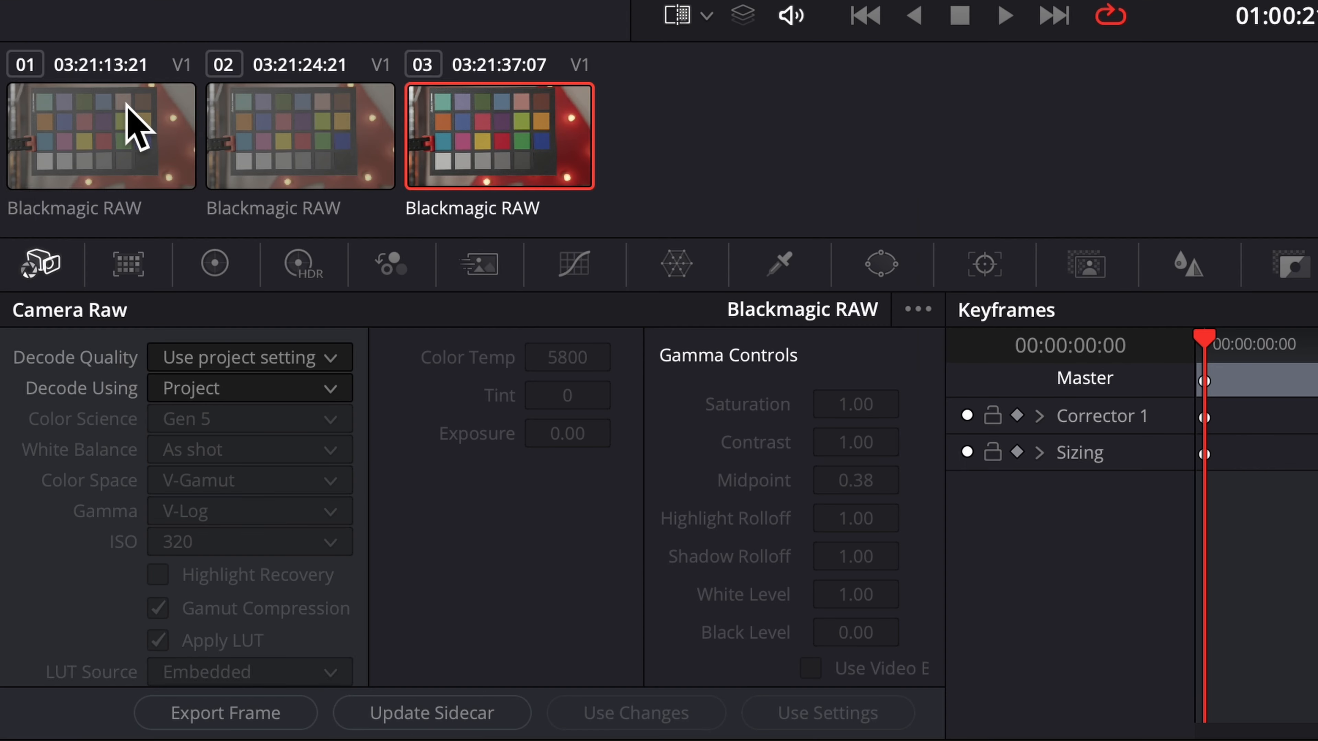
pyautogui.click(99, 136)
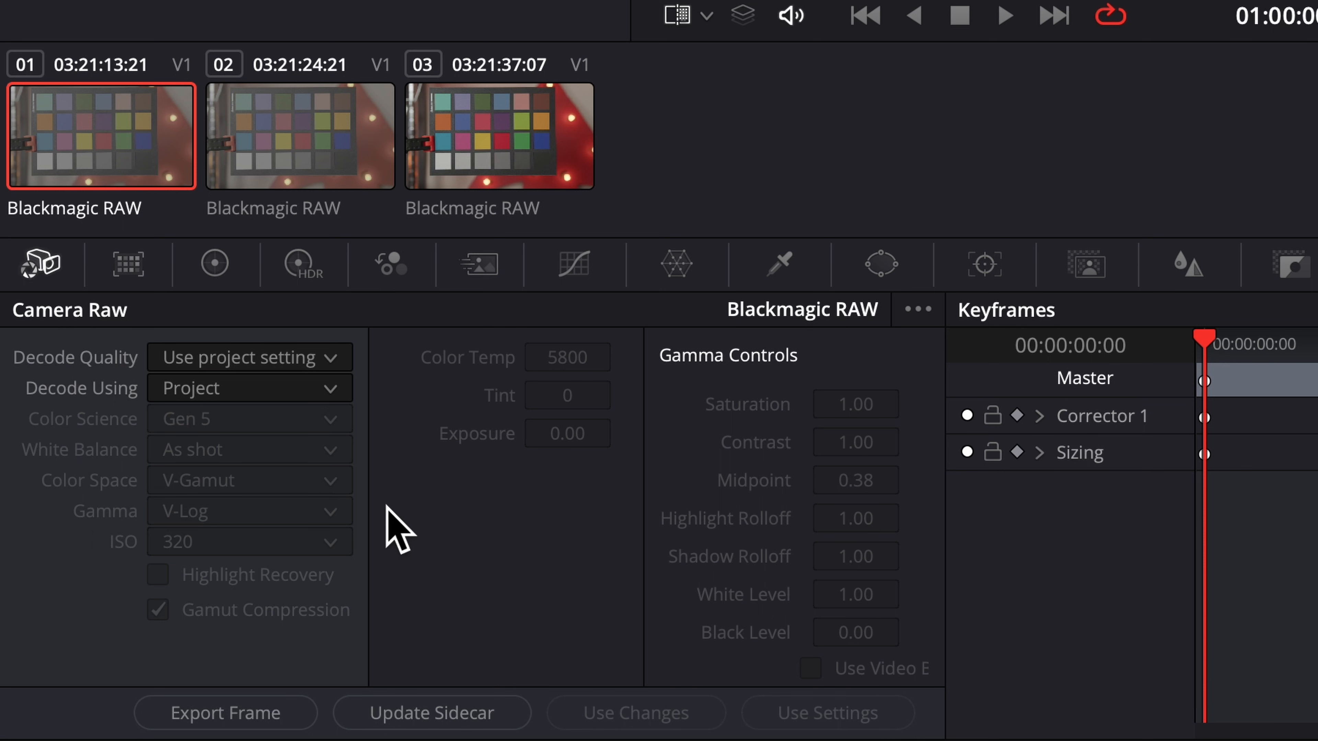
pyautogui.moveTo(195, 663)
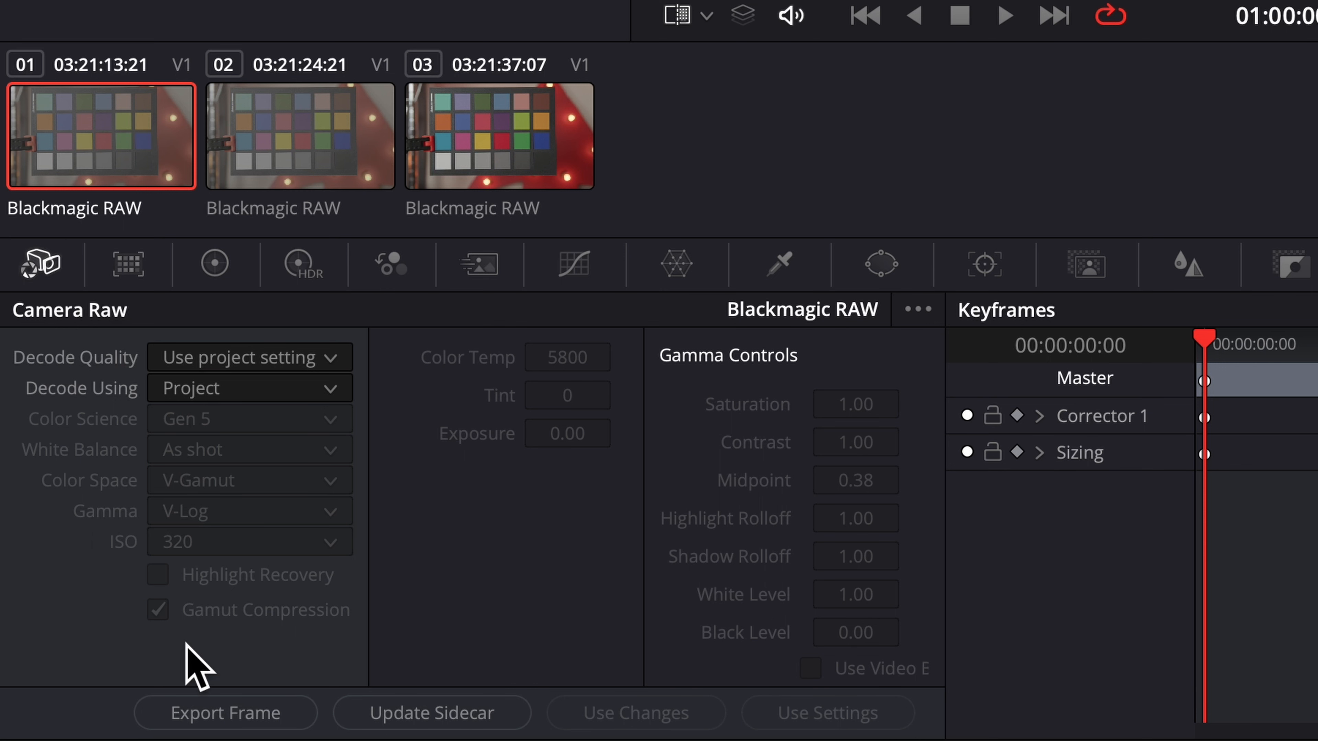
pyautogui.moveTo(262, 135)
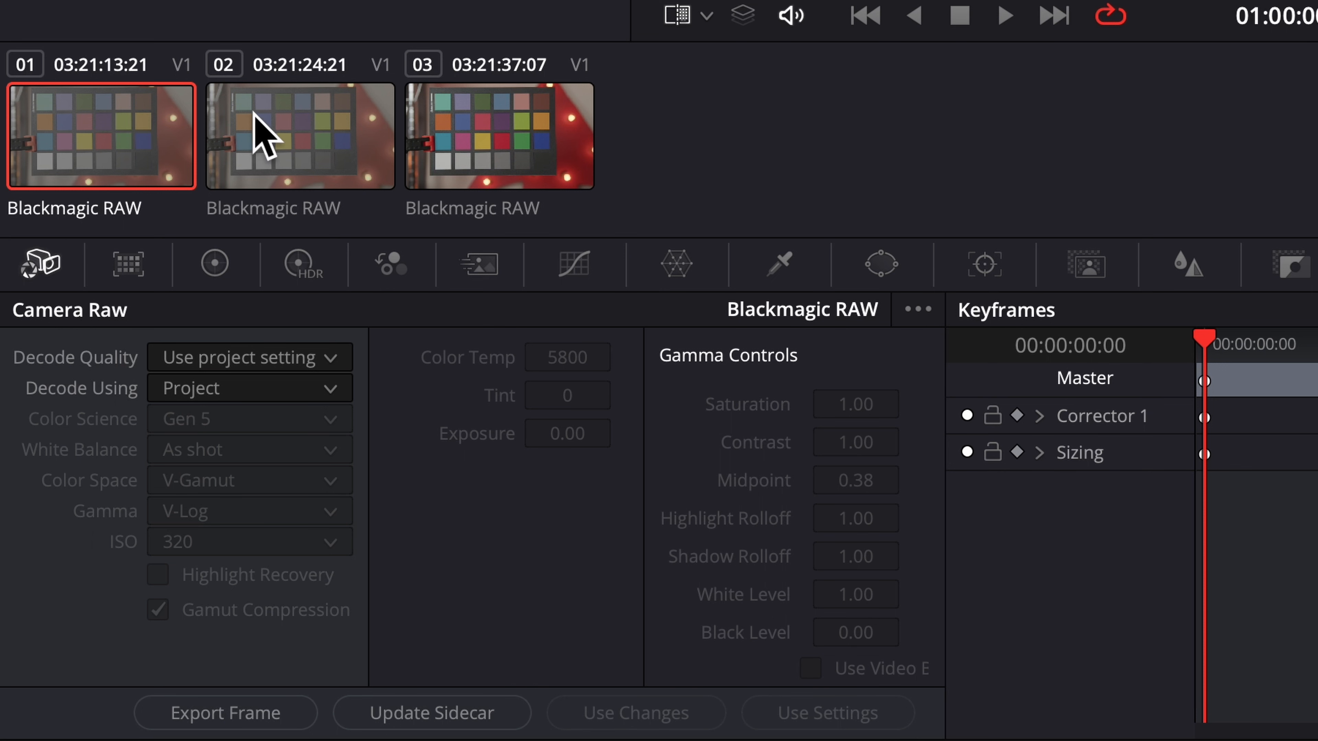
pyautogui.click(299, 136)
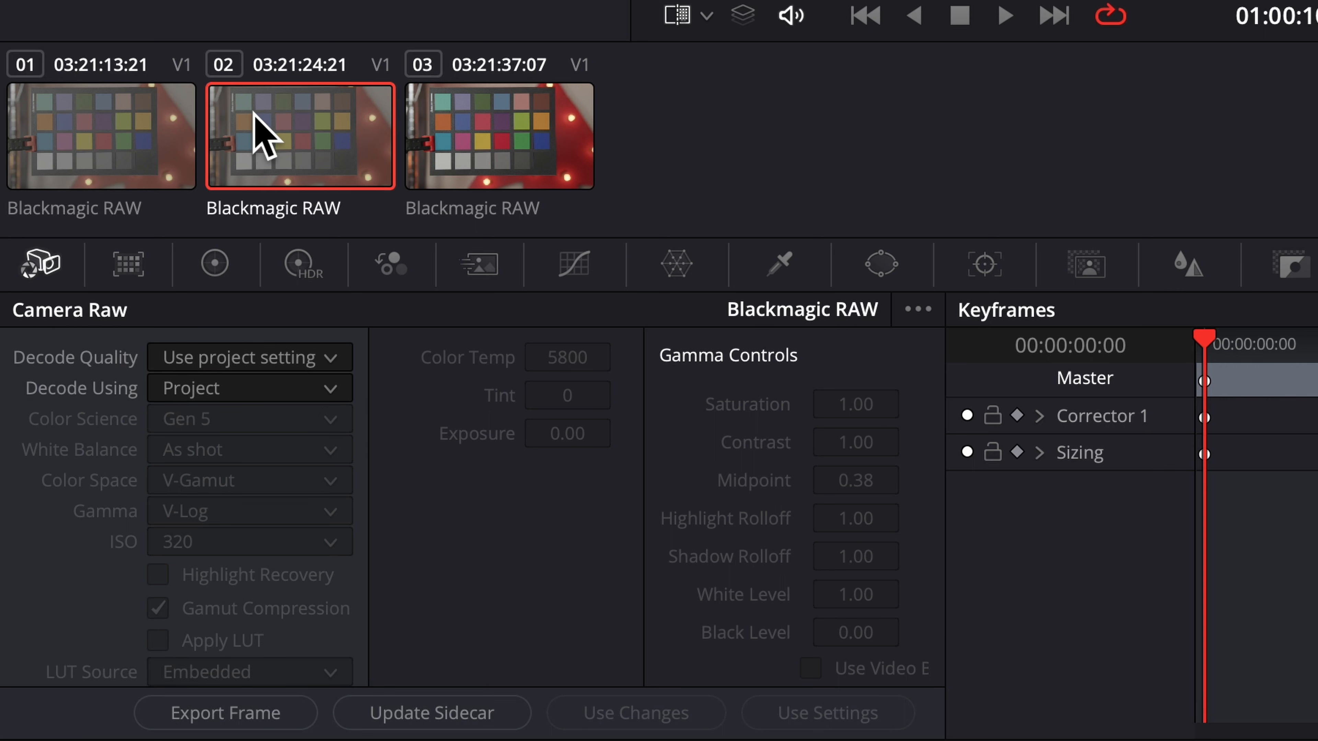
pyautogui.moveTo(291, 529)
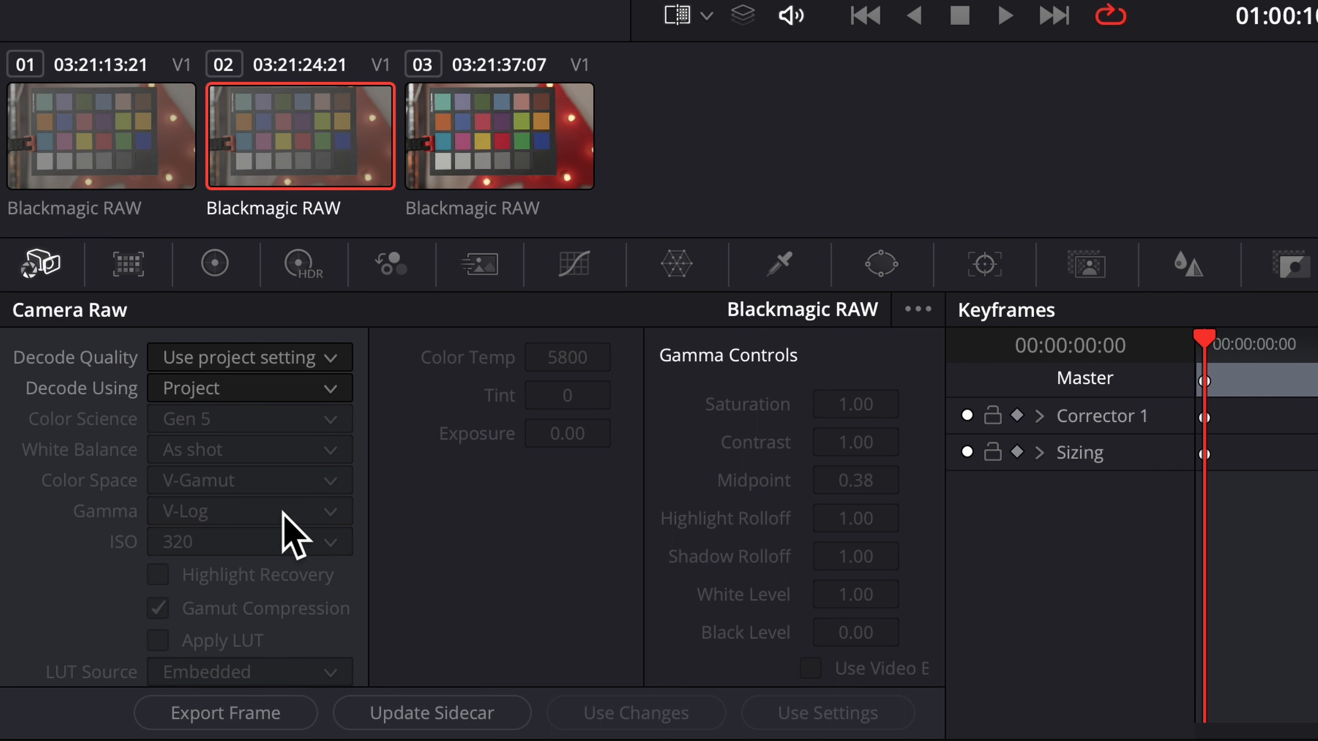
pyautogui.moveTo(176, 673)
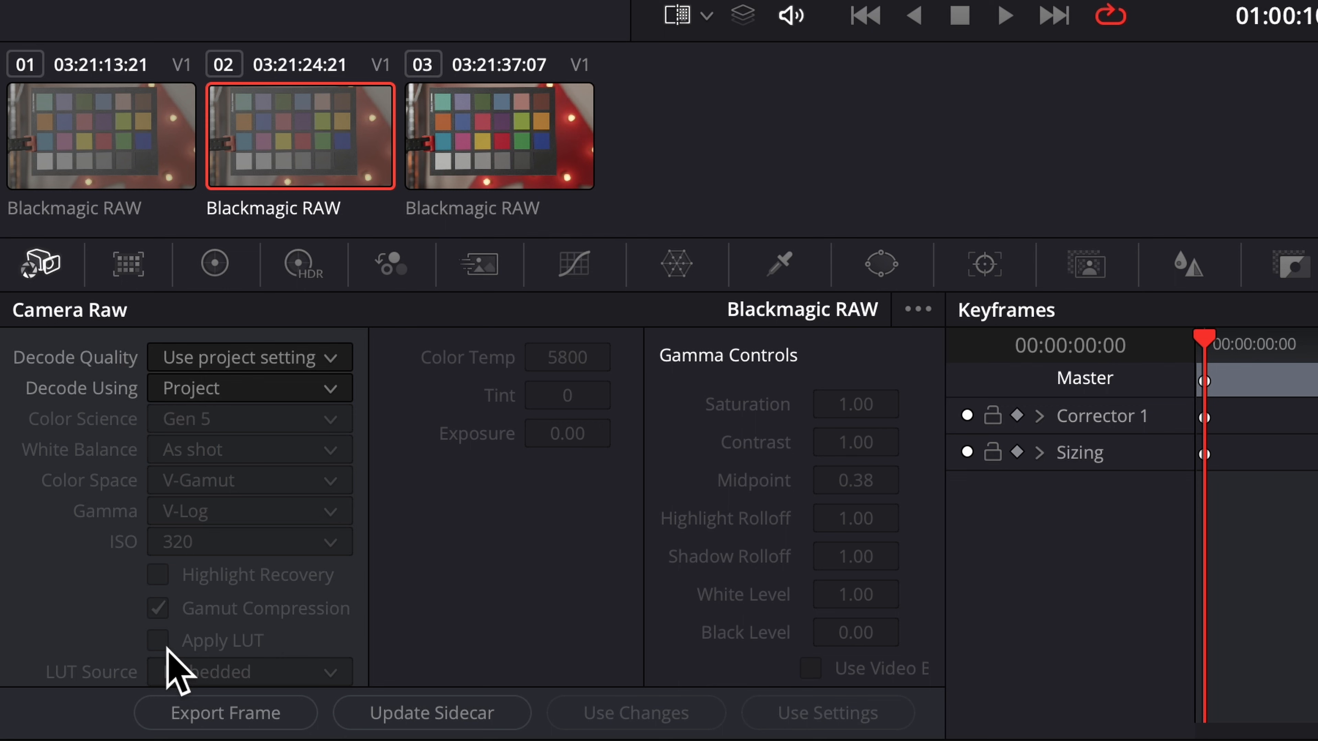
pyautogui.click(249, 387)
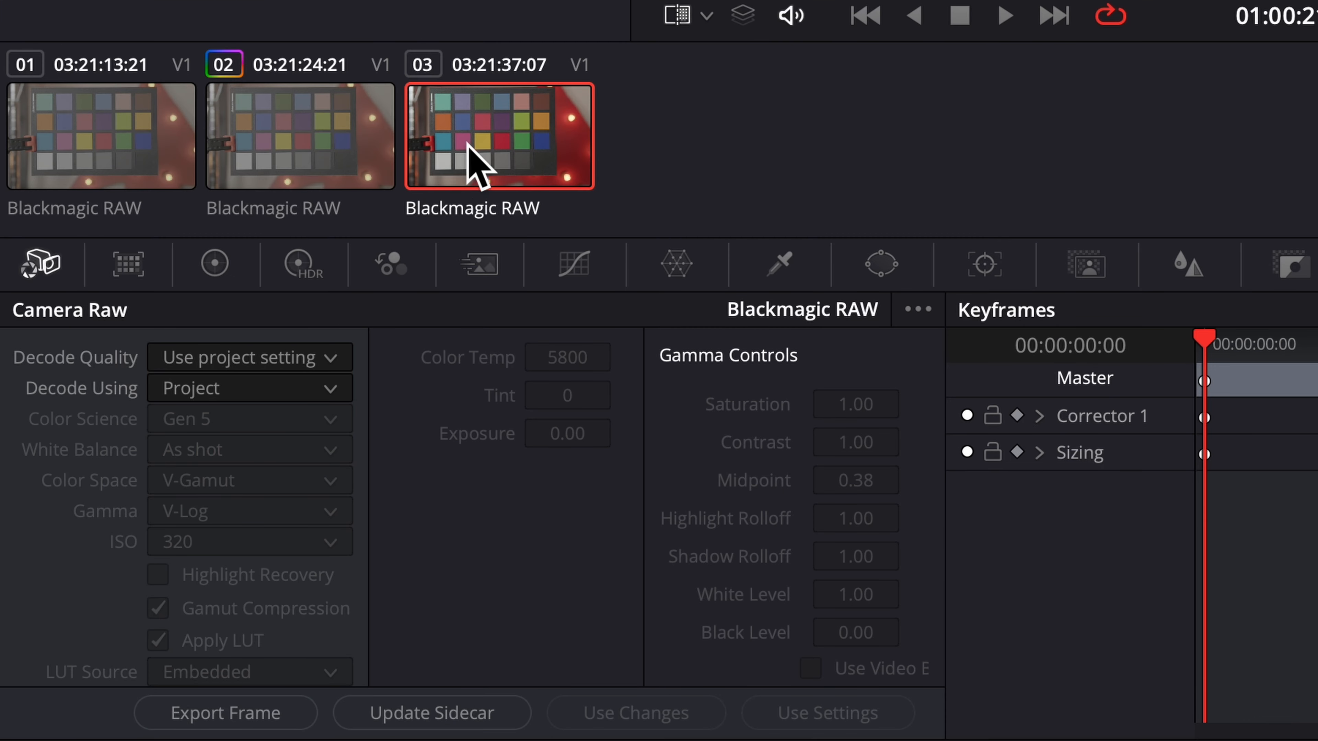
pyautogui.moveTo(200, 664)
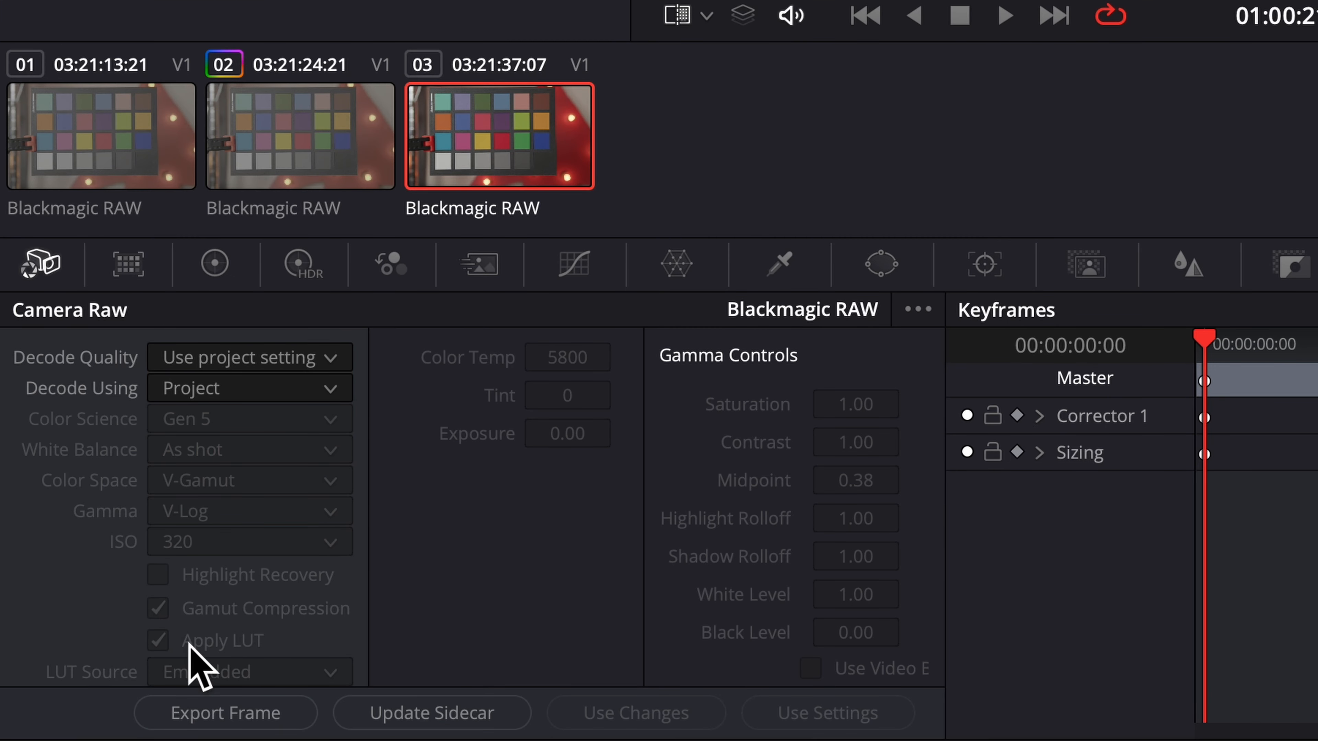
# - Set clip 03 to Decode Using Clip with Apply LUT checked, comparing it against clip 01
pyautogui.click(249, 387)
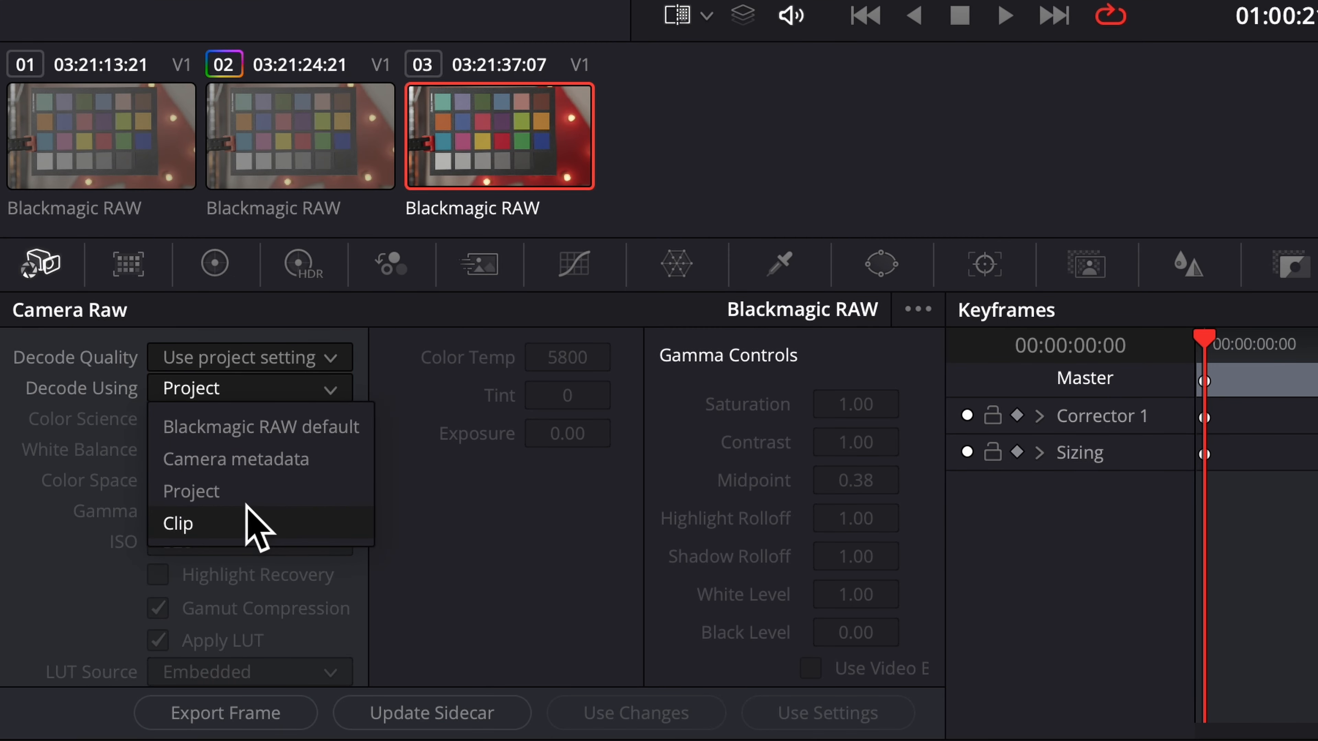
pyautogui.click(176, 523)
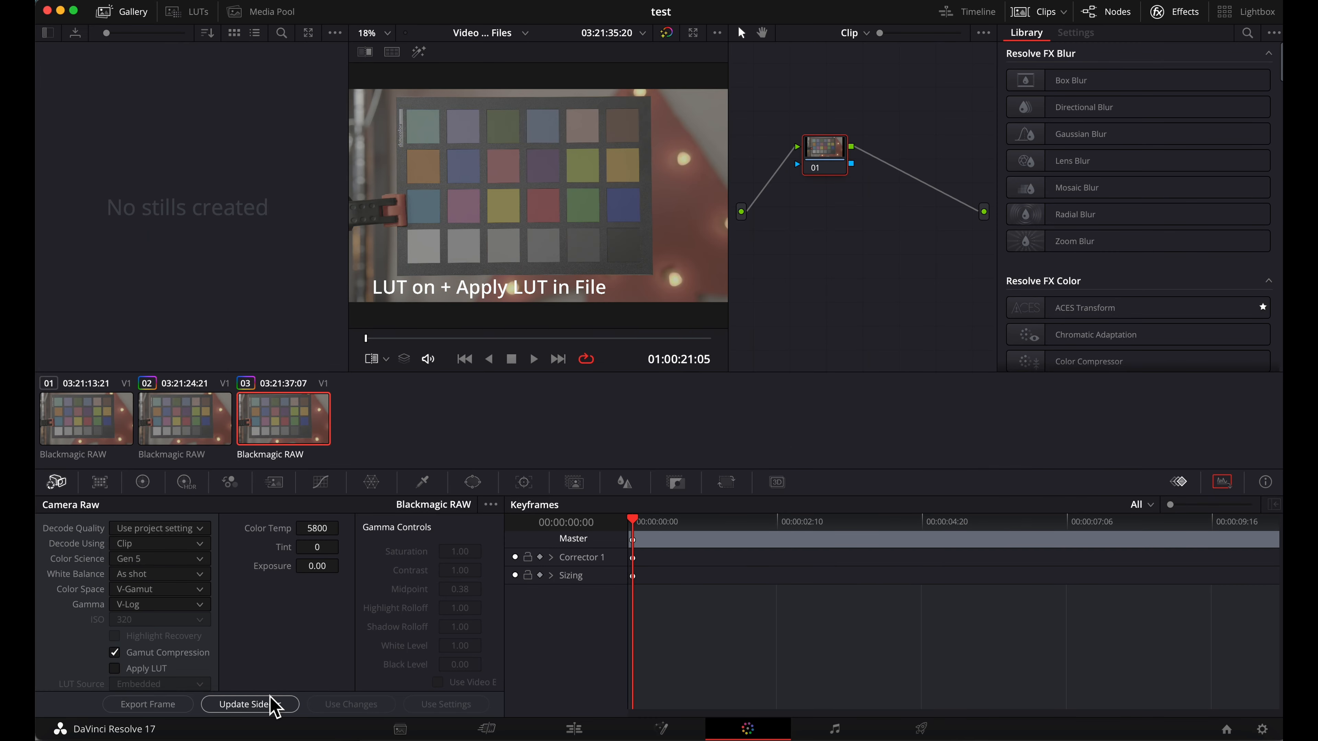
pyautogui.click(116, 668)
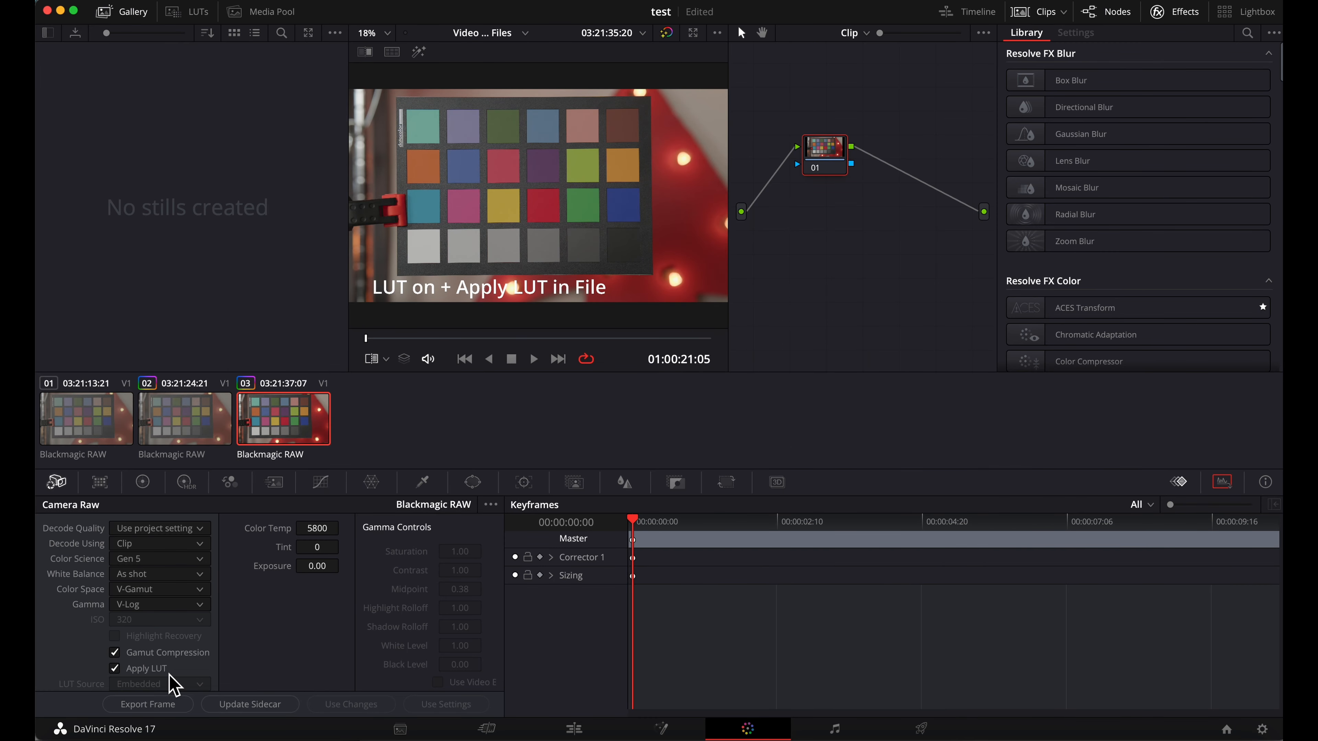
pyautogui.click(85, 418)
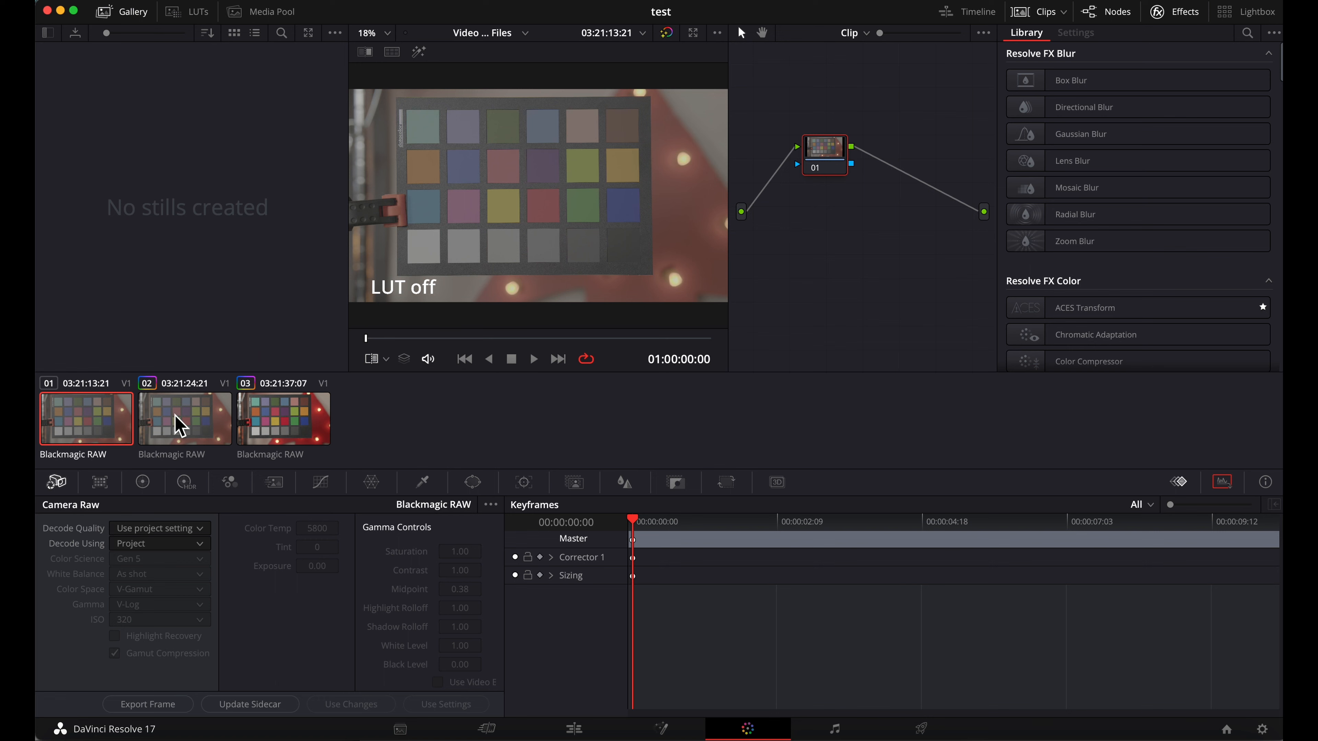
pyautogui.click(283, 418)
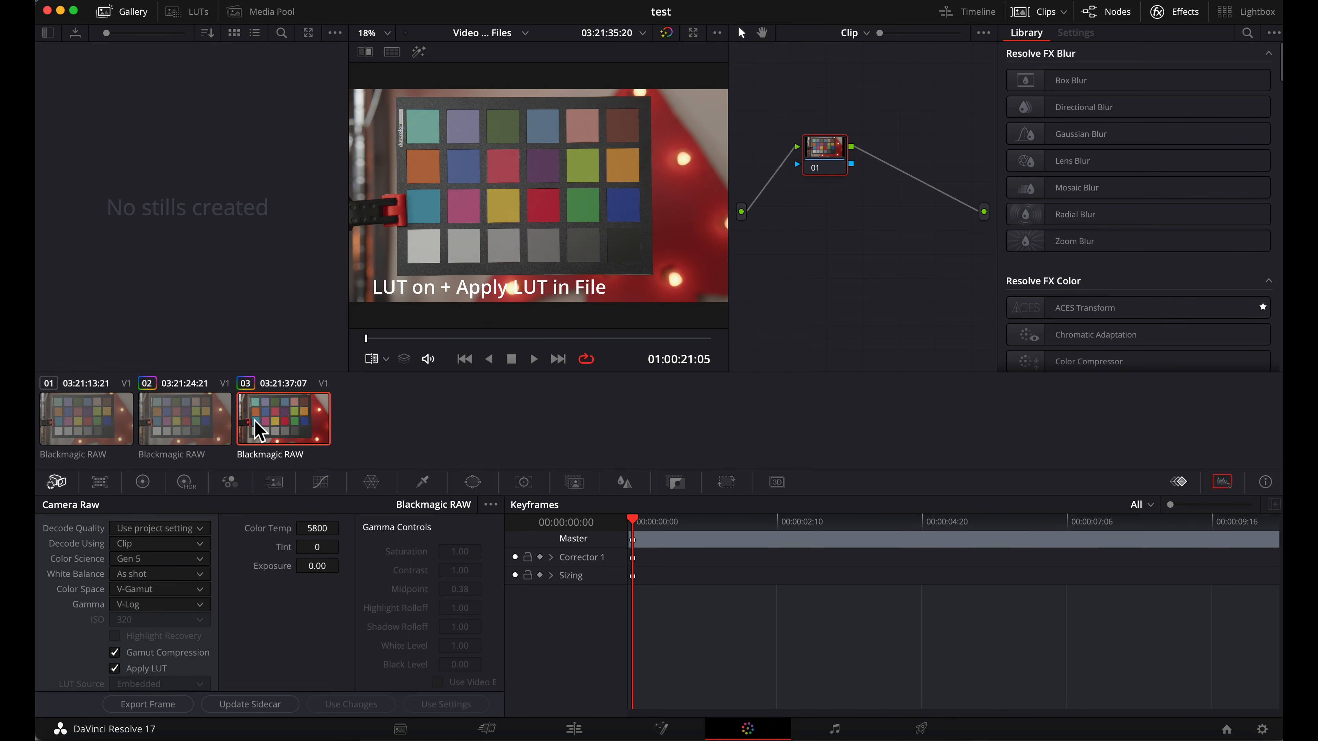
pyautogui.click(573, 729)
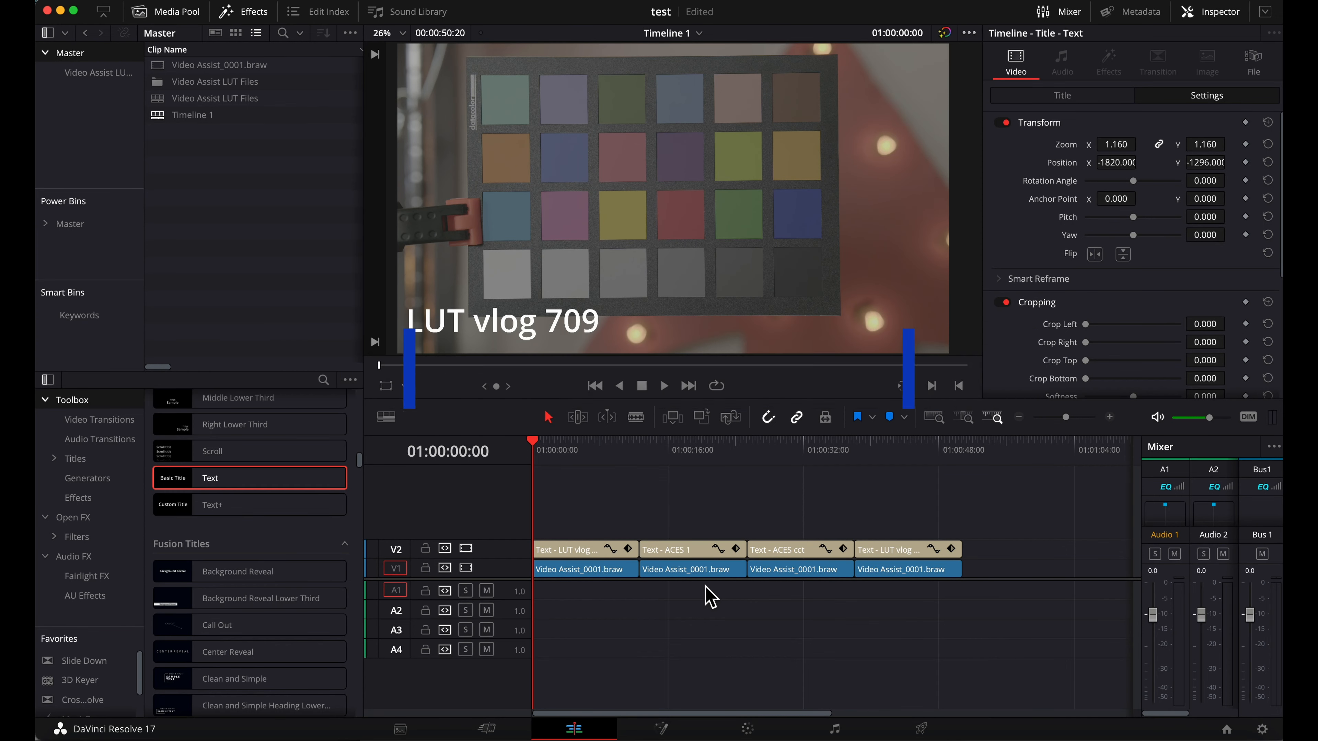
# - From the LUTs browser's Panasonic folder, apply V-Log to V-709 to node 01 of the first clip
pyautogui.click(385, 385)
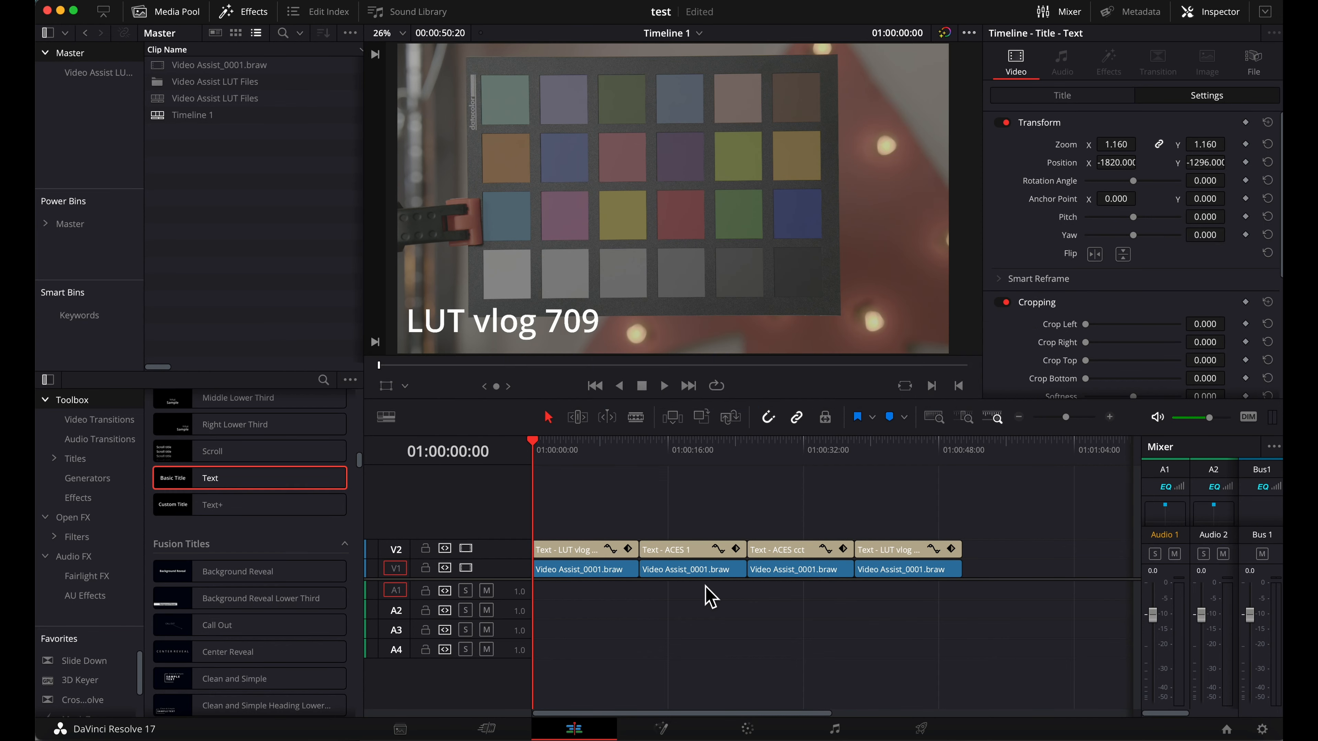
pyautogui.moveTo(746, 730)
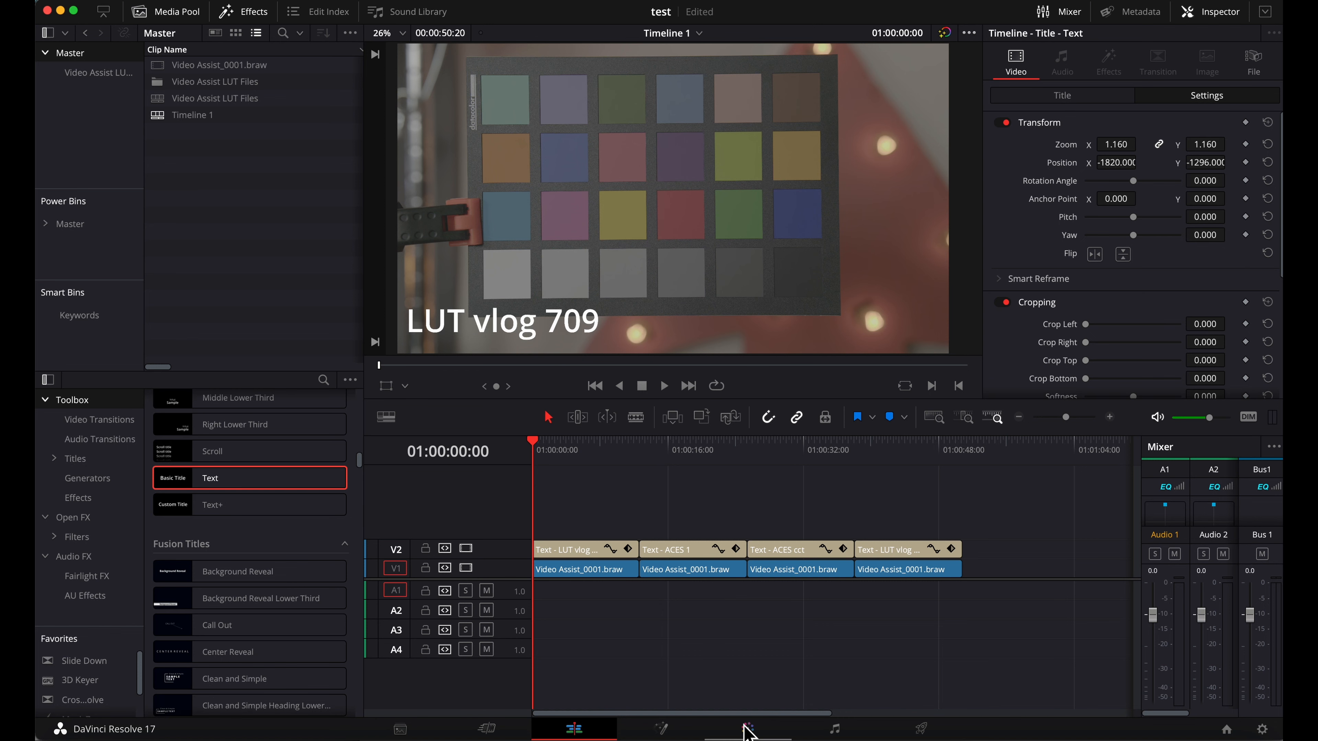
pyautogui.click(746, 729)
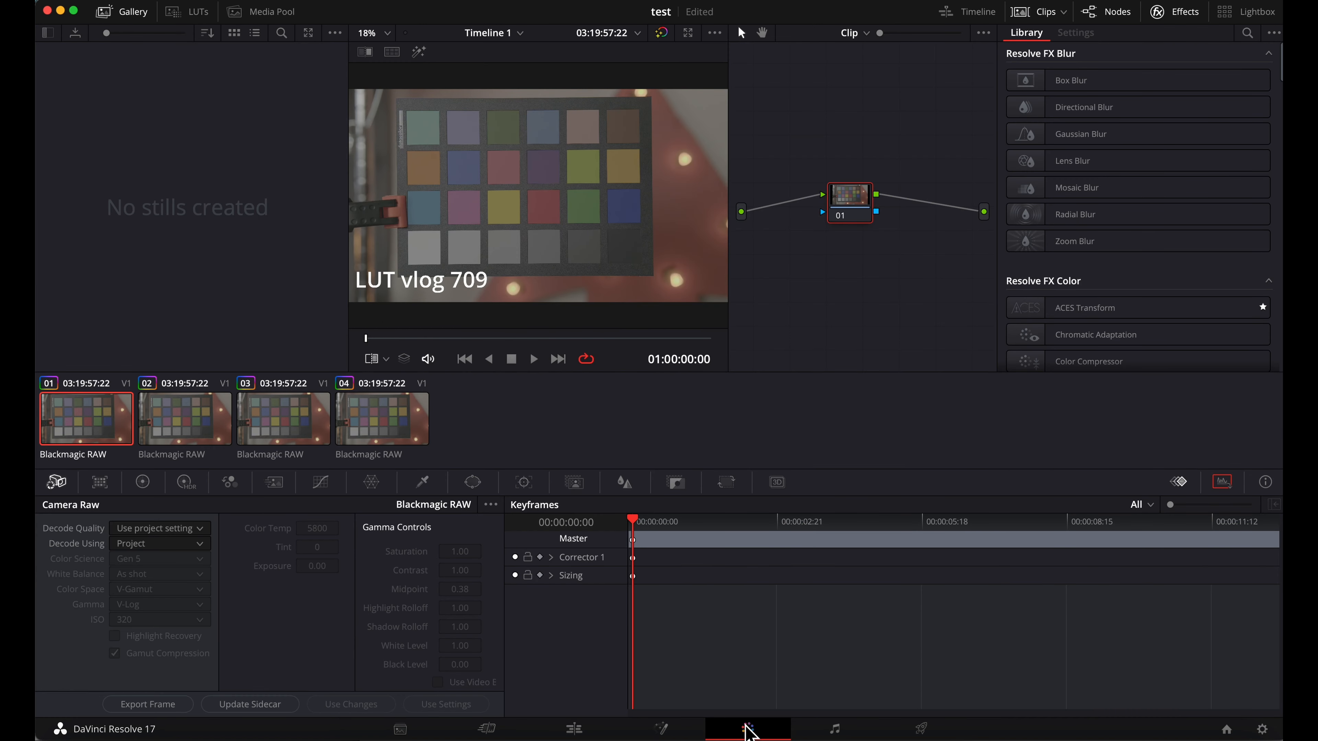
pyautogui.moveTo(185, 17)
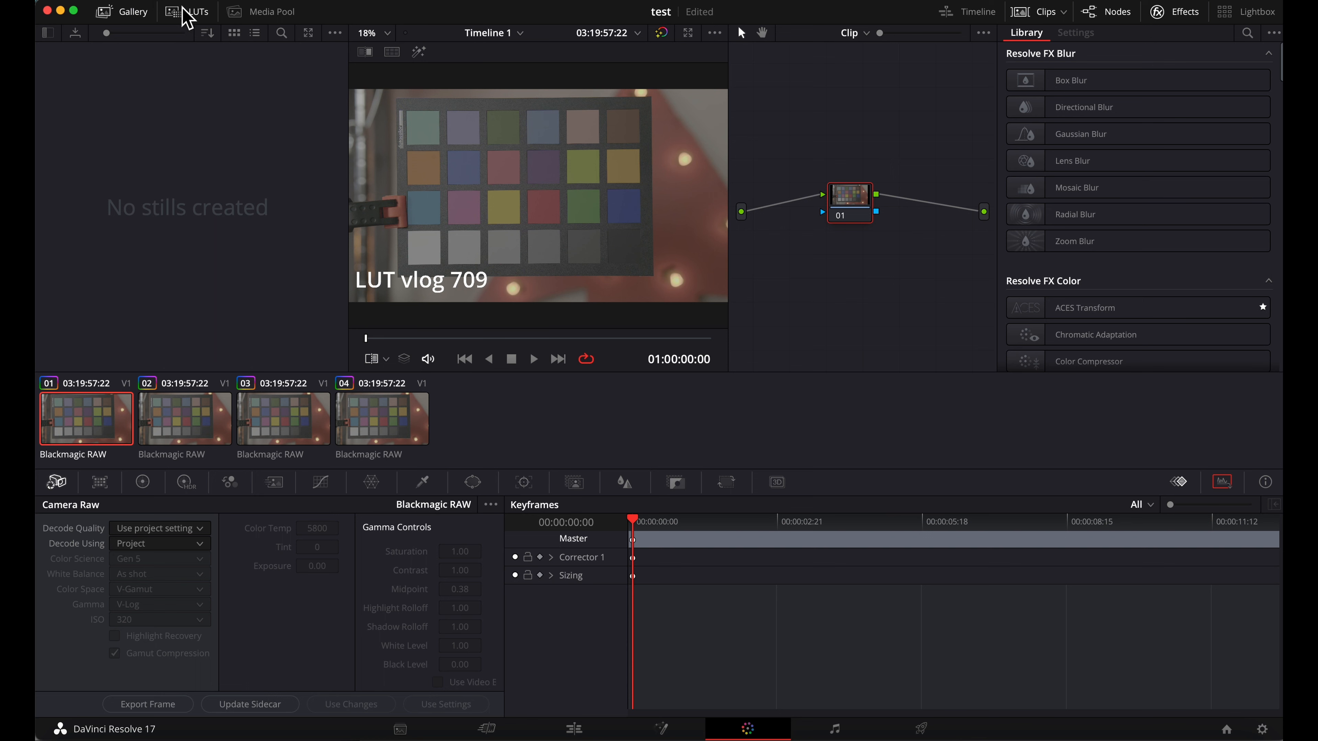
pyautogui.click(198, 11)
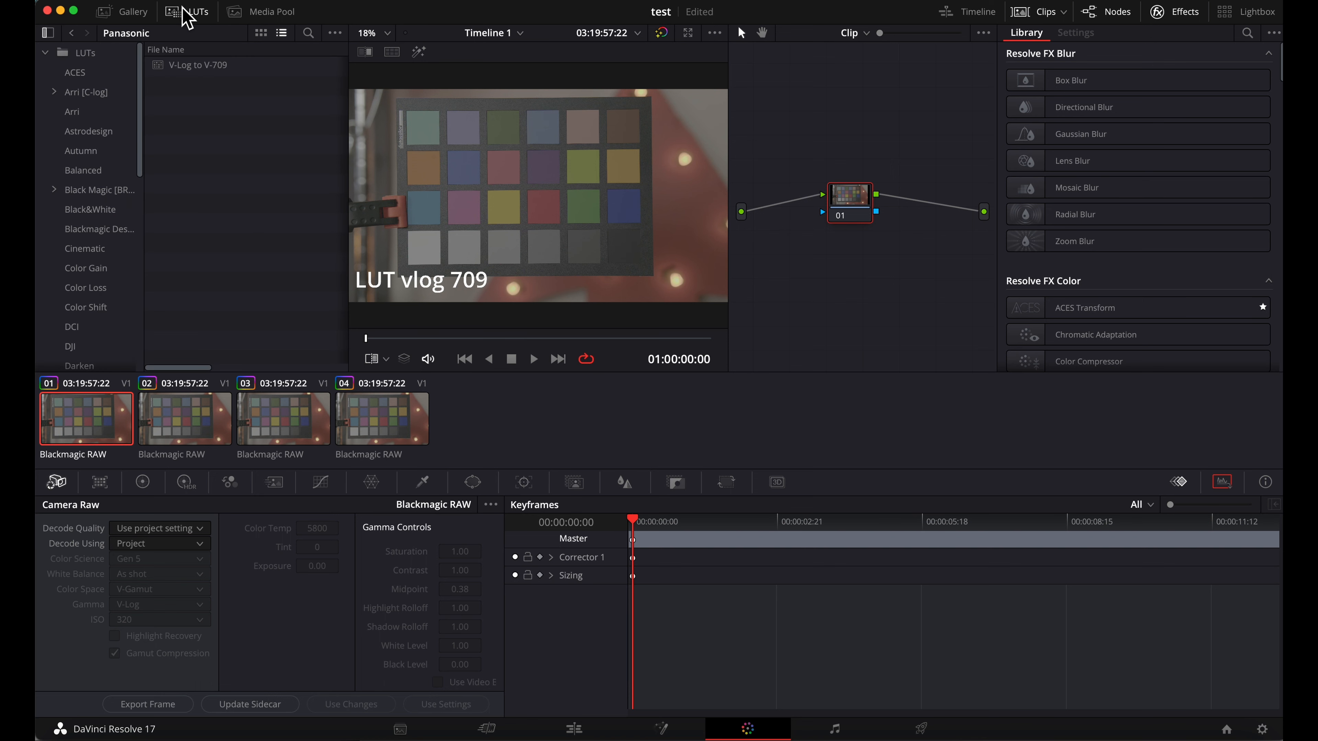
pyautogui.scroll(-3)
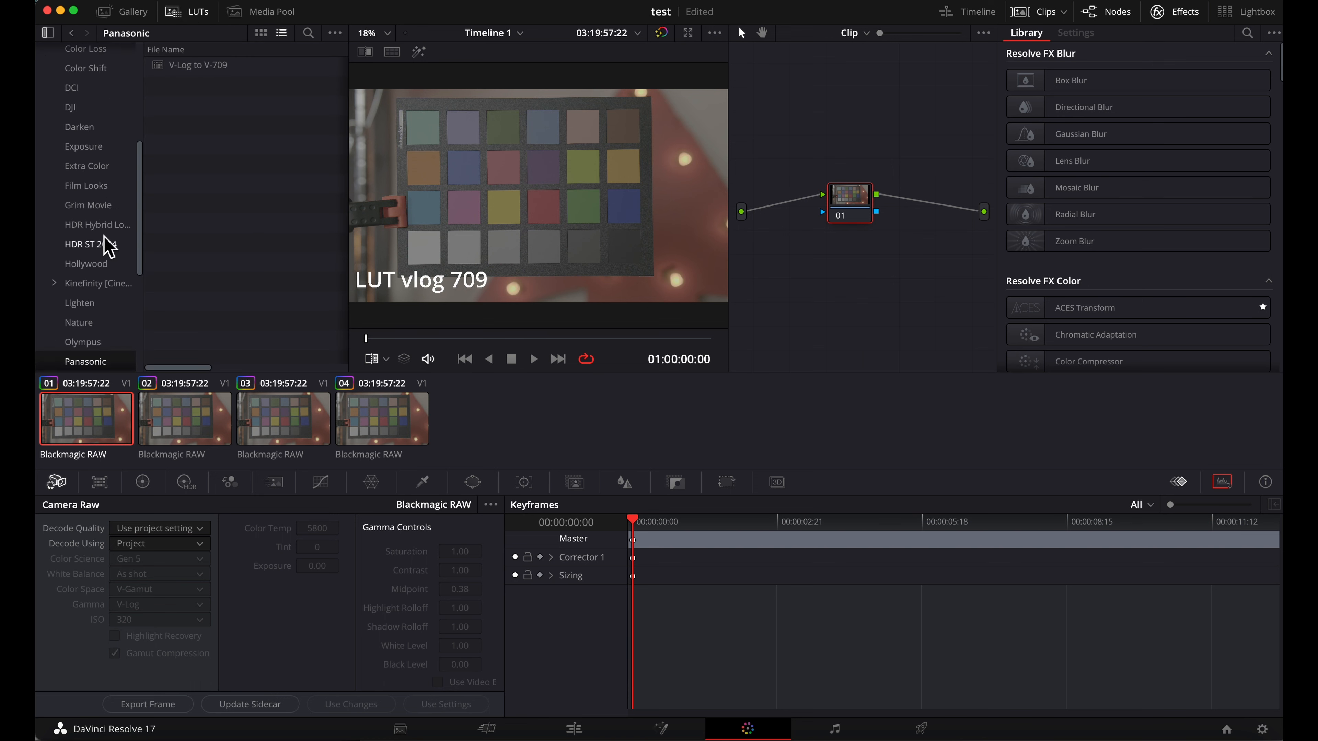
pyautogui.scroll(-3)
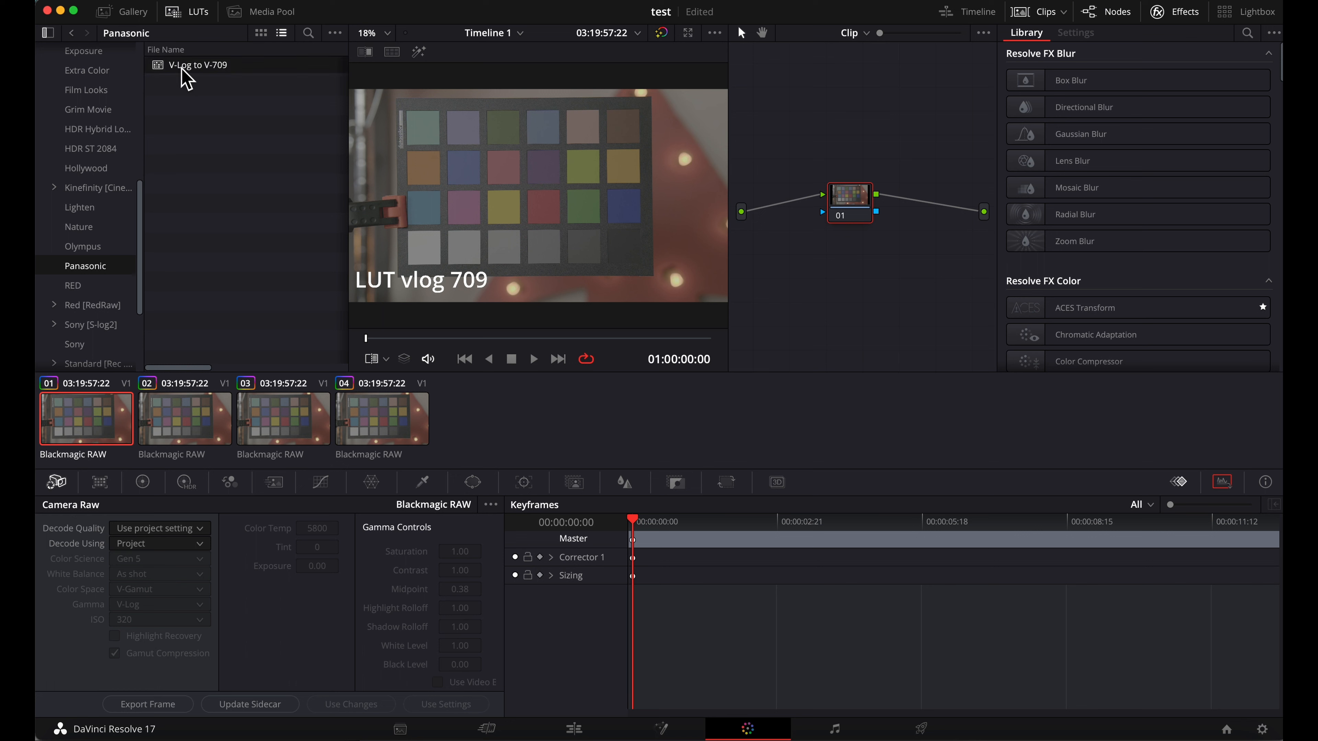
pyautogui.doubleClick(198, 64)
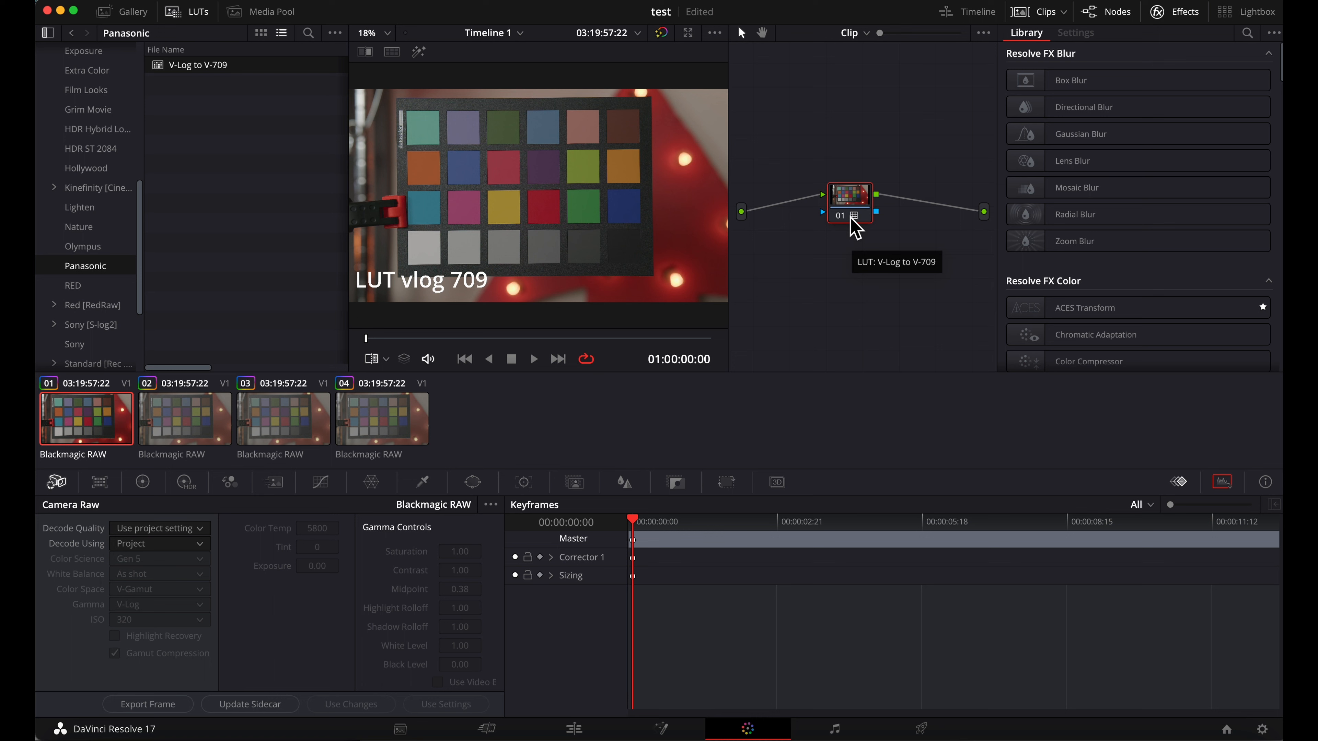
pyautogui.moveTo(853, 227)
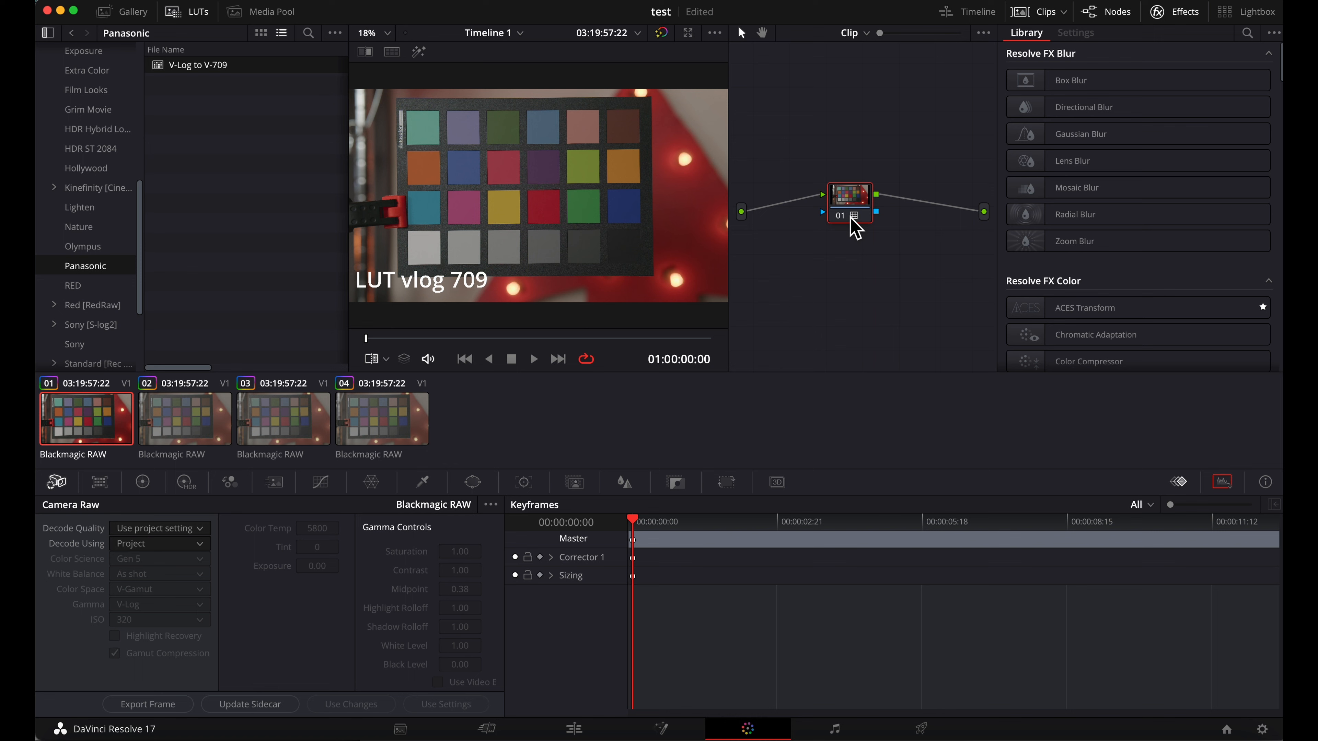
# - Add a serial node before the LUT node with Shift+S and tidy the node graph
pyautogui.press('shift+s')
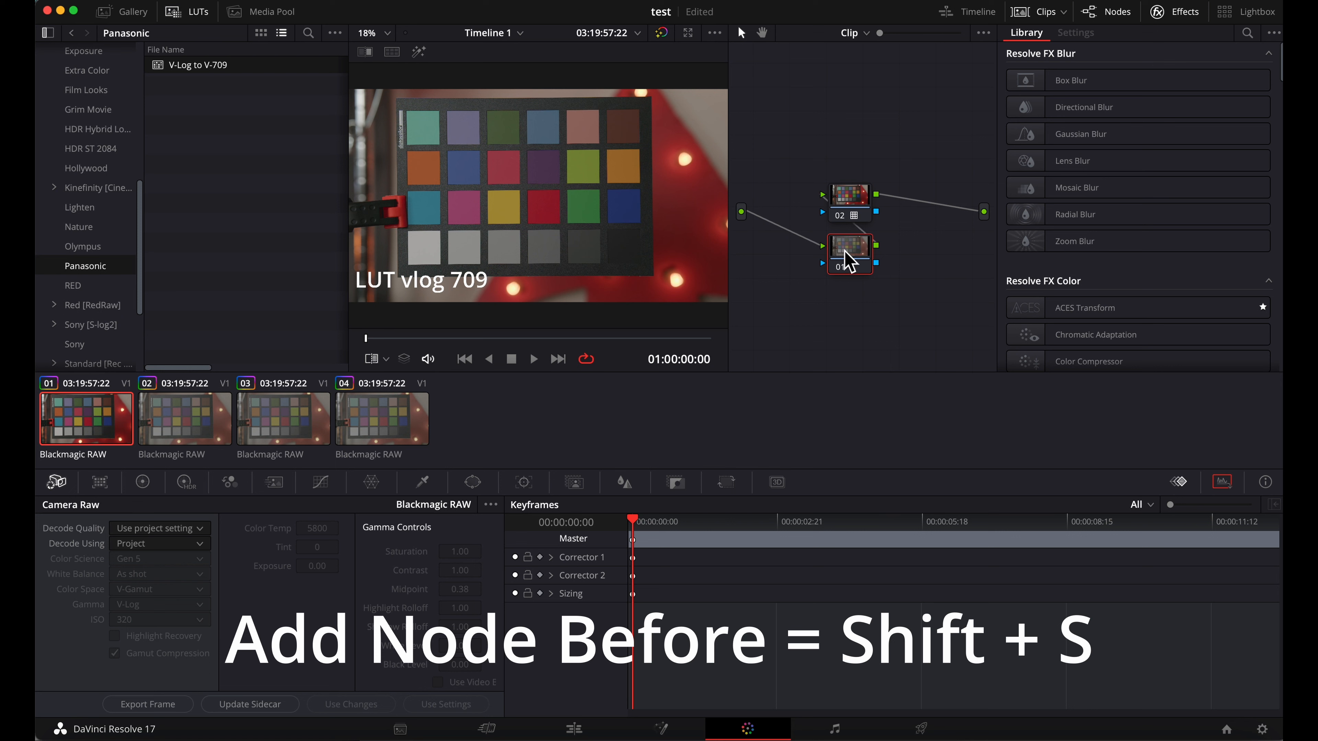
pyautogui.press('shift+s')
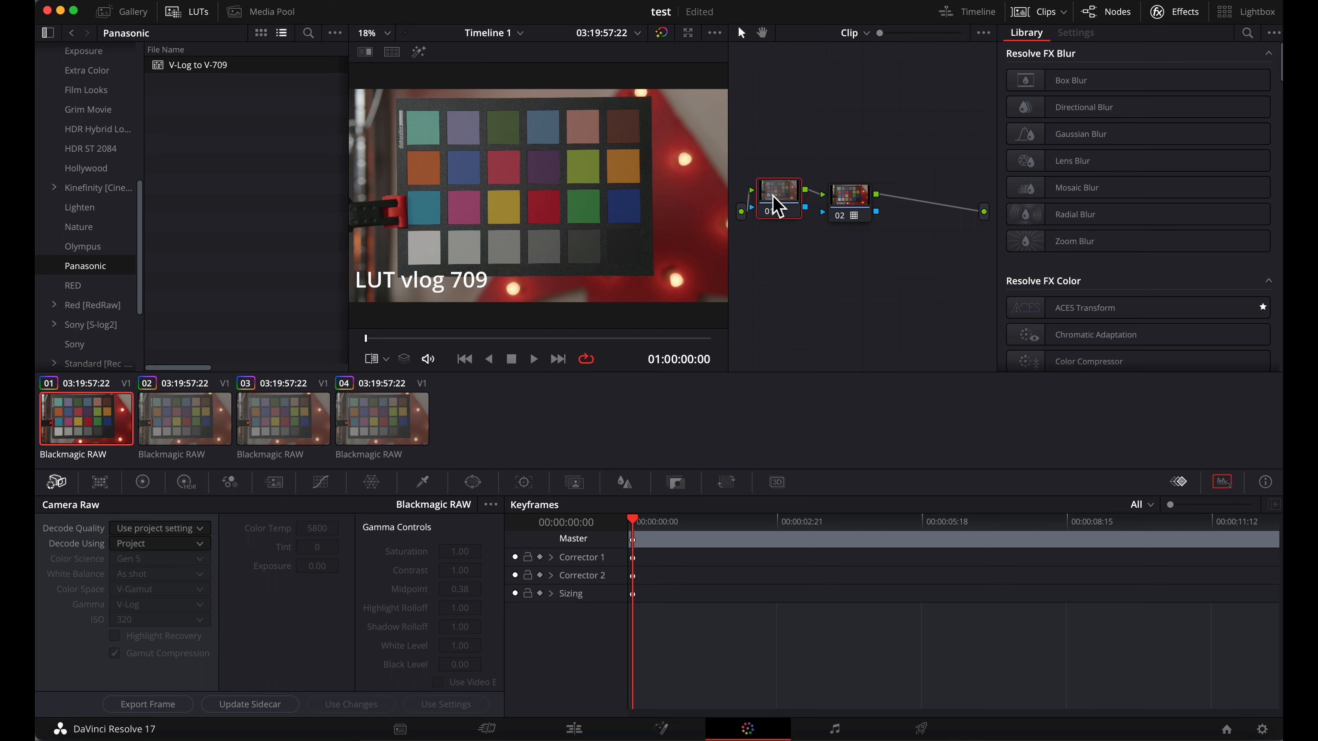
pyautogui.moveTo(864, 232)
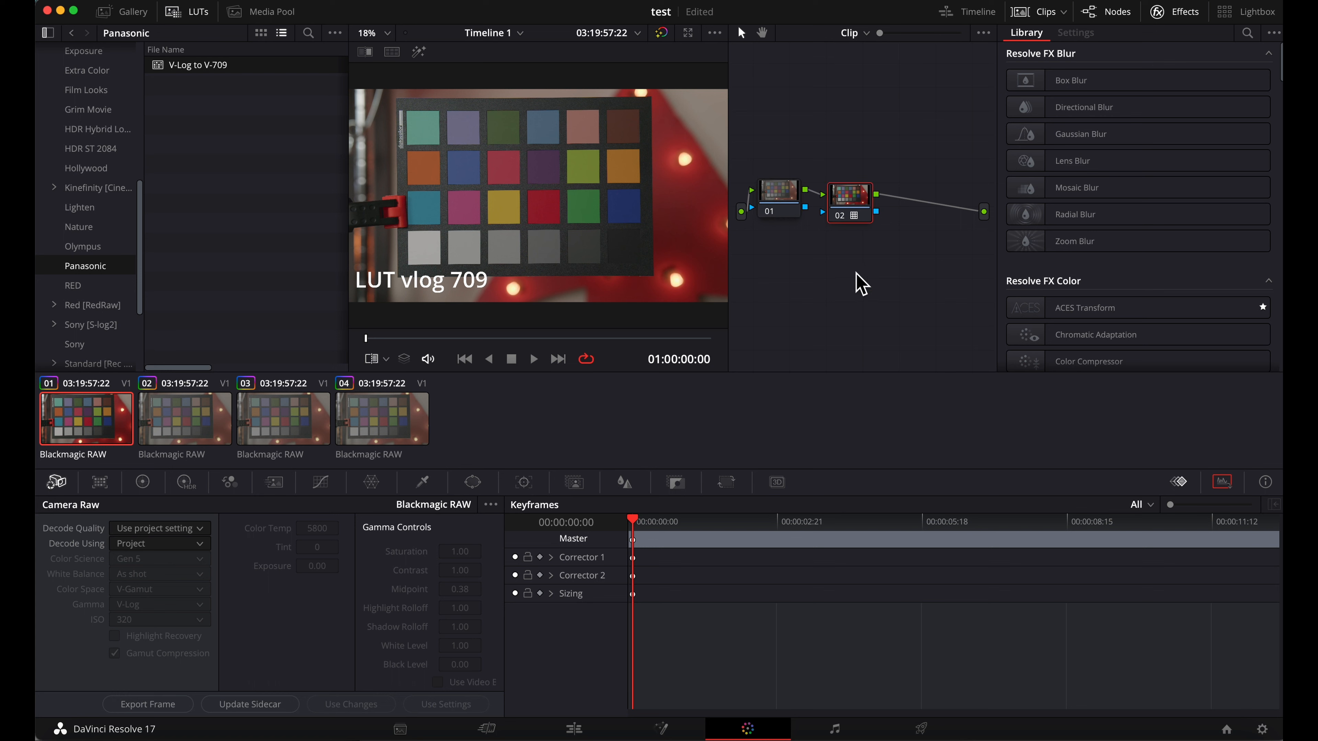
pyautogui.press('option+s')
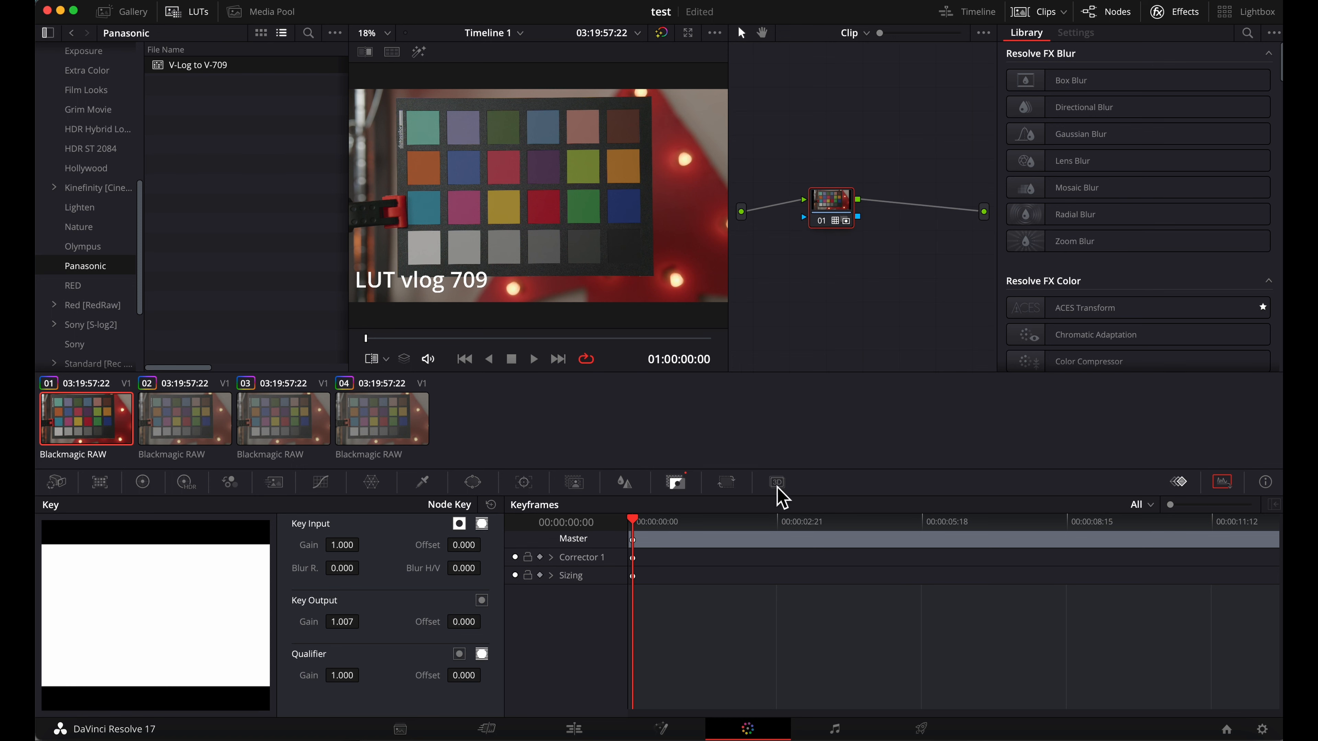
pyautogui.moveTo(342, 622)
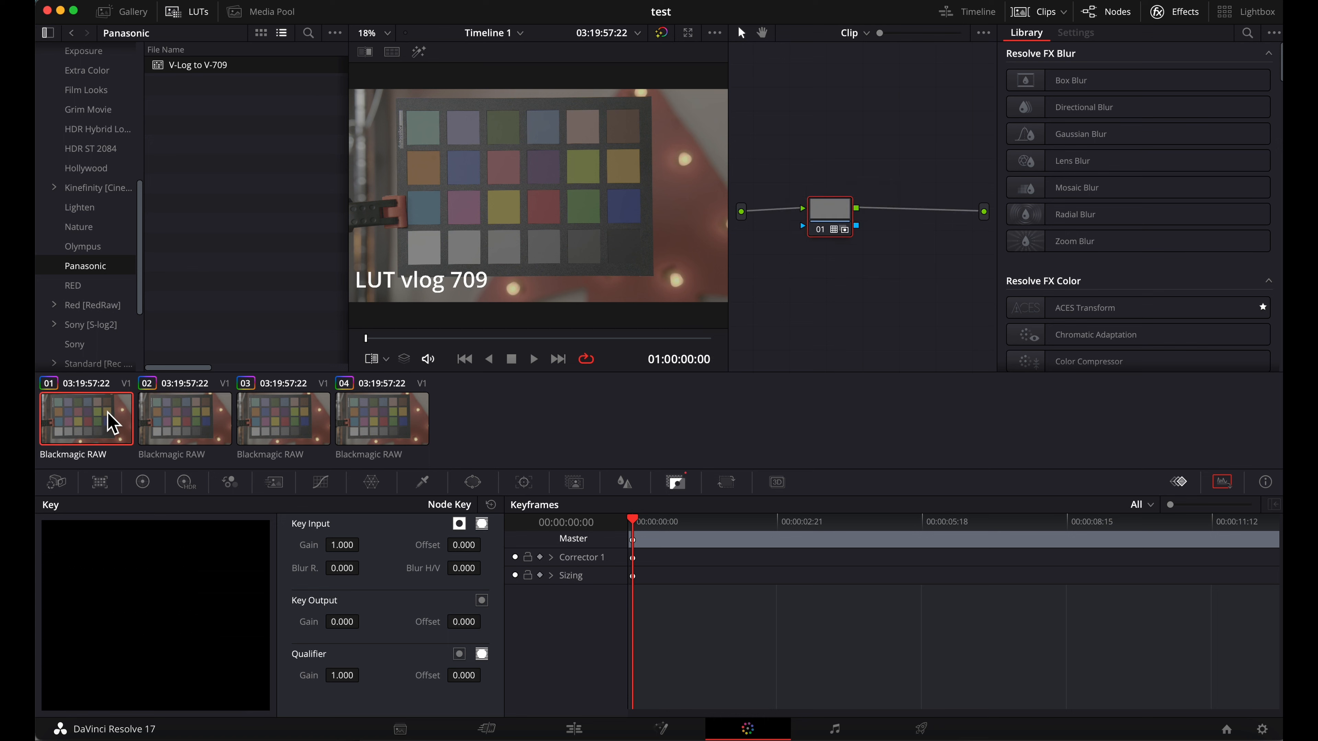
# - After glancing at clip 02, reset clip 01's Key Output Gain to 1.000
pyautogui.click(184, 418)
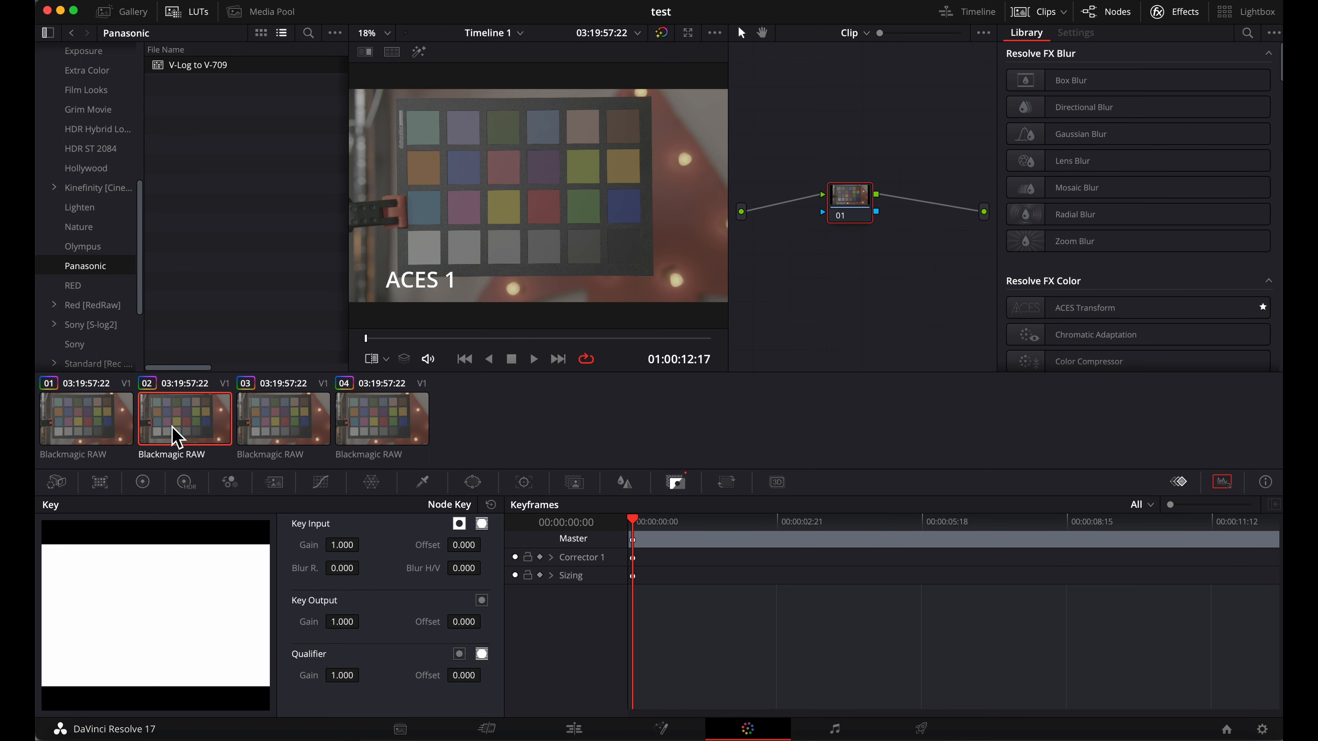
pyautogui.click(85, 418)
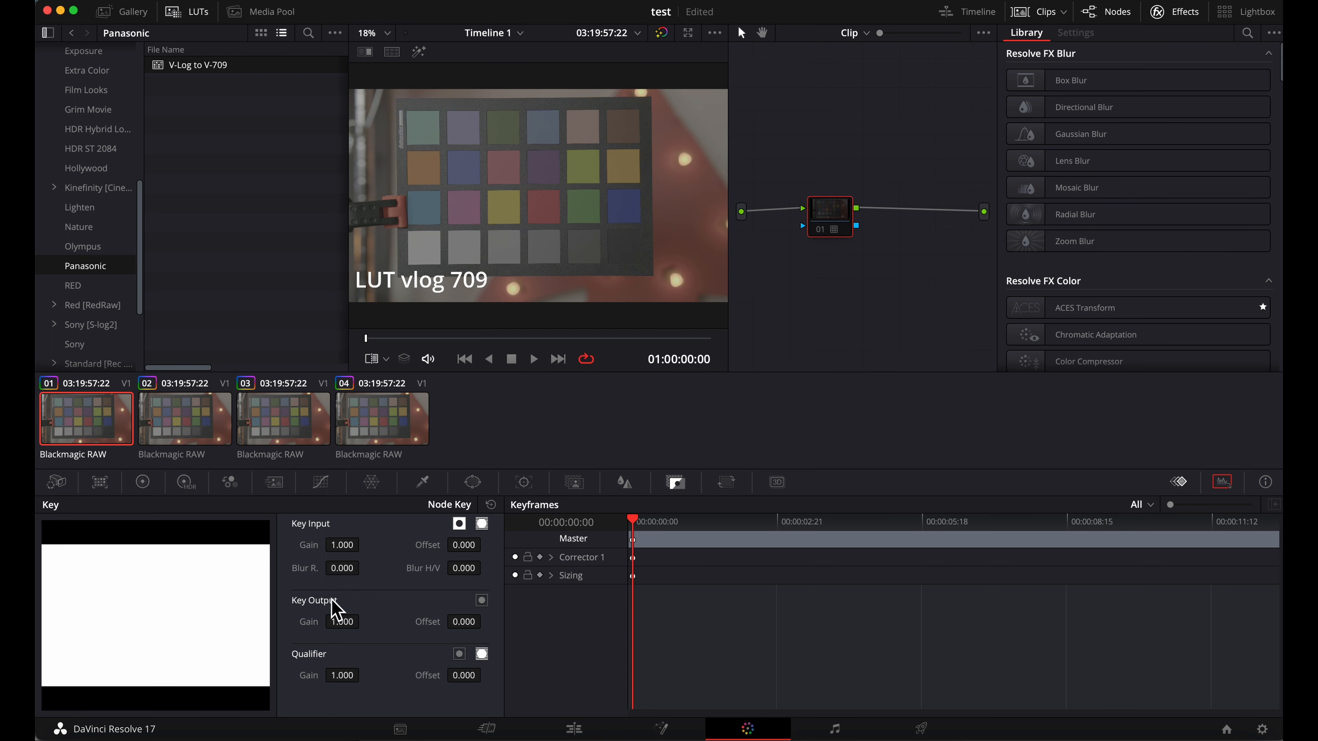
pyautogui.moveTo(351, 645)
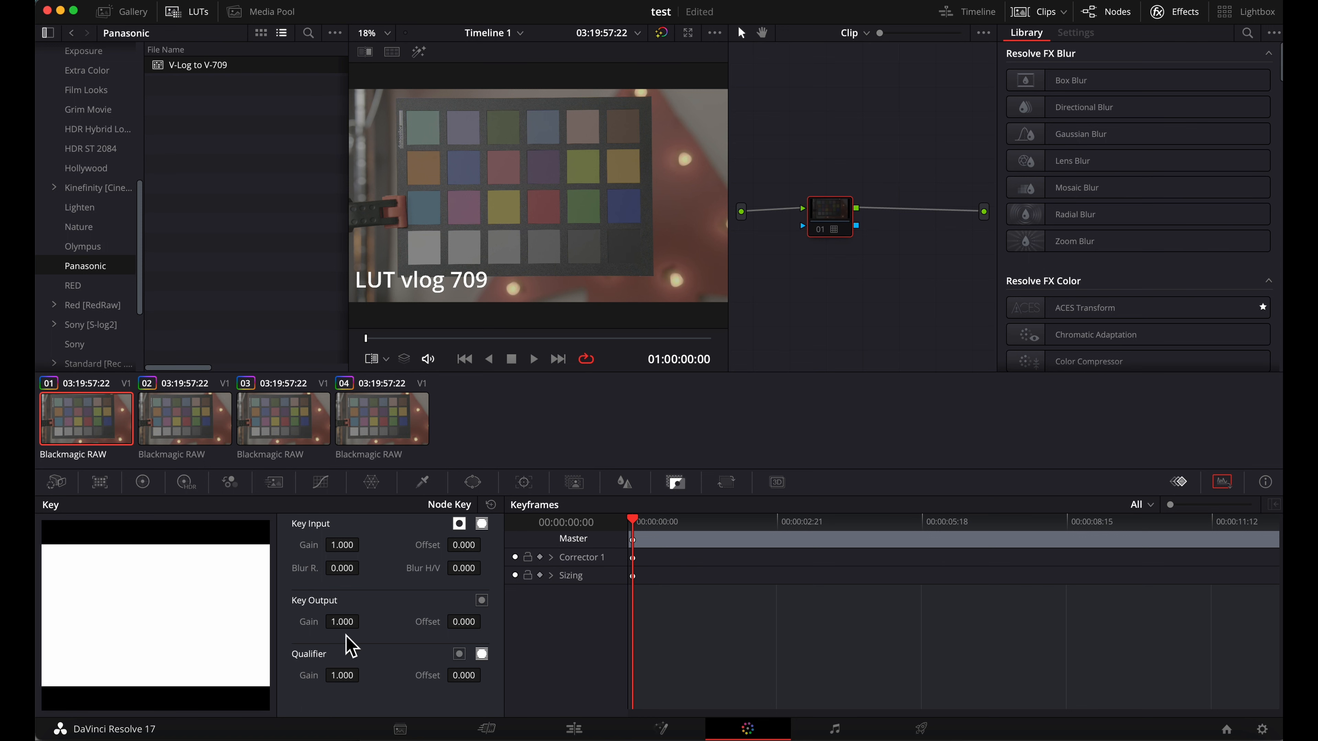
pyautogui.moveTo(341, 621)
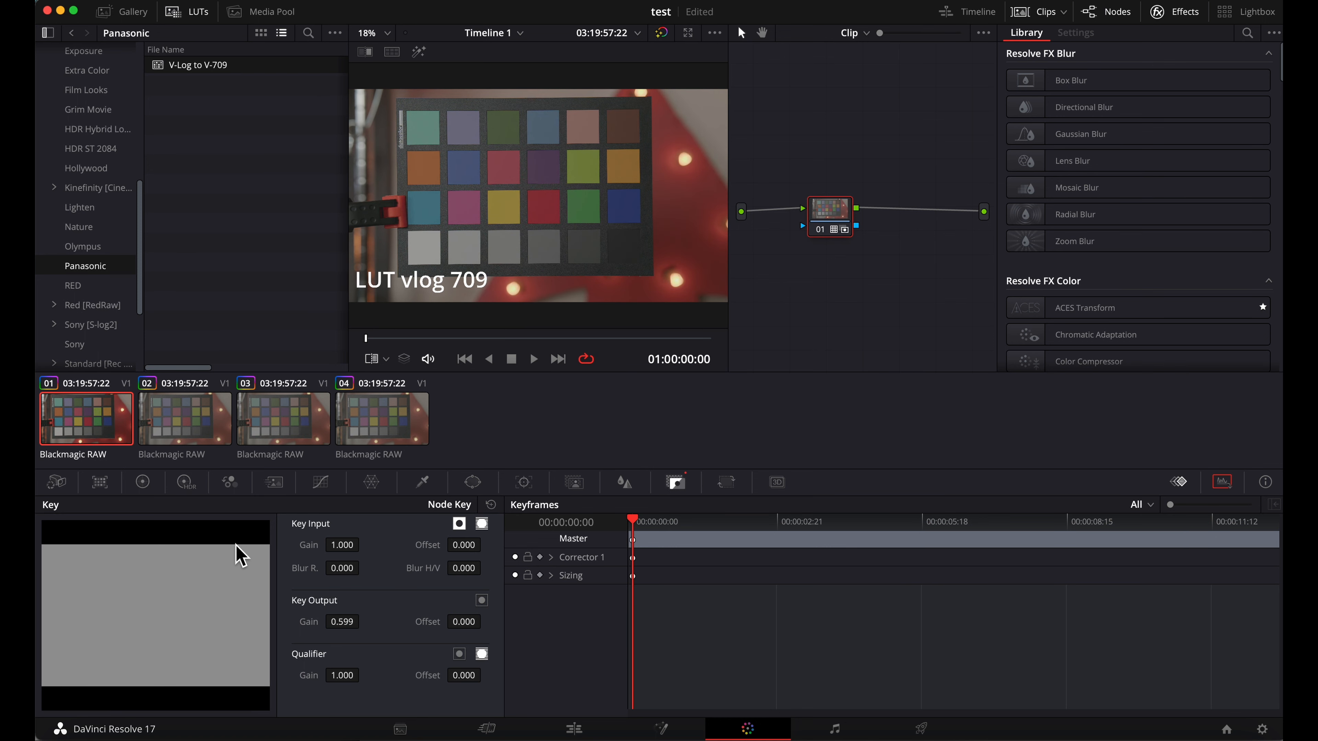
pyautogui.moveTo(691, 475)
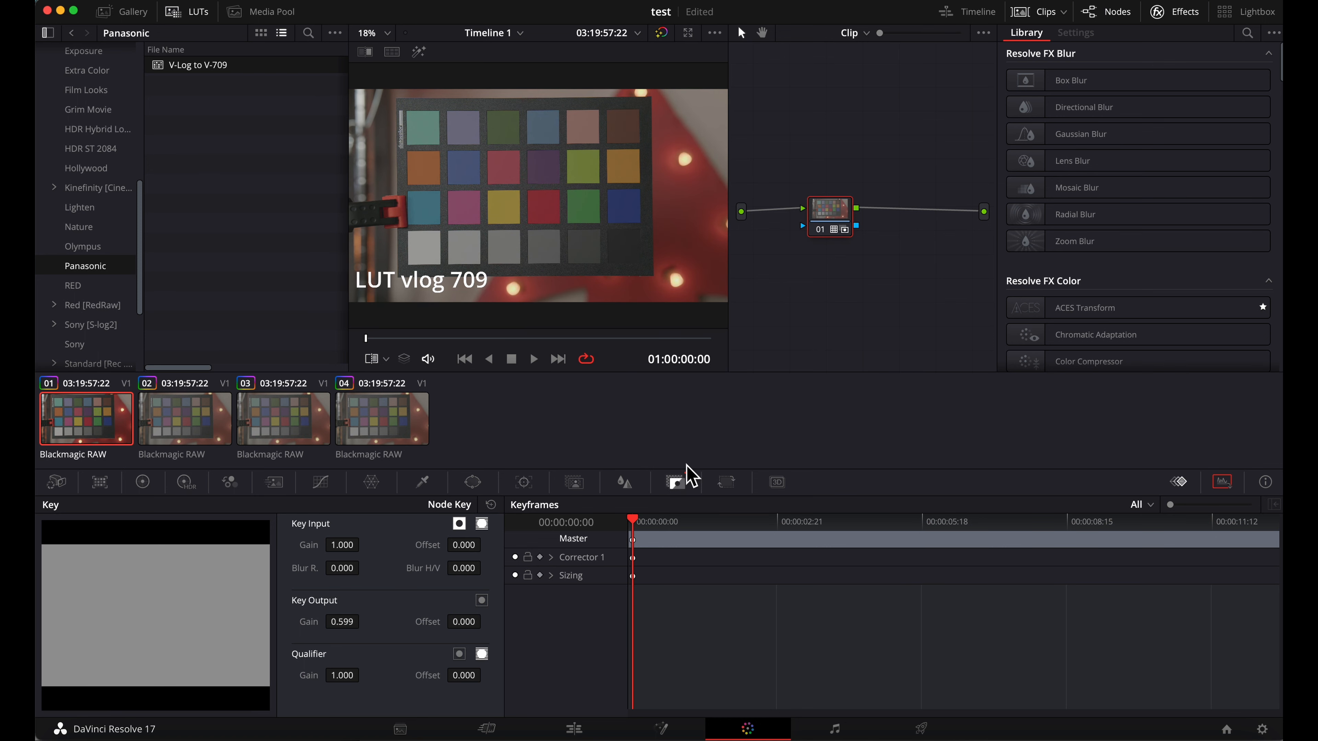
pyautogui.moveTo(346, 478)
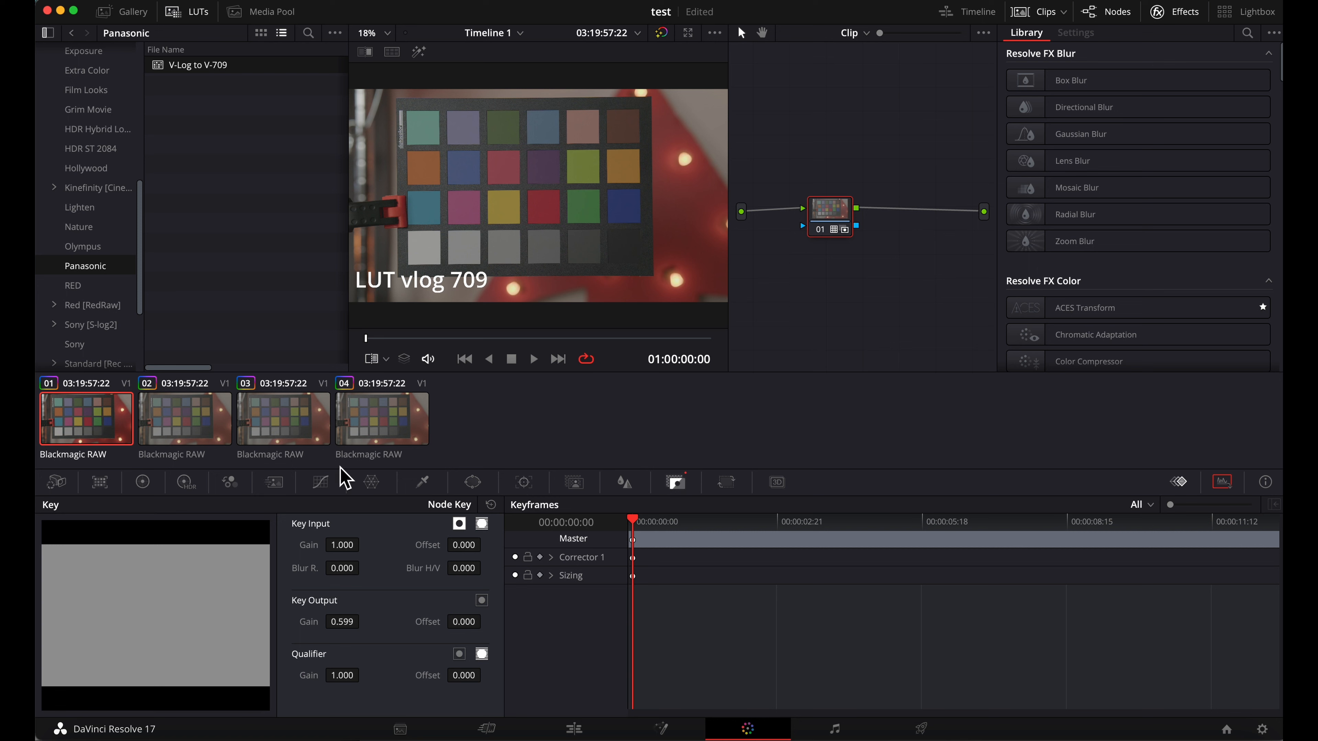
pyautogui.moveTo(704, 479)
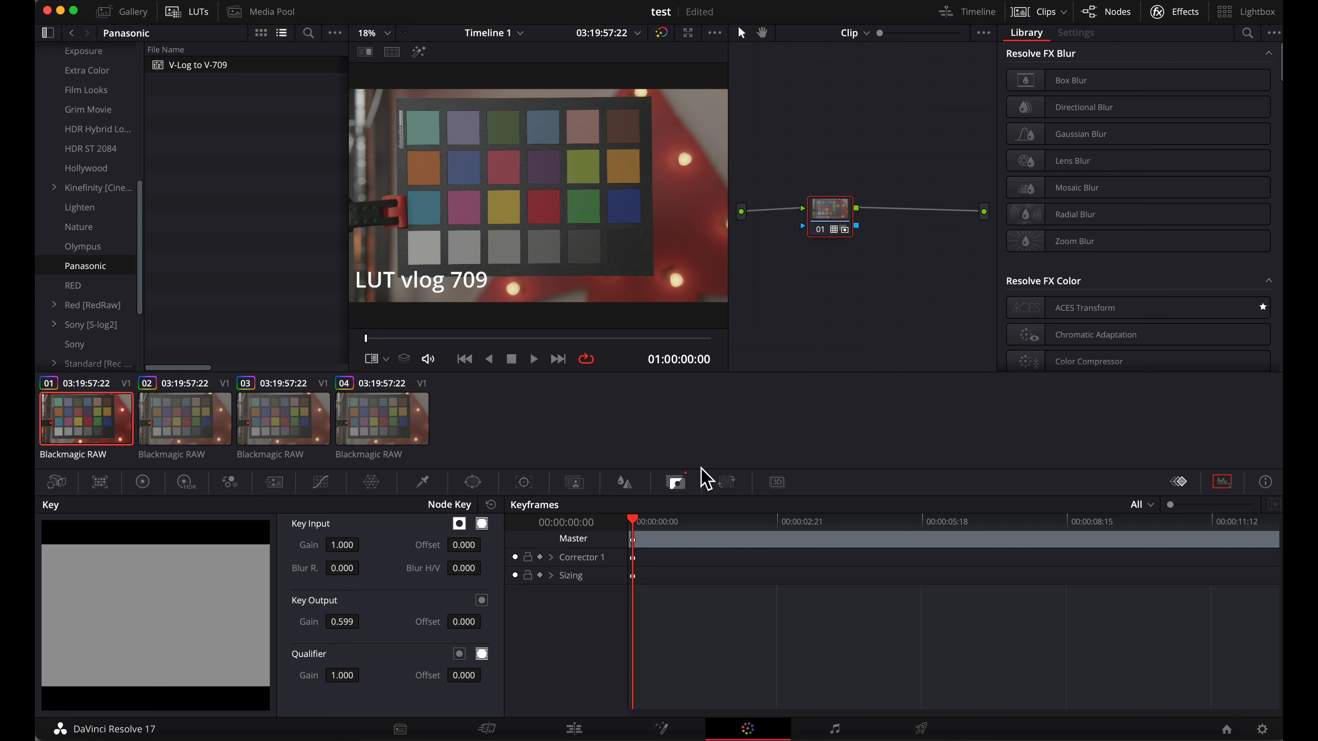
pyautogui.click(490, 505)
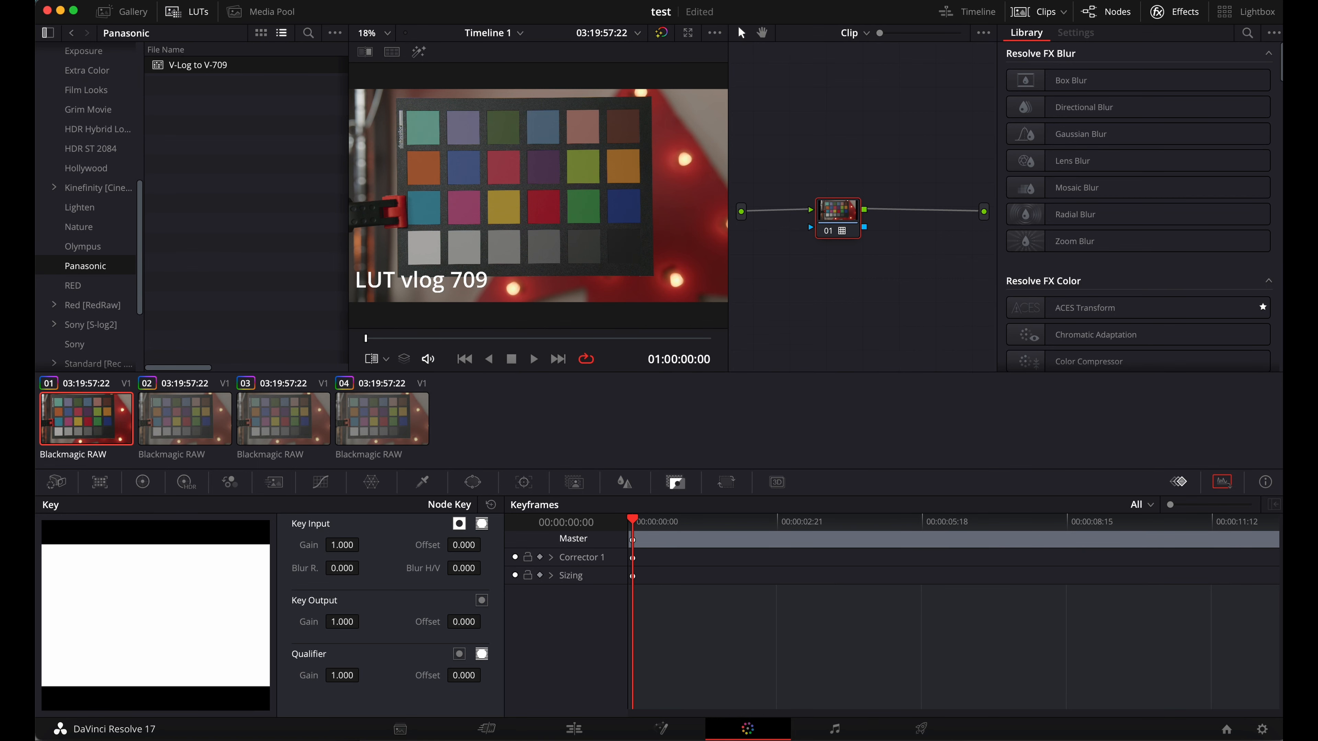
# - On clip 02's ACES Transform, set Input Transform to Panasonic V35 and Output Transform to Rec.709
pyautogui.click(184, 418)
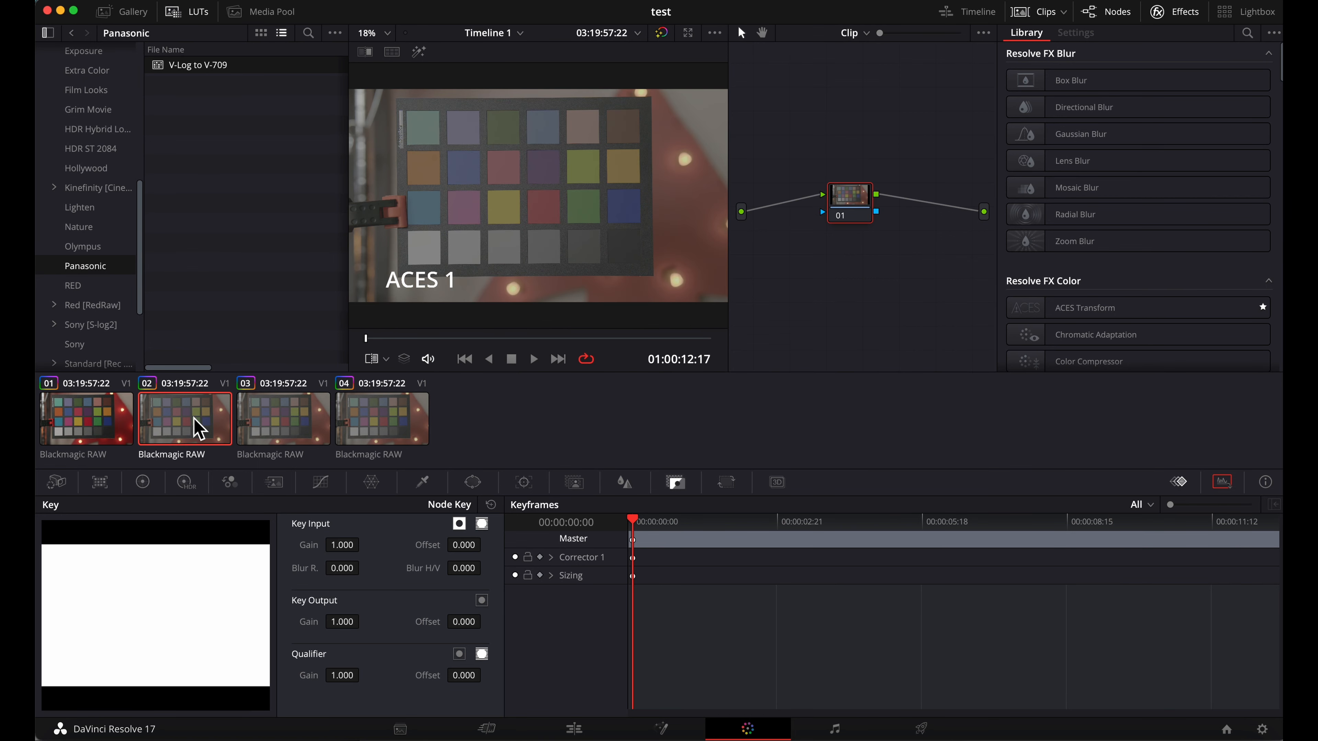
pyautogui.moveTo(1168, 17)
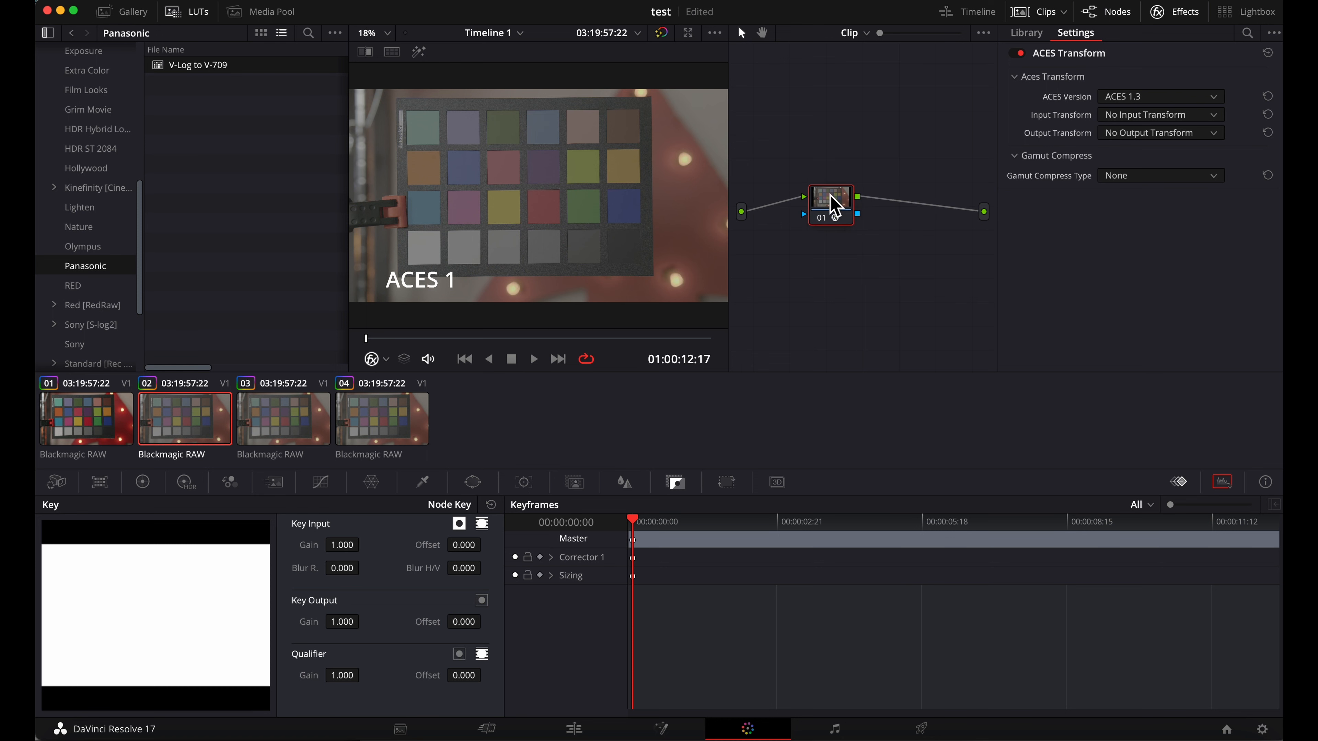
pyautogui.click(1160, 114)
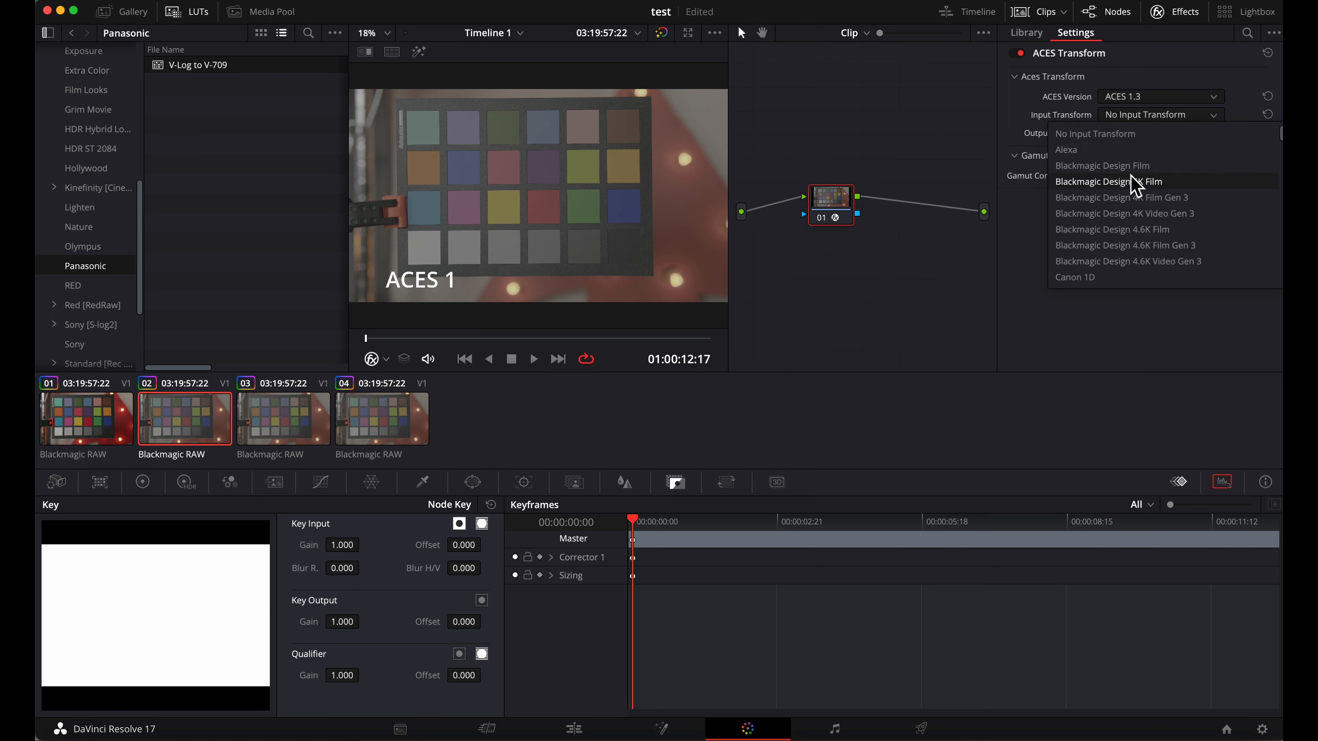
pyautogui.scroll(-3)
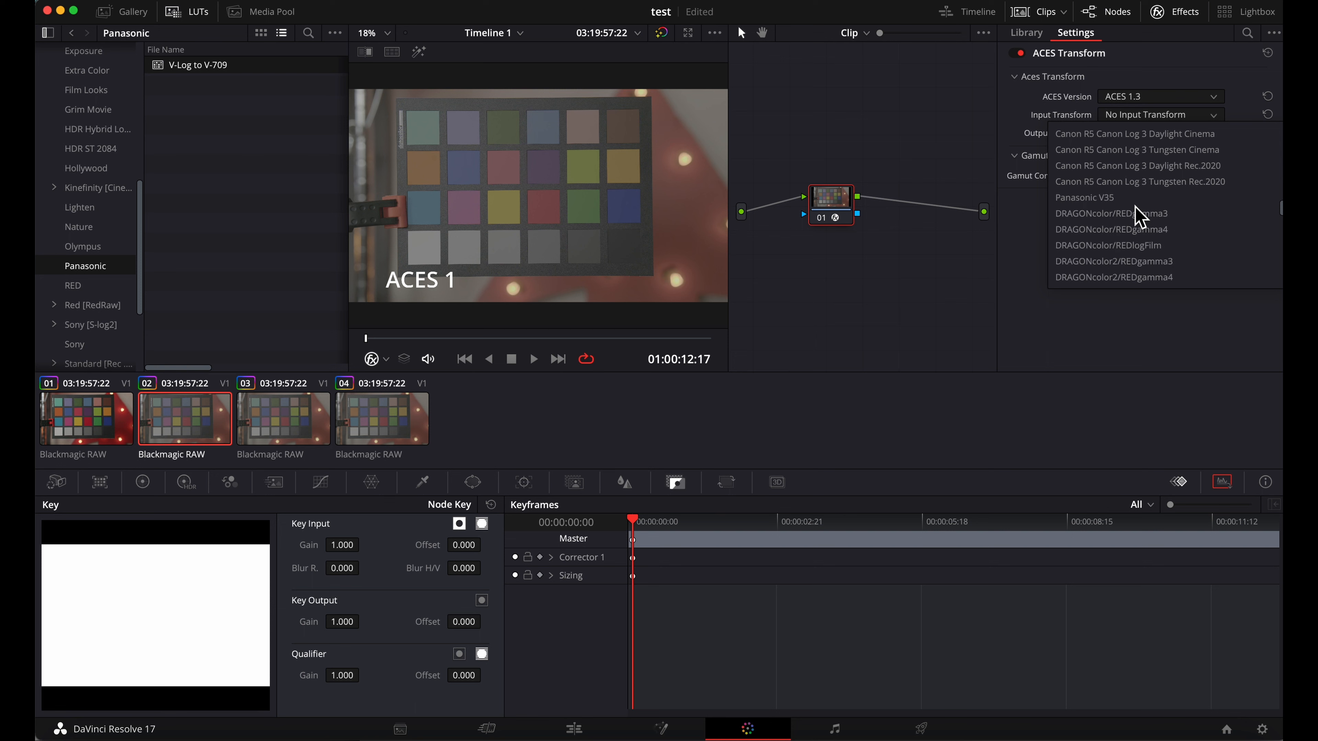
pyautogui.moveTo(1112, 208)
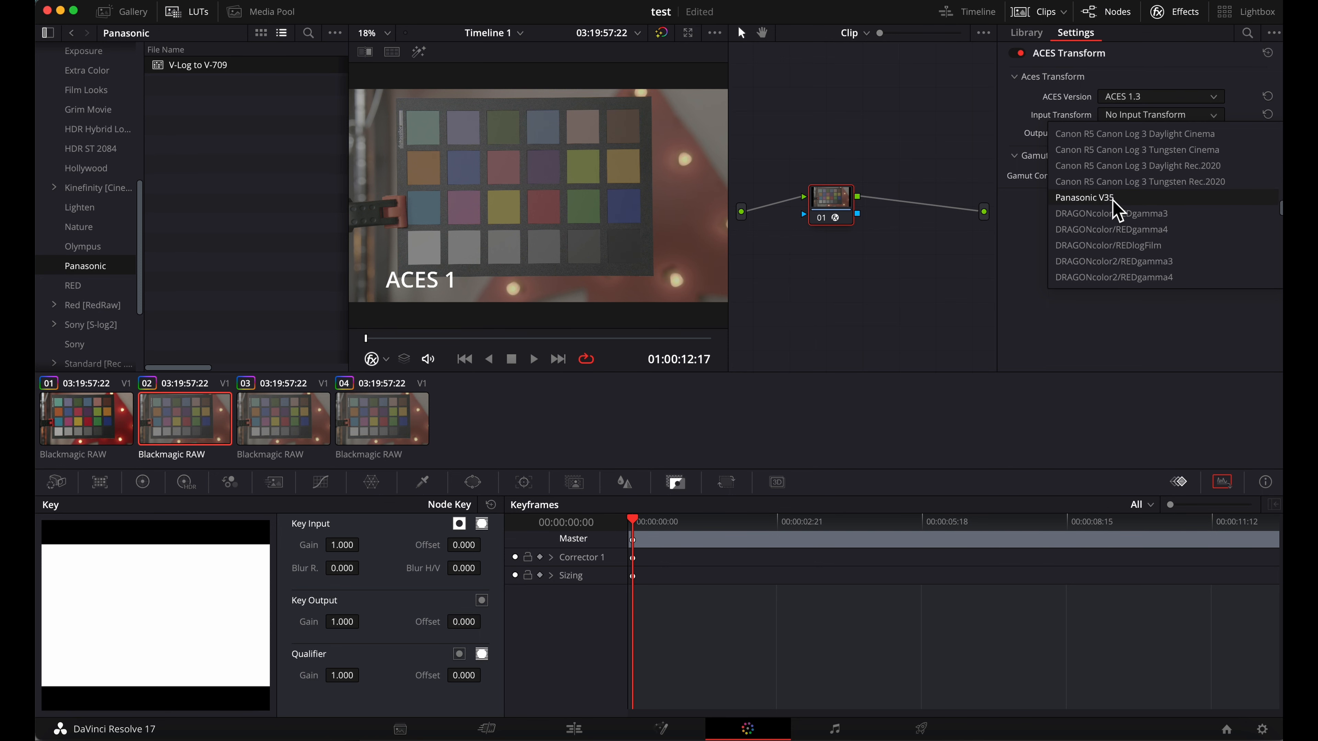
pyautogui.click(1084, 197)
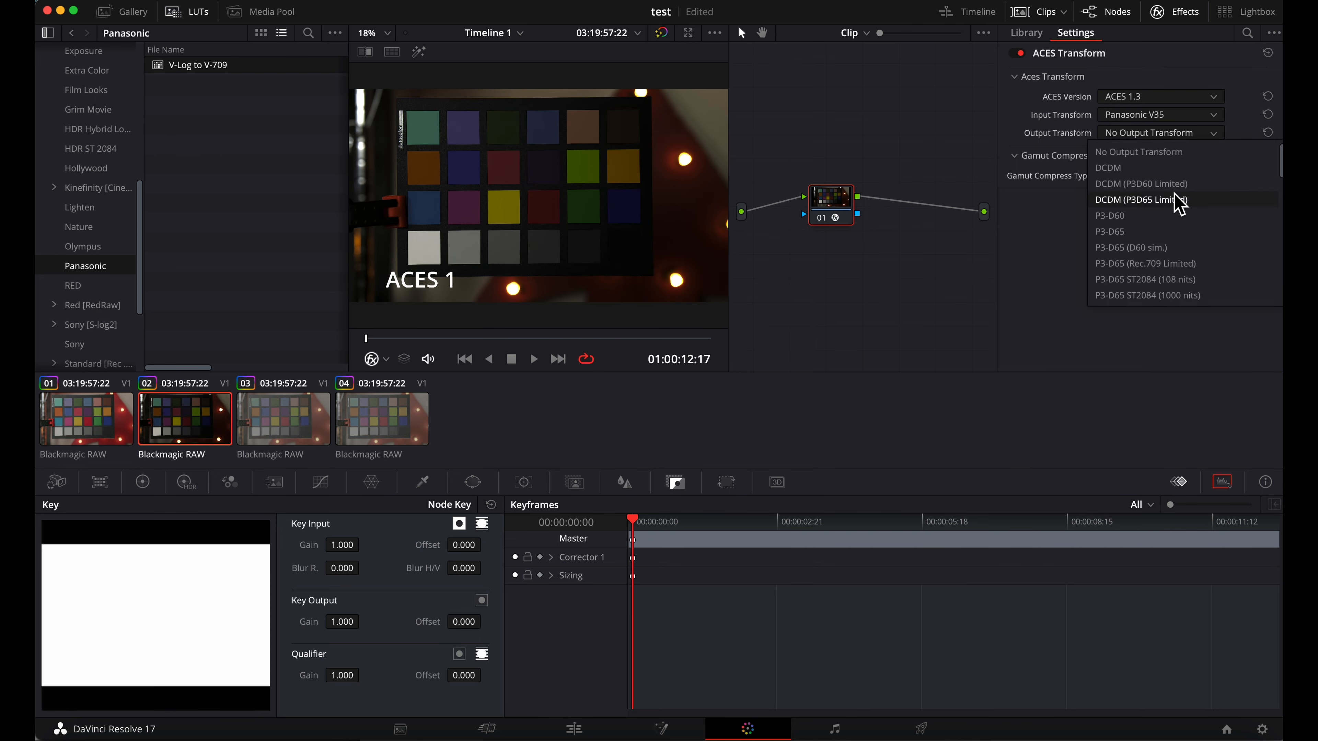
pyautogui.scroll(-3)
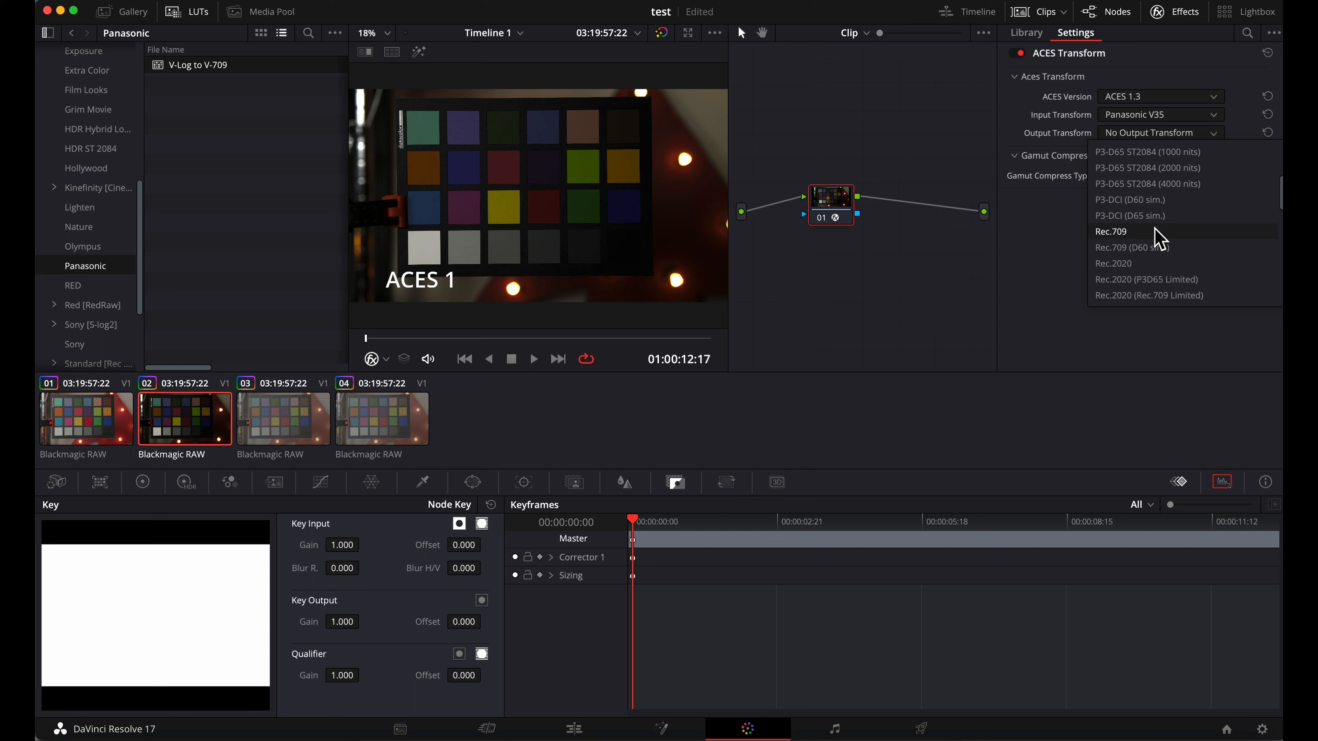
pyautogui.click(1111, 231)
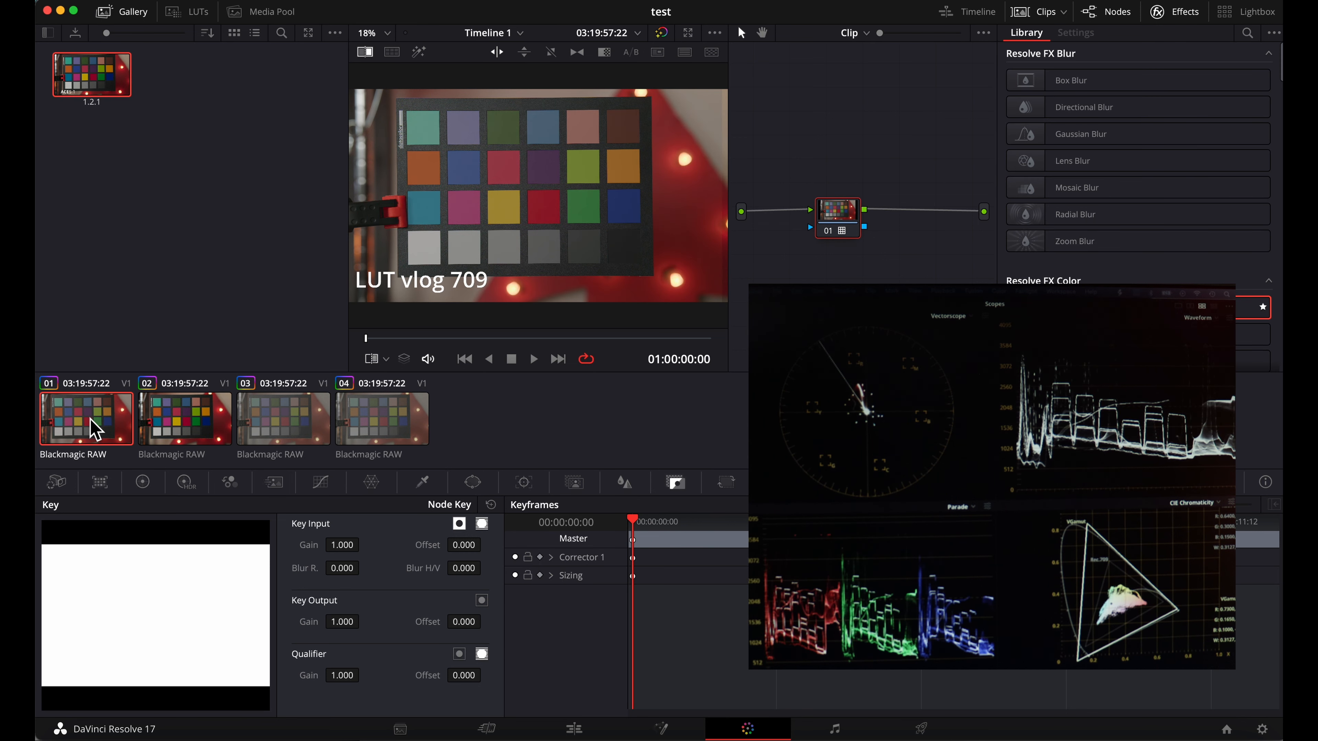
pyautogui.moveTo(182, 442)
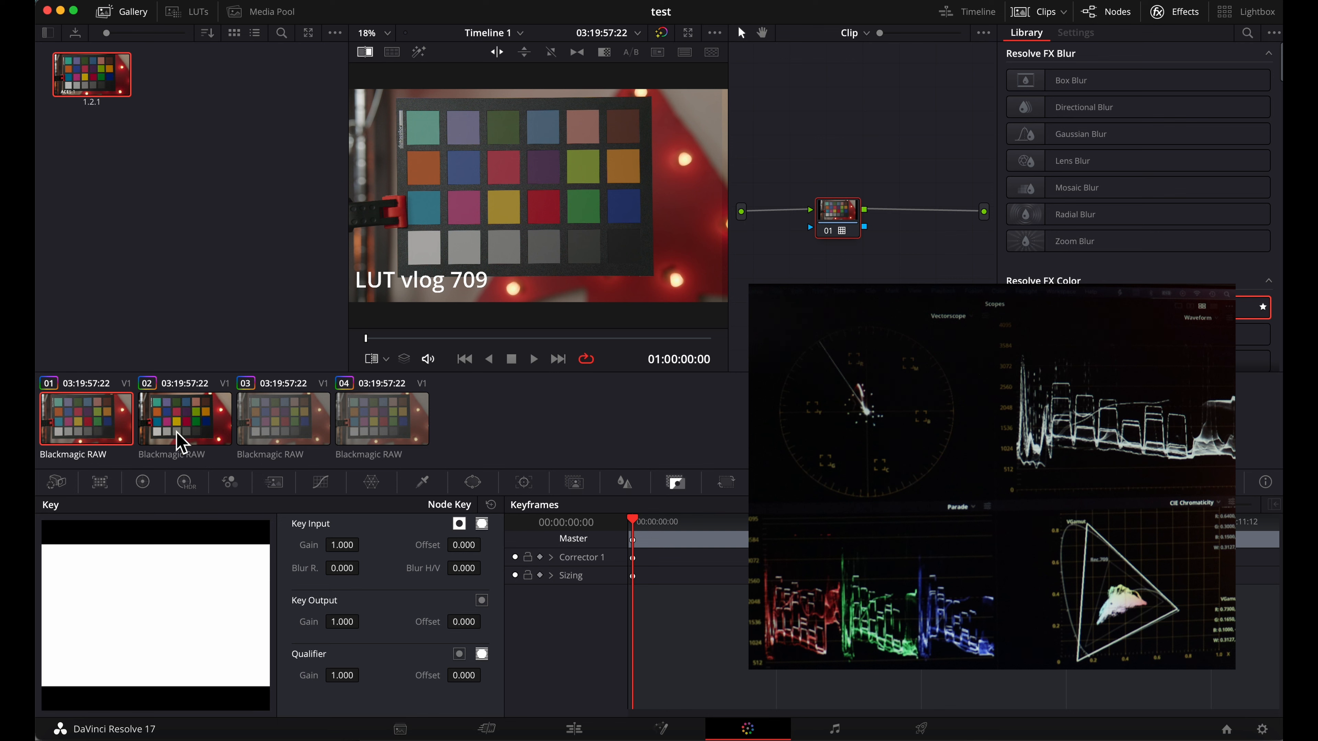
# - Reopen clip 02 showing its ACES Transform with the gallery panel up
pyautogui.click(1075, 33)
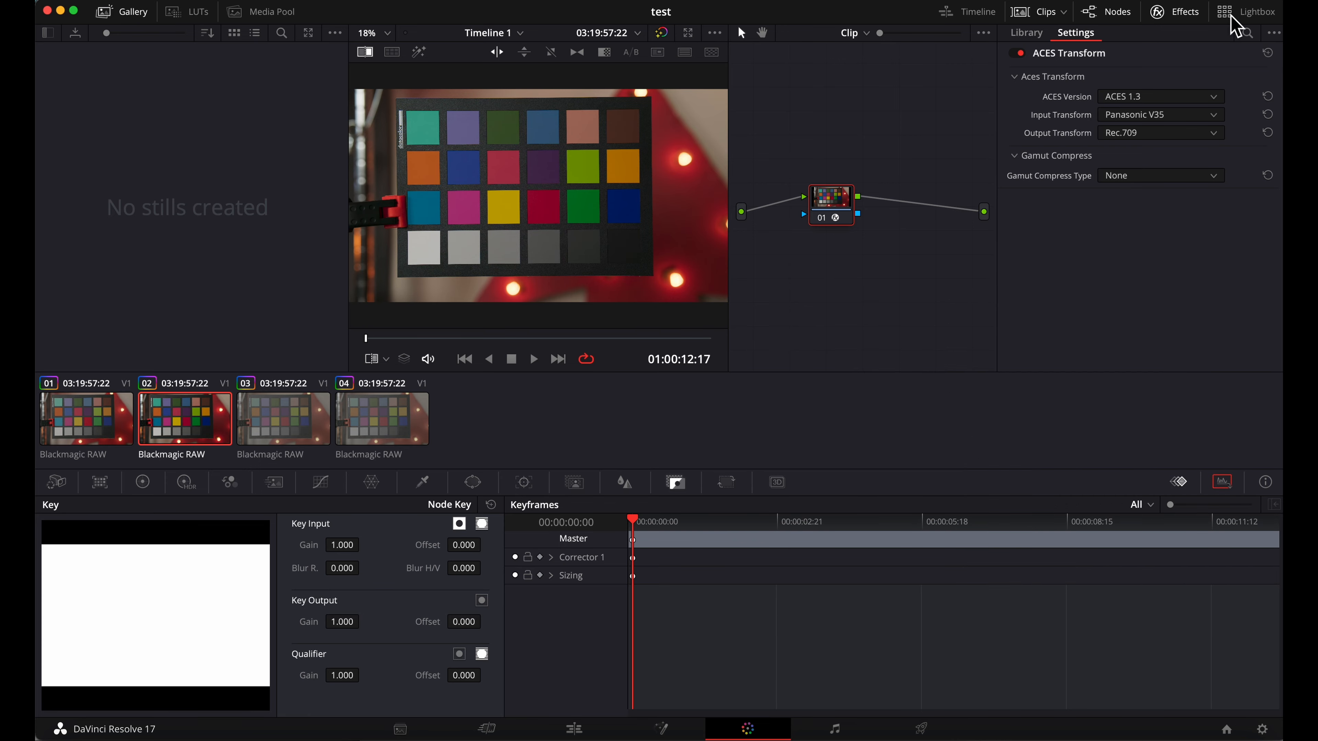
# - In the Lightbox, add clip 03 into a new group named 'aces gr'
pyautogui.click(1255, 11)
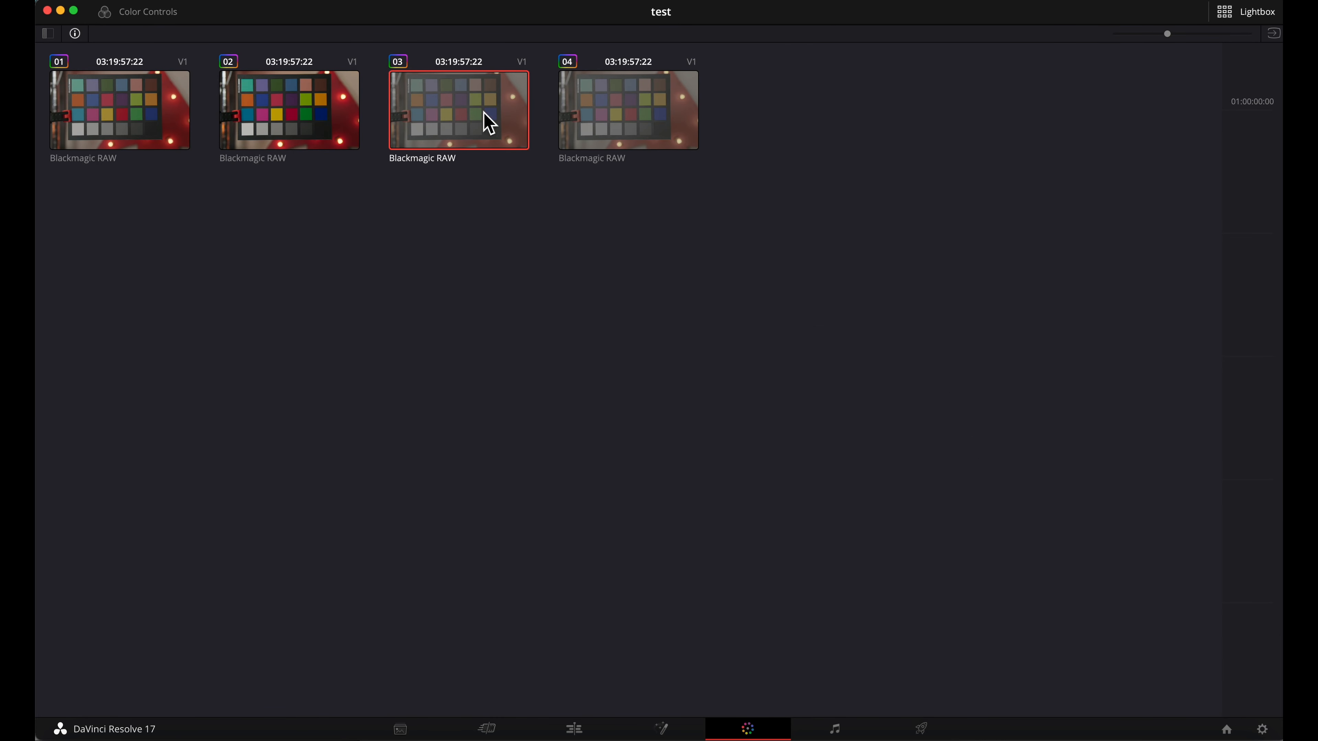
pyautogui.rightClick(457, 110)
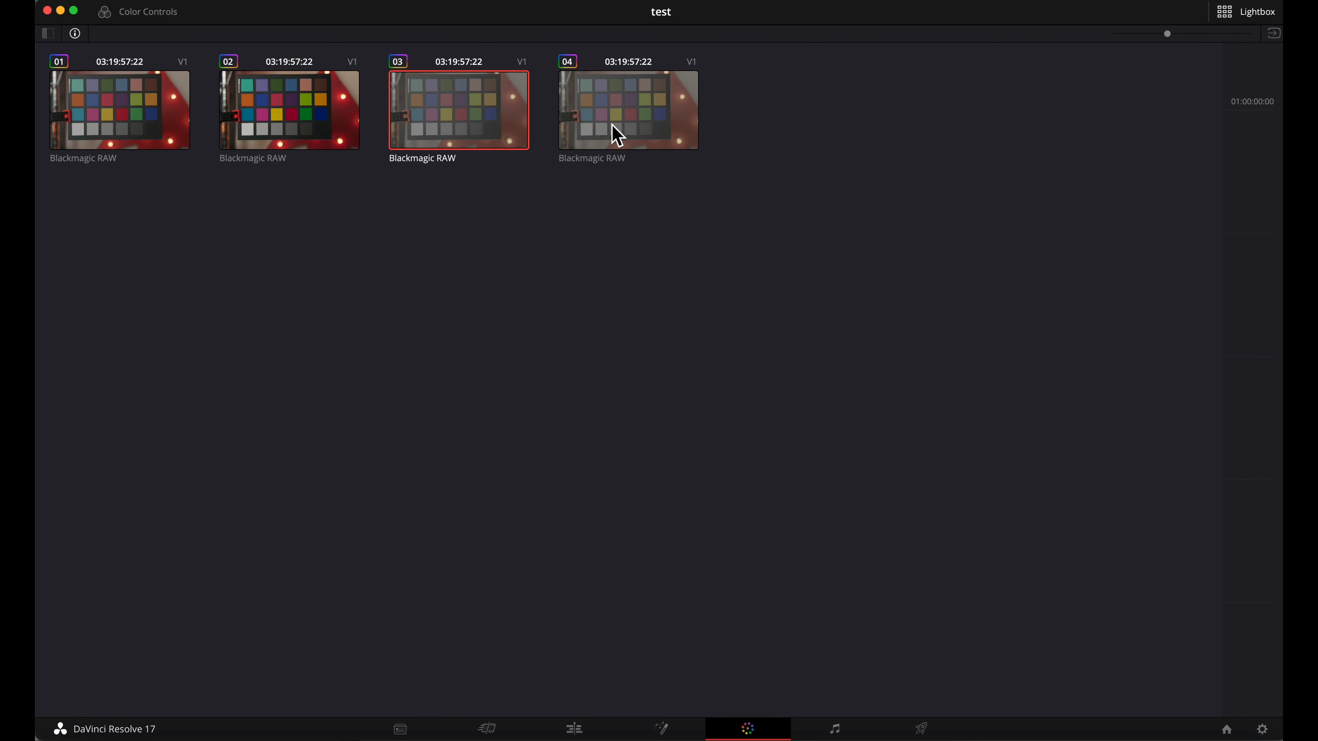
pyautogui.moveTo(472, 147)
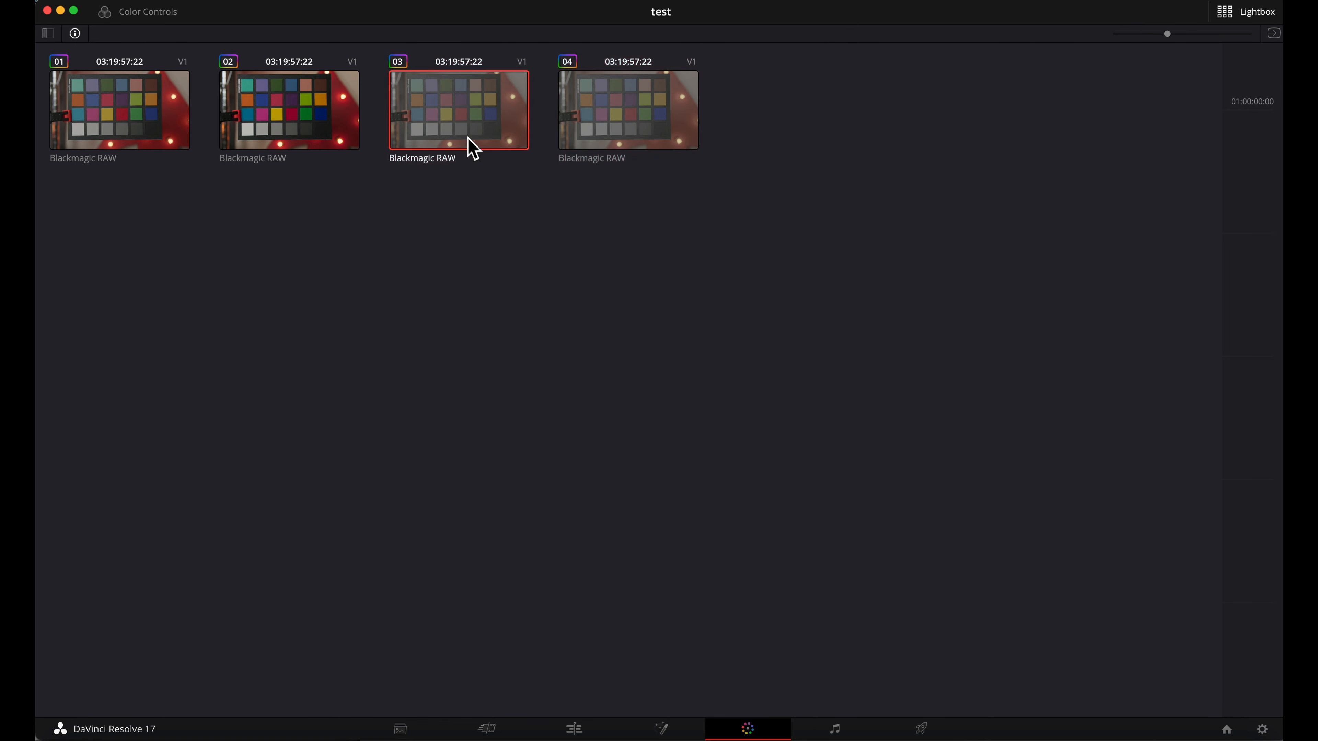
pyautogui.rightClick(457, 110)
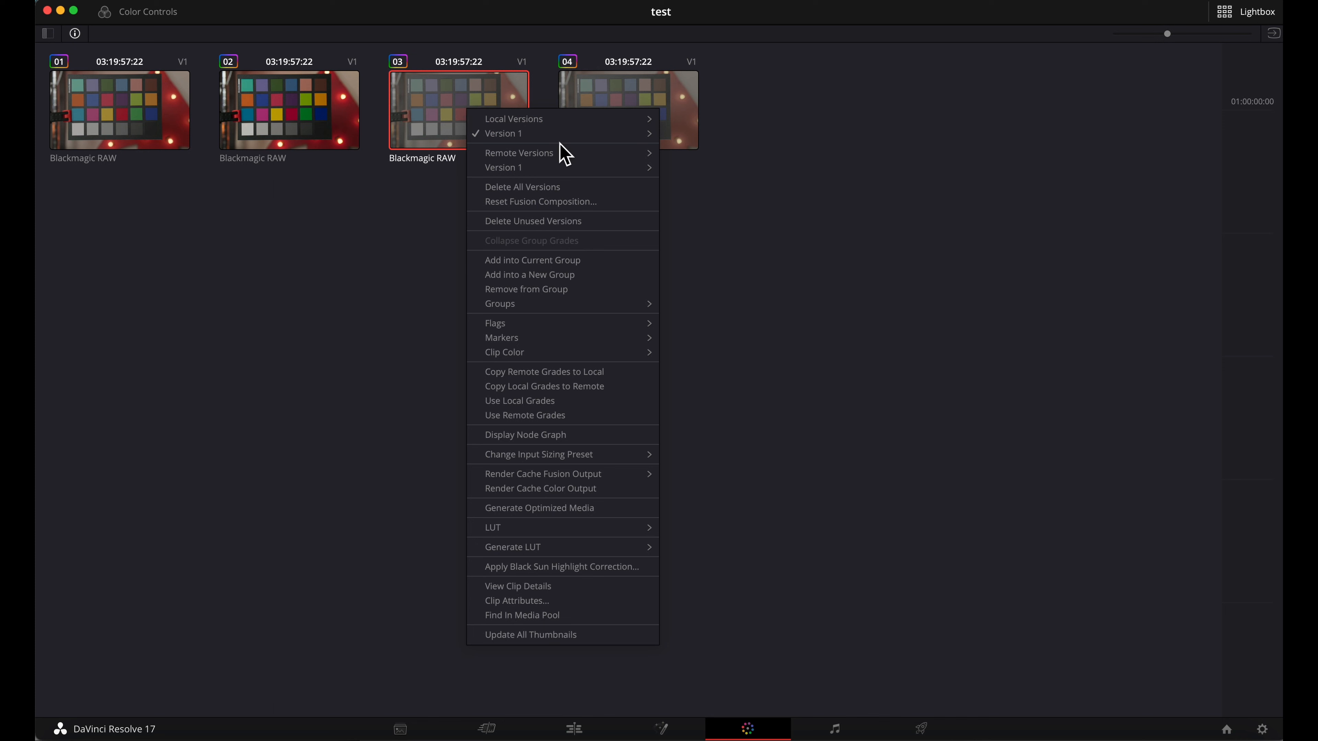
pyautogui.click(529, 273)
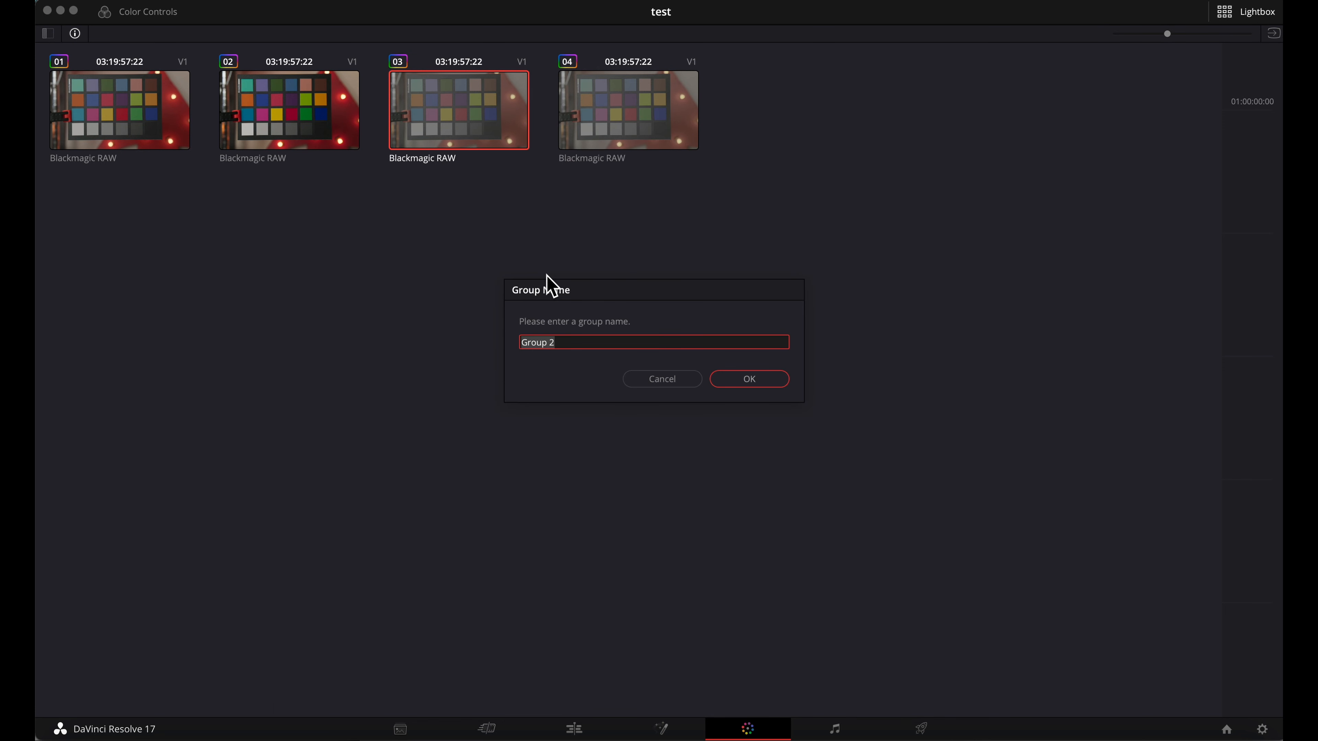
pyautogui.write('aces gr')
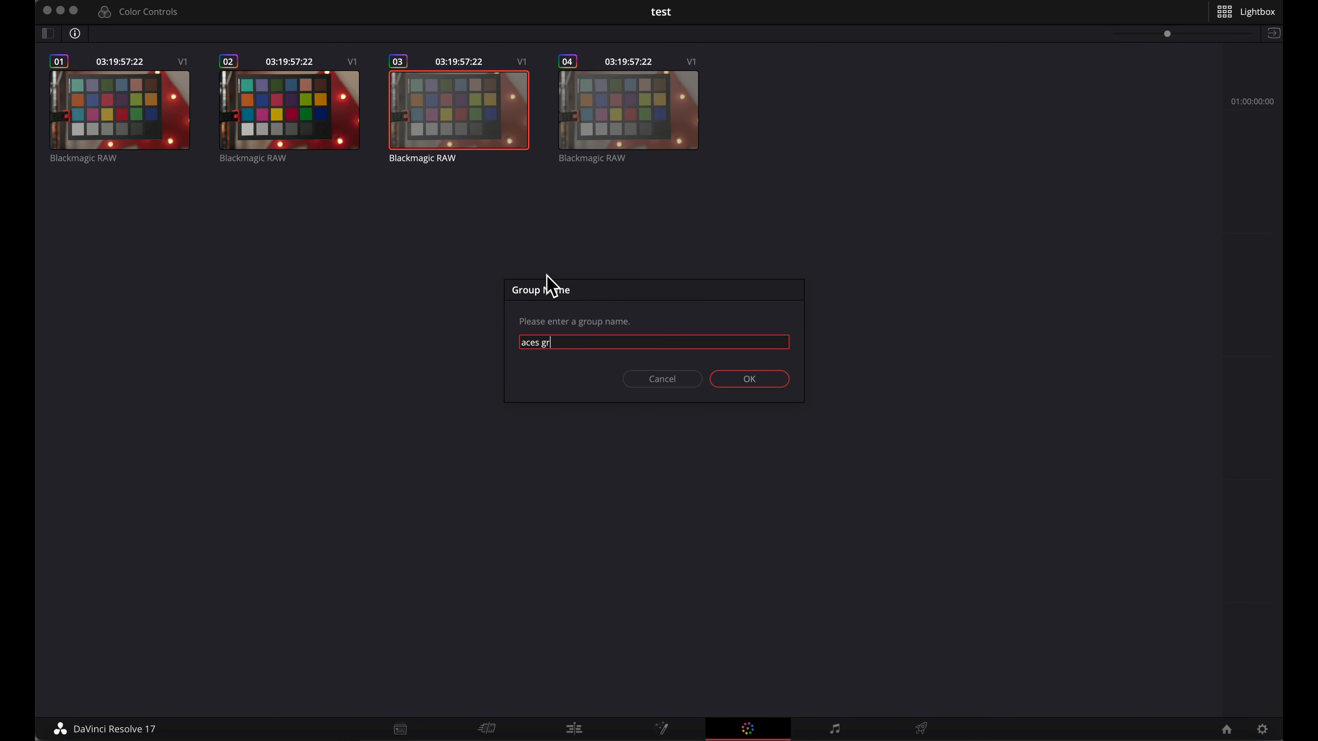
pyautogui.click(747, 378)
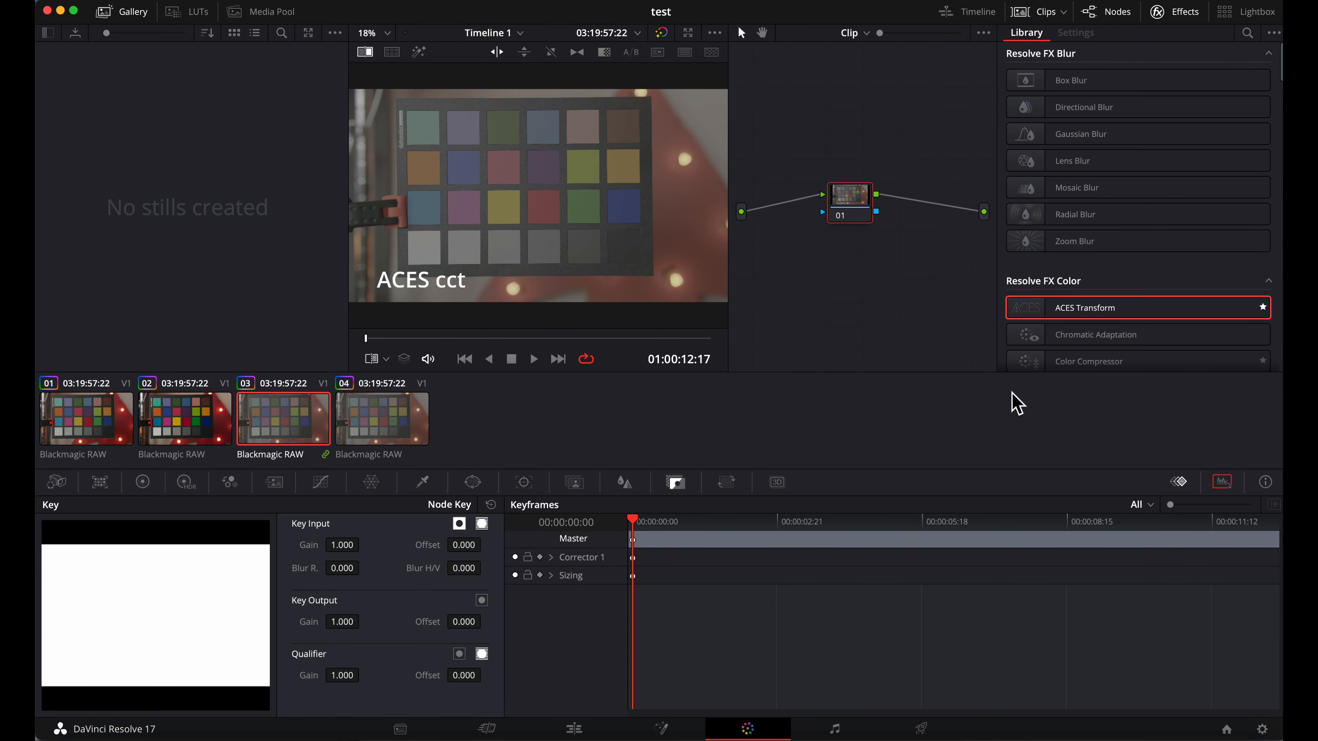
pyautogui.moveTo(840, 37)
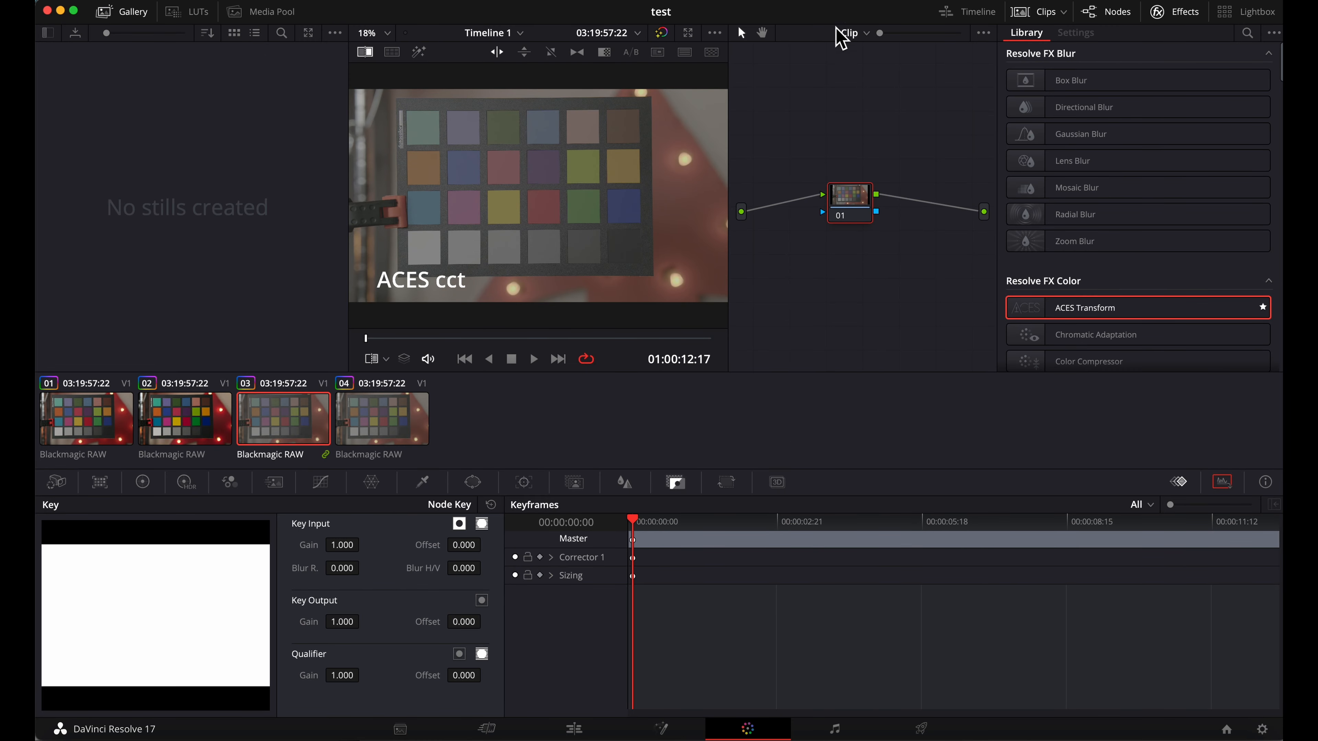
pyautogui.click(850, 33)
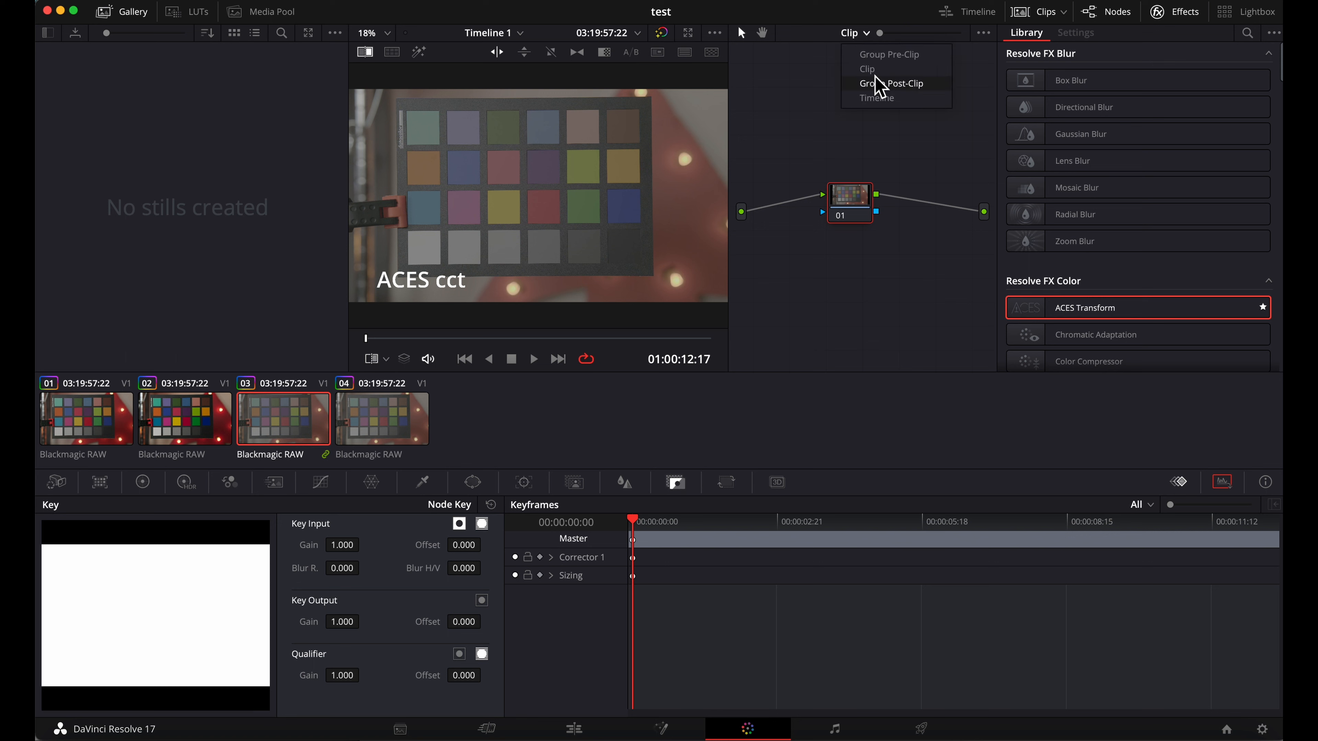
pyautogui.moveTo(868, 126)
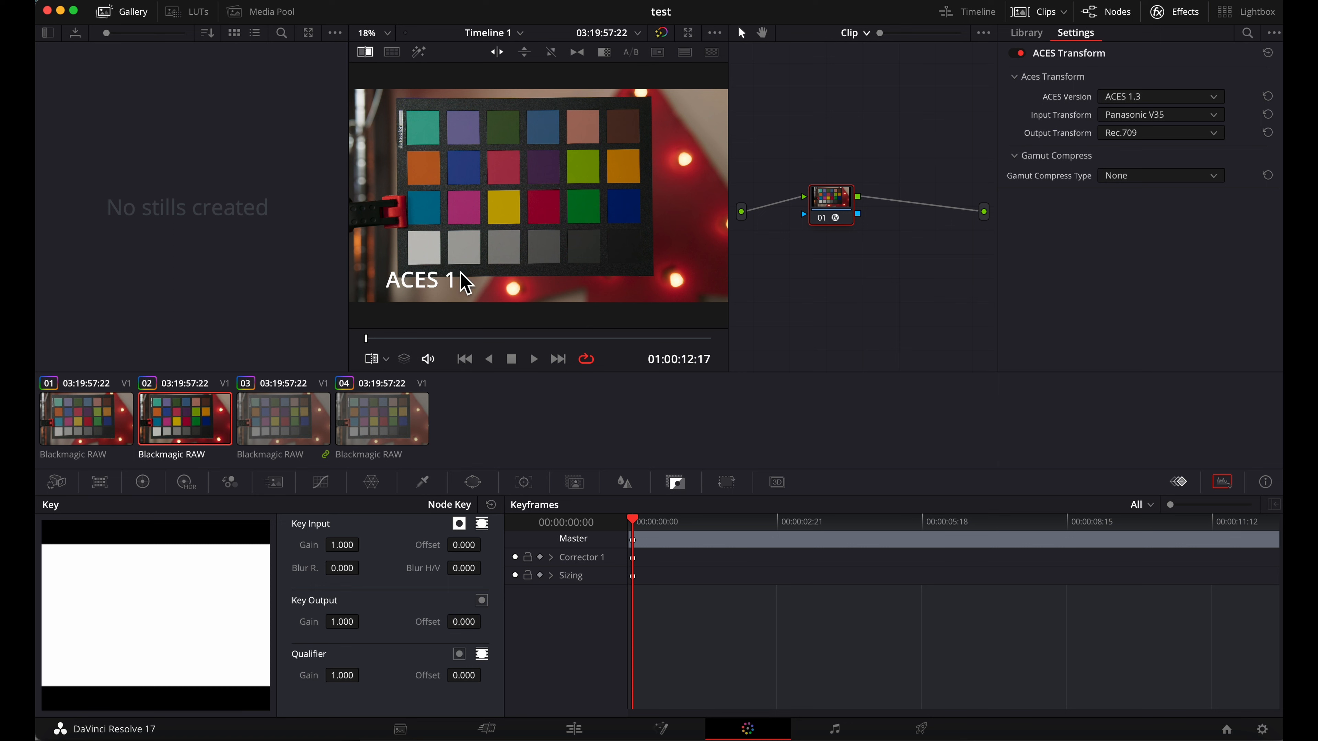
pyautogui.moveTo(1109, 147)
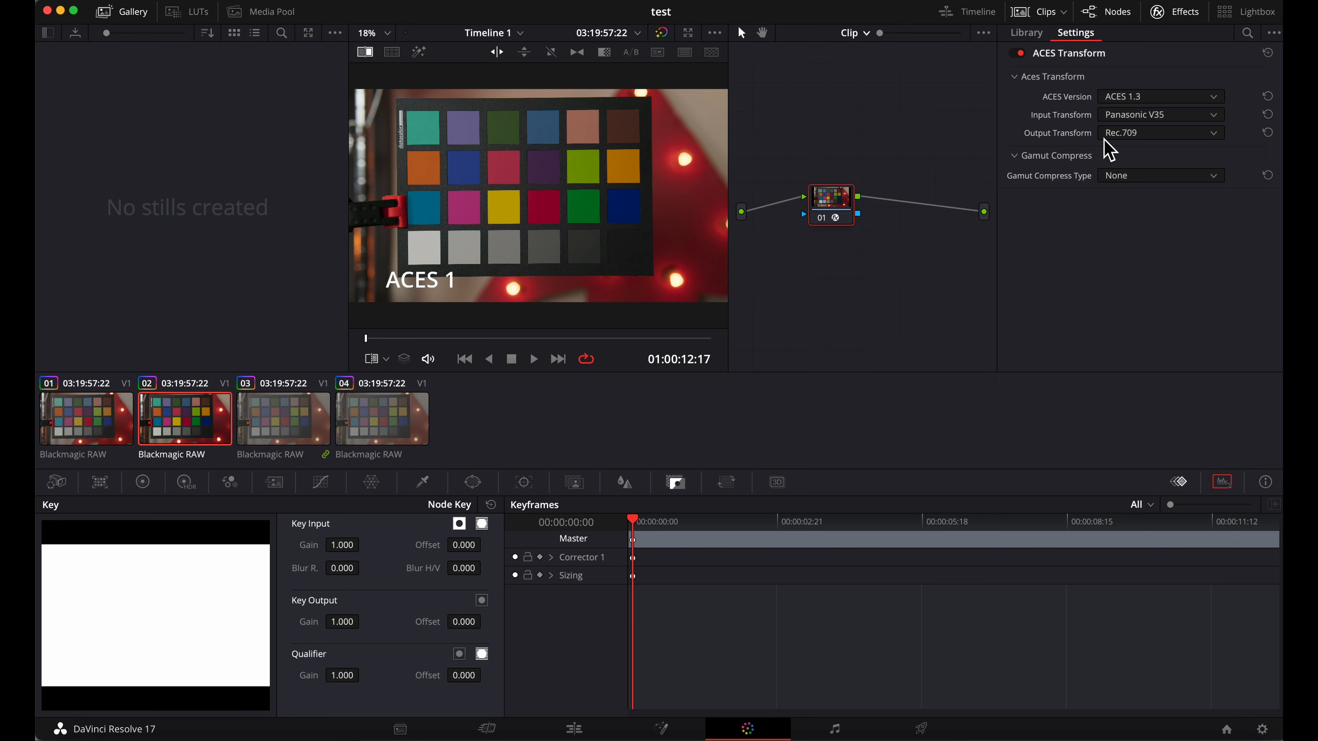
pyautogui.click(853, 33)
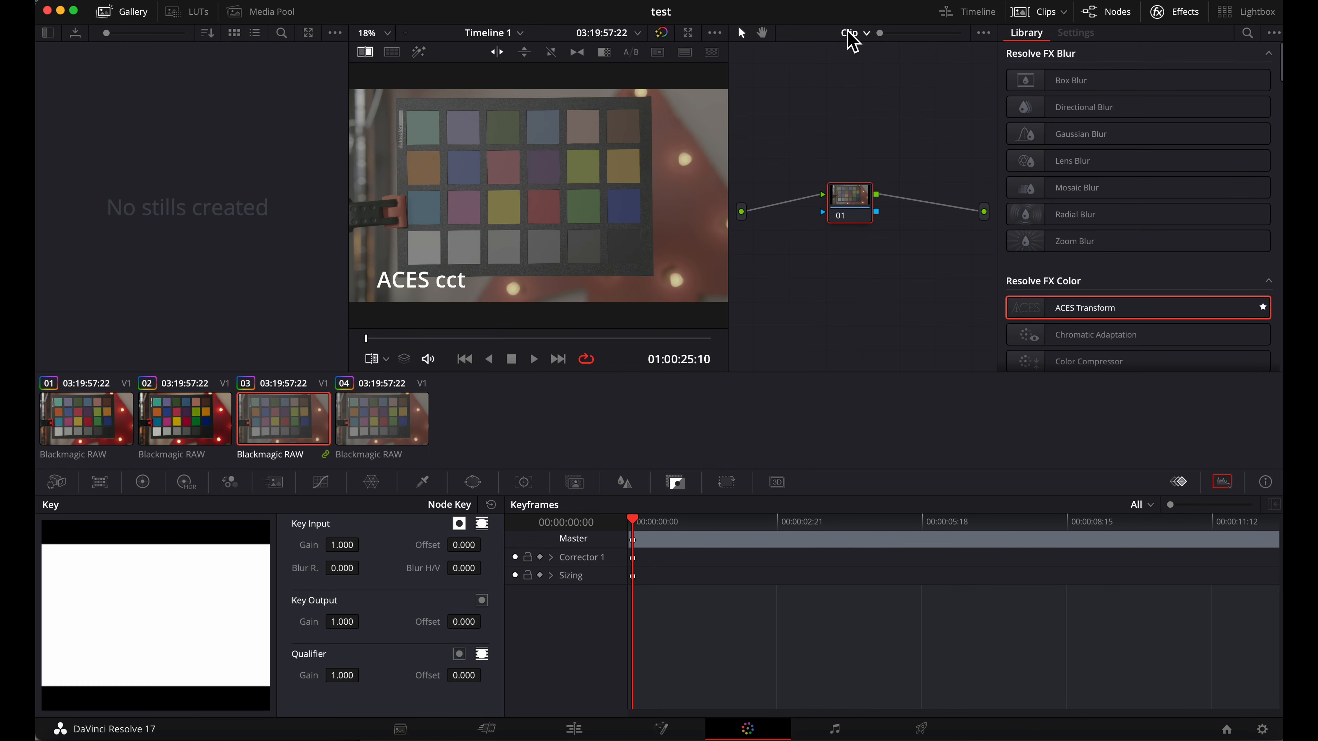
# - On the Group Pre-Clip node, add an ACES Transform with Panasonic V35 input and ACEScct - CSC output
pyautogui.click(854, 33)
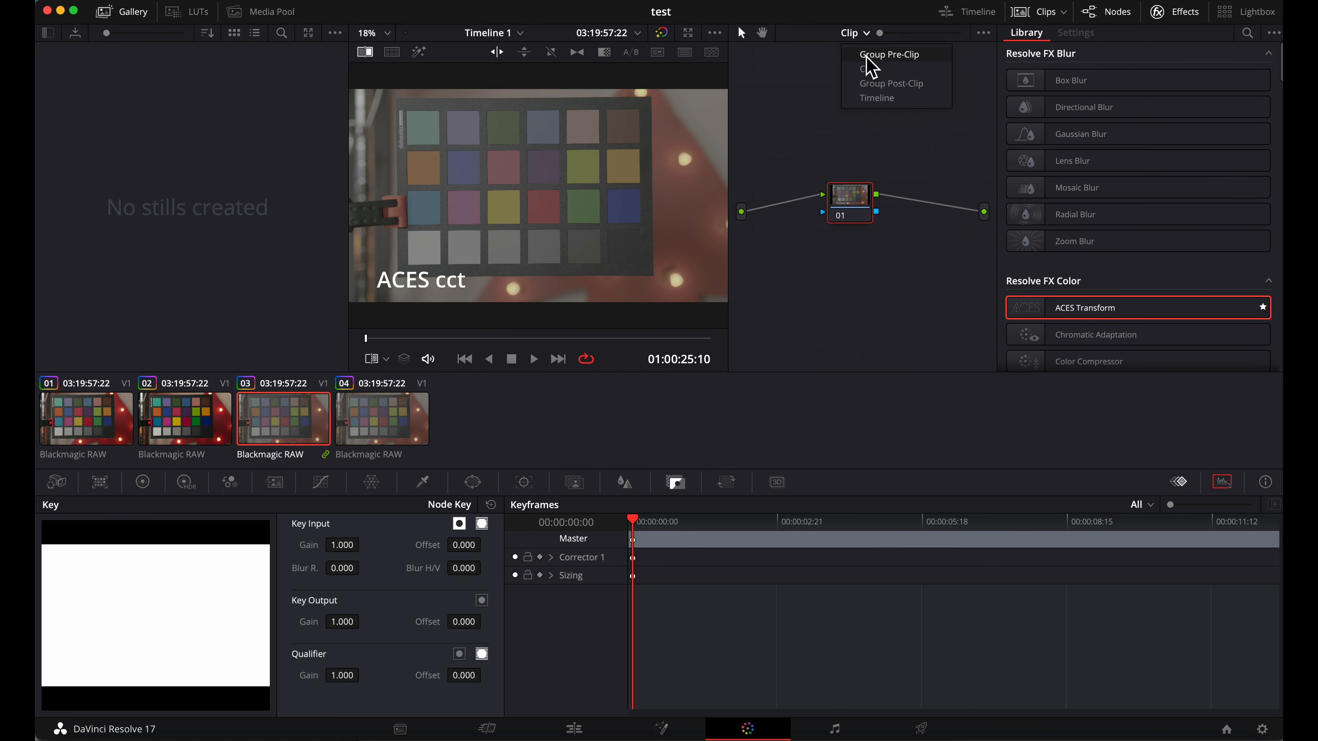
pyautogui.click(888, 54)
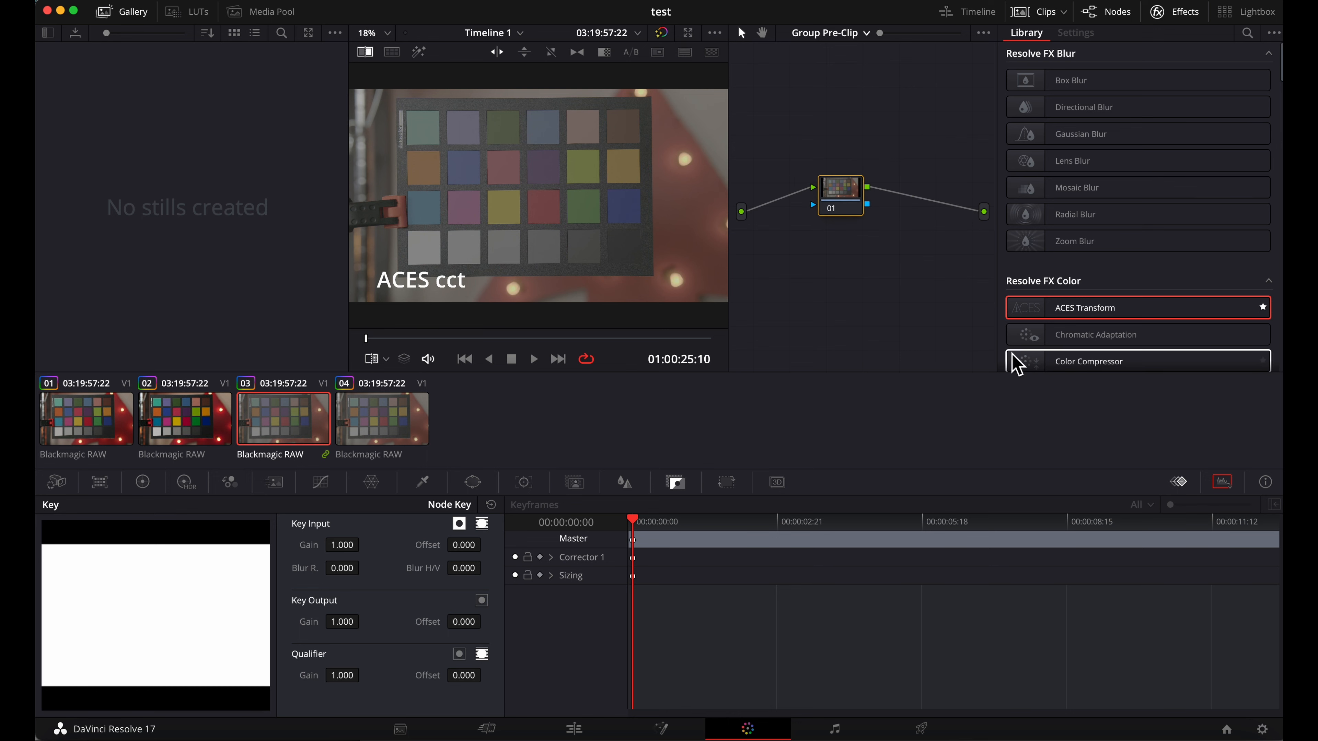
pyautogui.doubleClick(1084, 307)
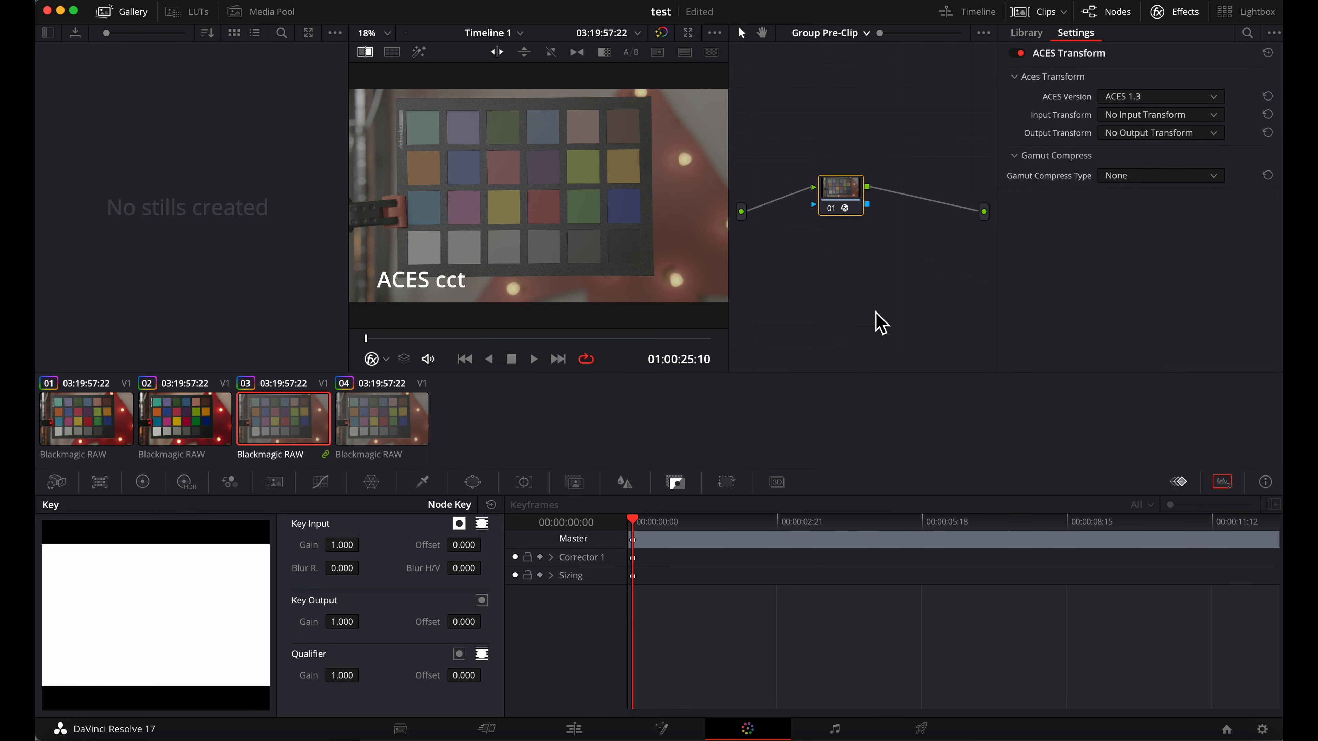
pyautogui.click(1160, 115)
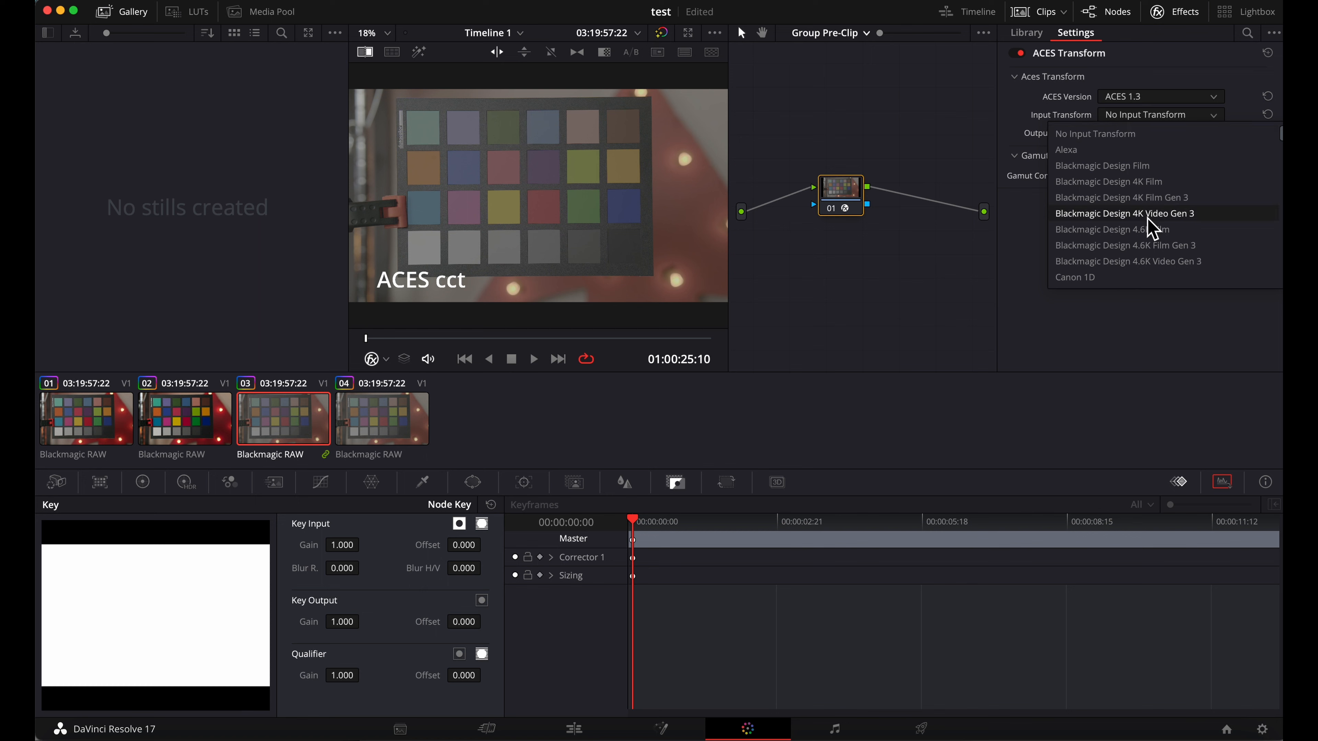
pyautogui.scroll(-3)
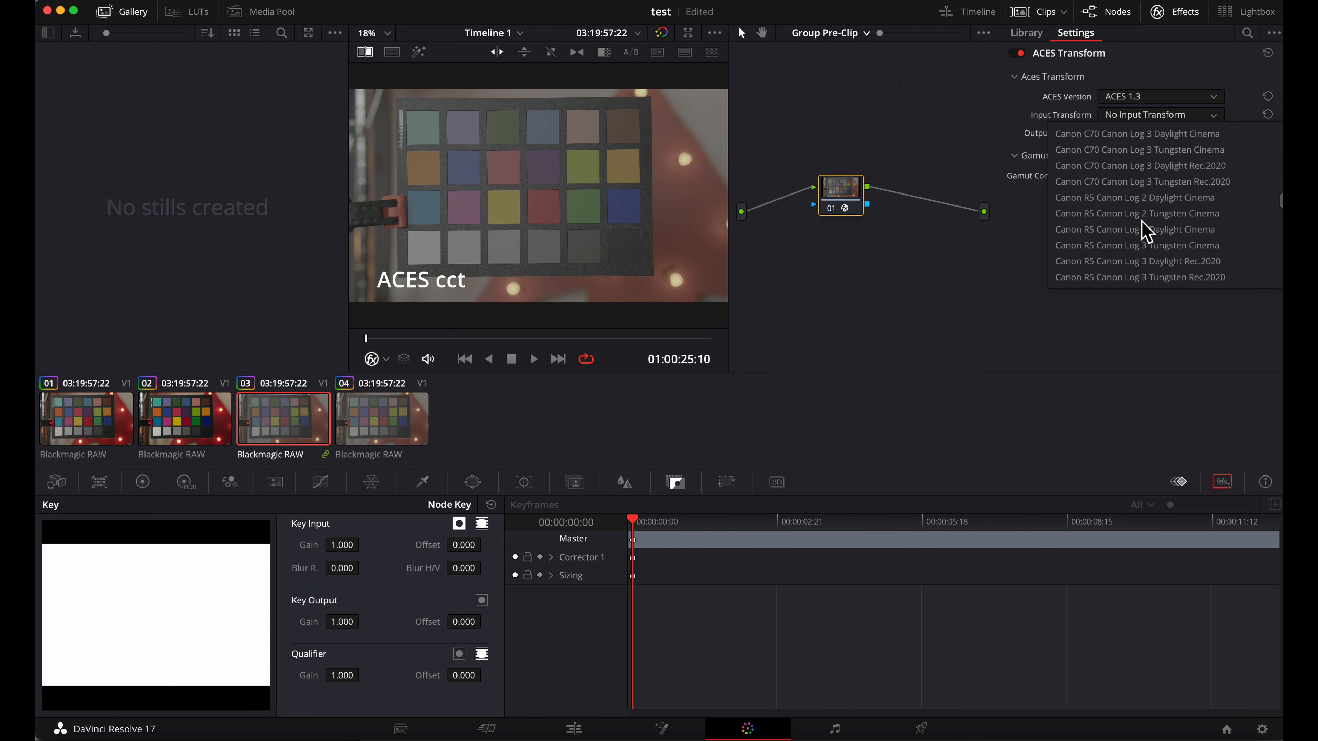
pyautogui.scroll(-3)
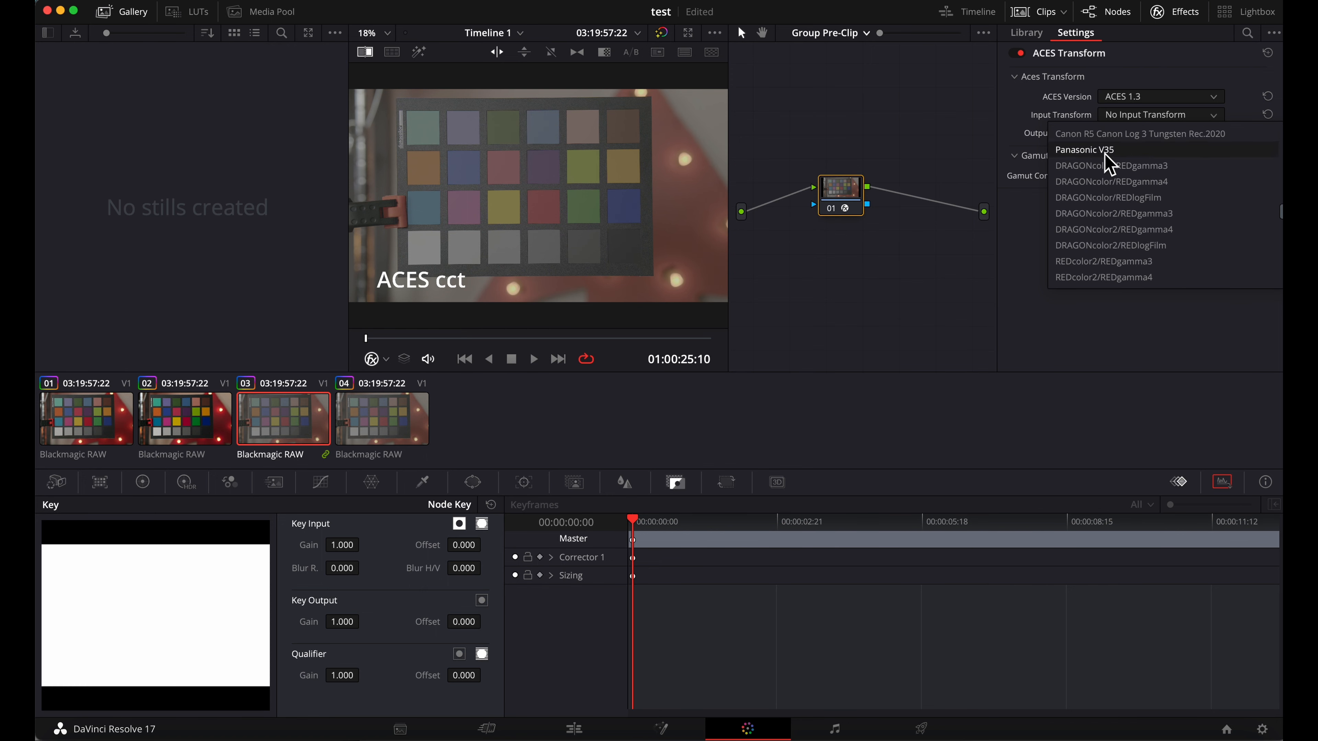
pyautogui.click(1083, 150)
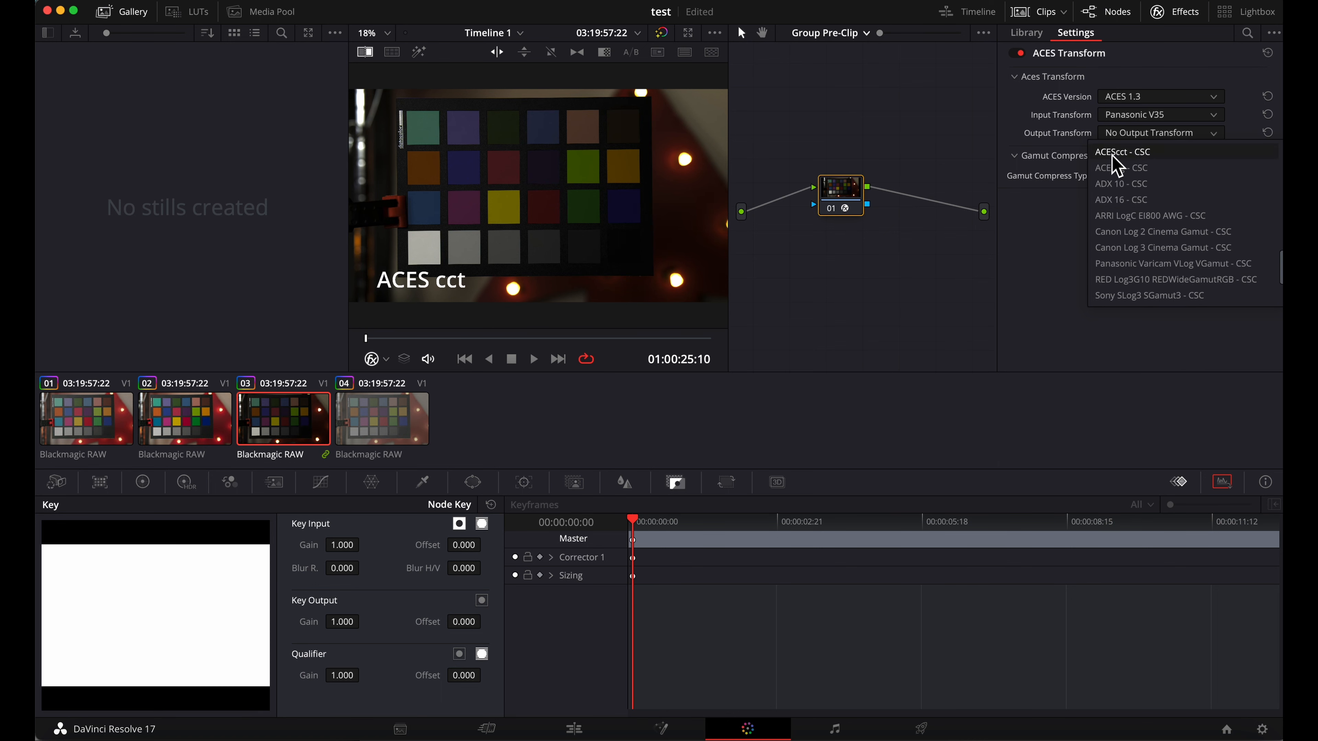
pyautogui.click(1121, 151)
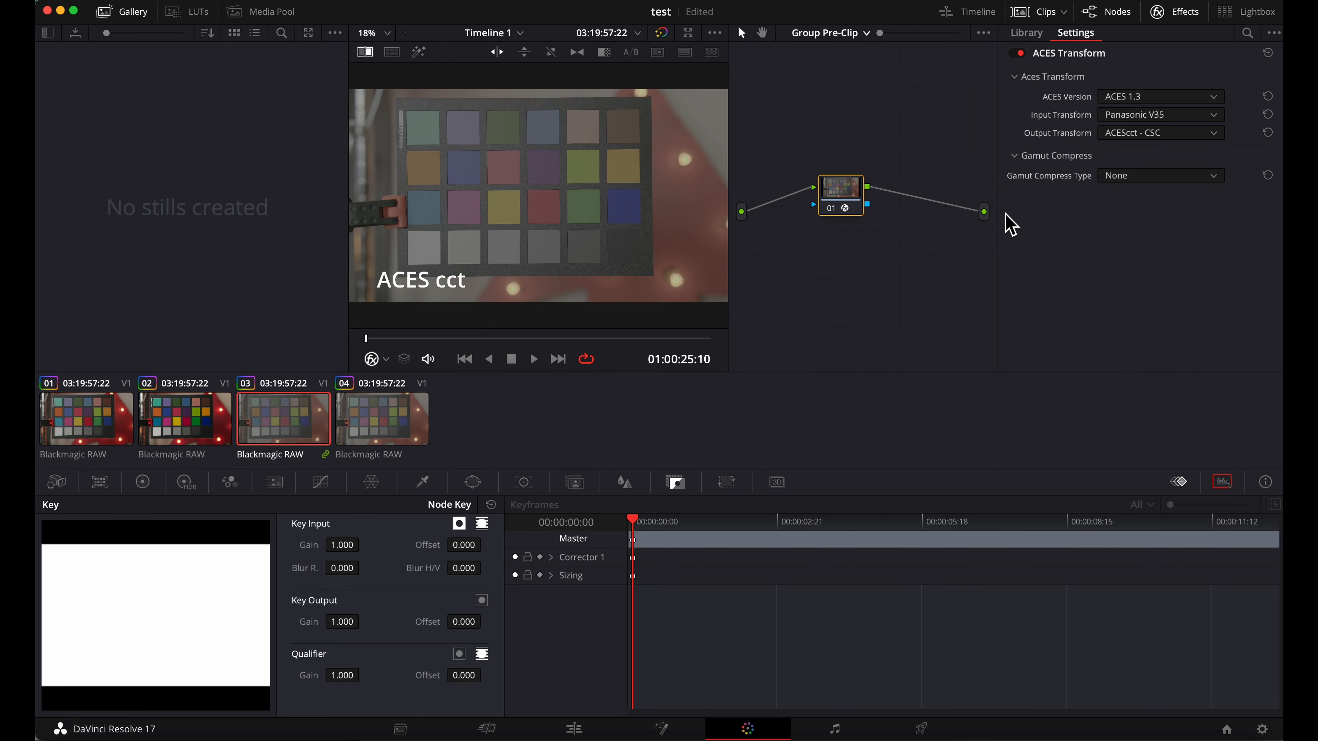
pyautogui.moveTo(832, 176)
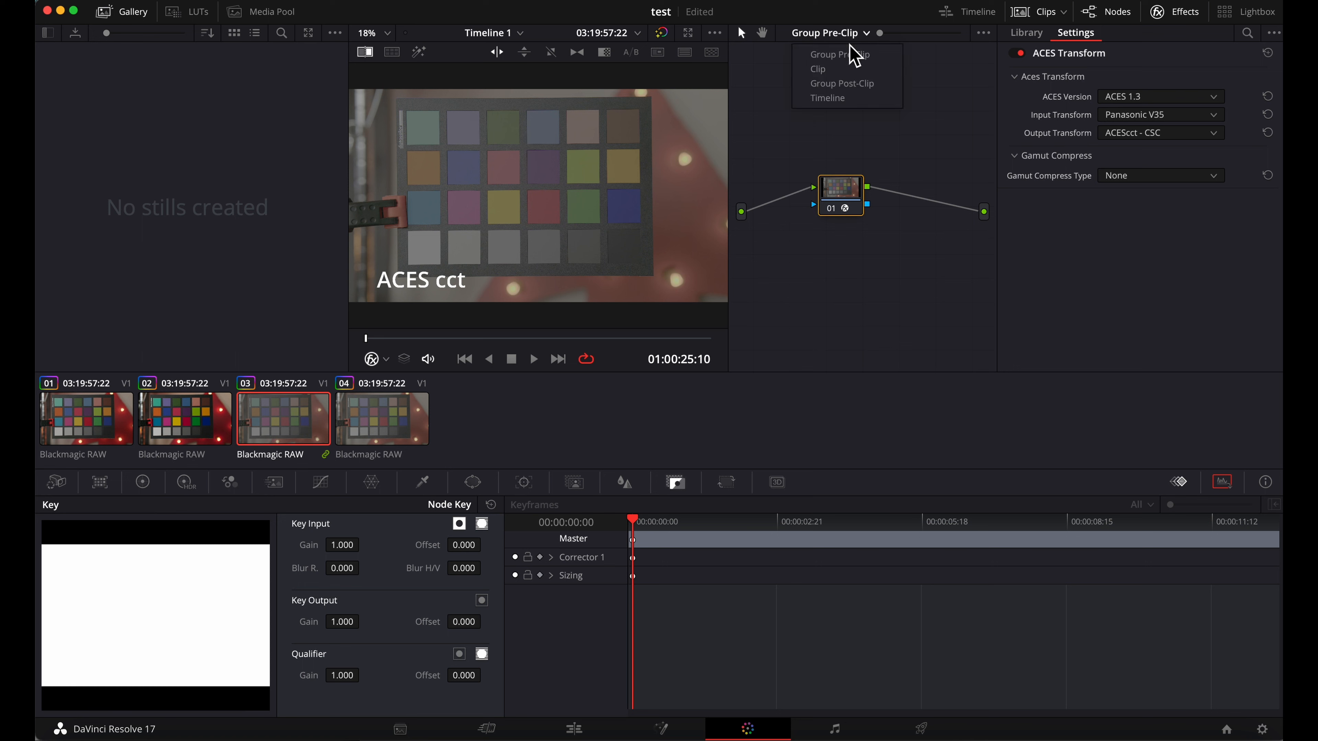
# - Set the group post-clip ACES Transform input to ACEScct - CSC and output to Rec.709
pyautogui.click(840, 83)
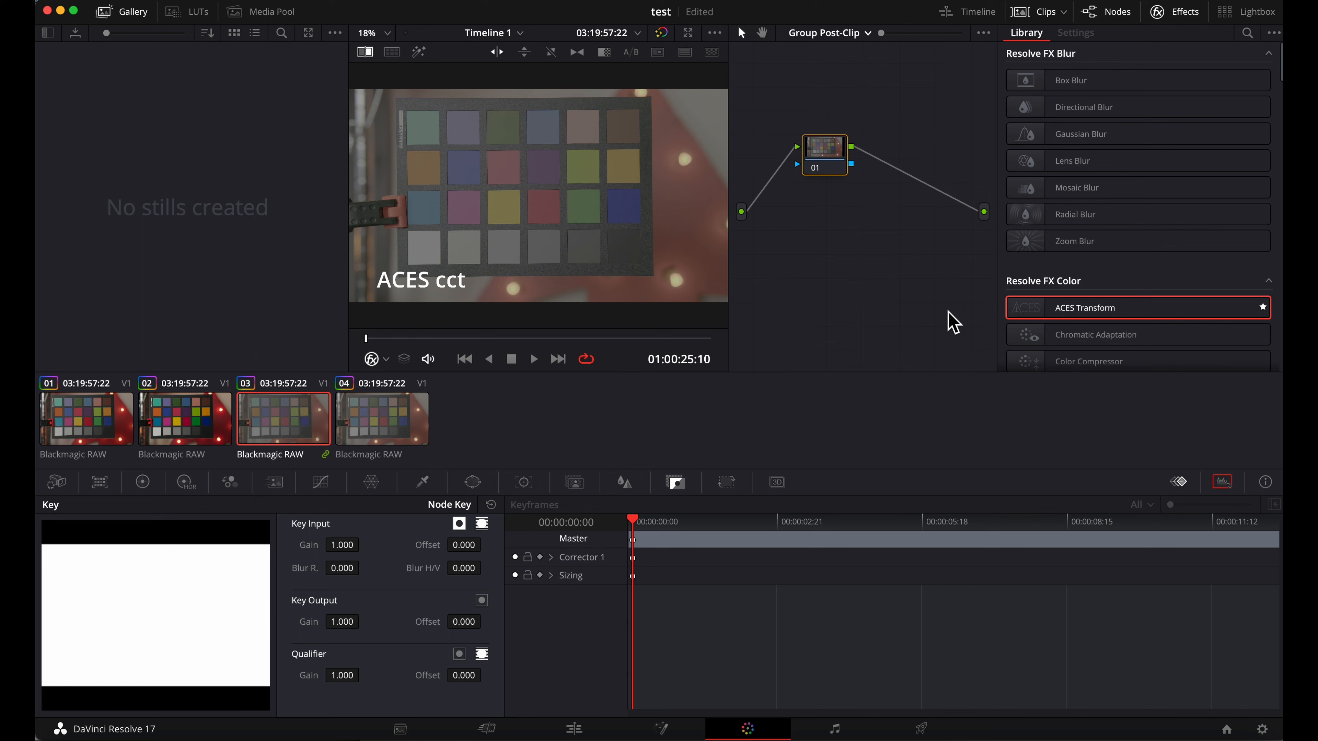
pyautogui.click(1158, 115)
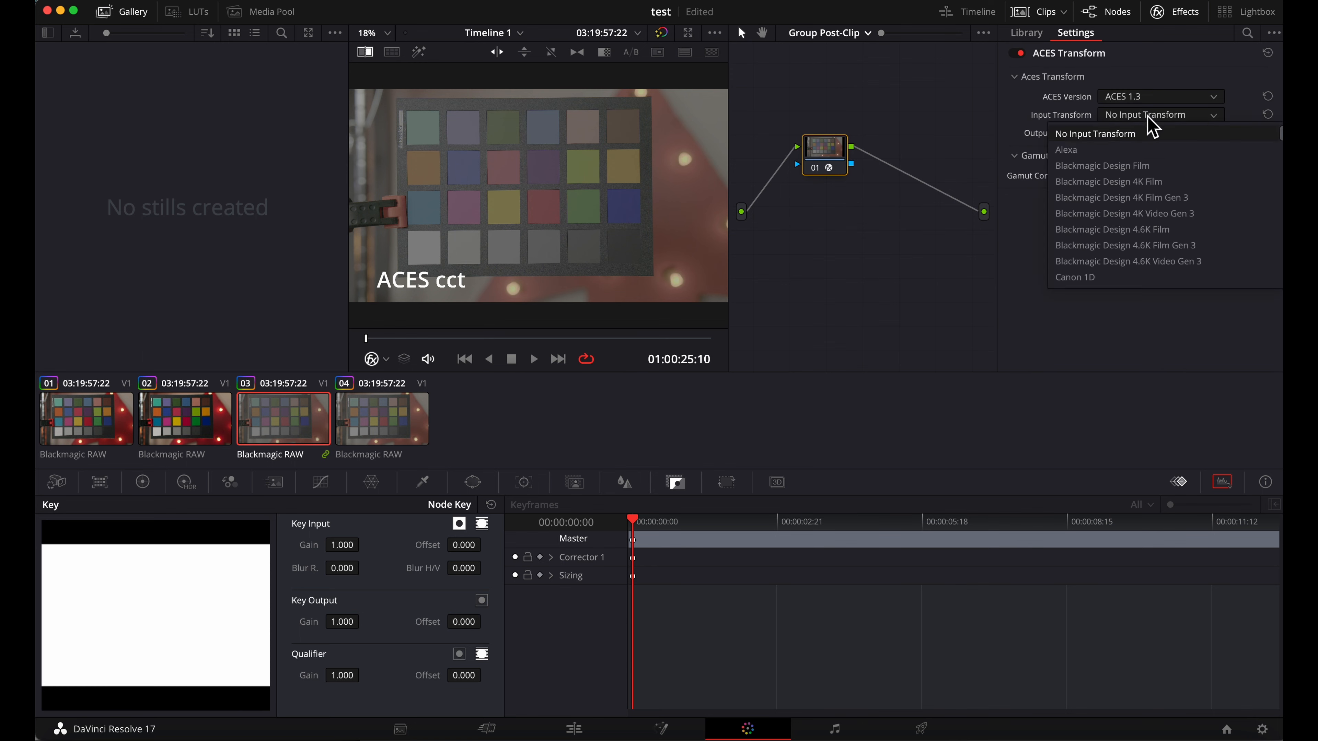
pyautogui.click(1131, 115)
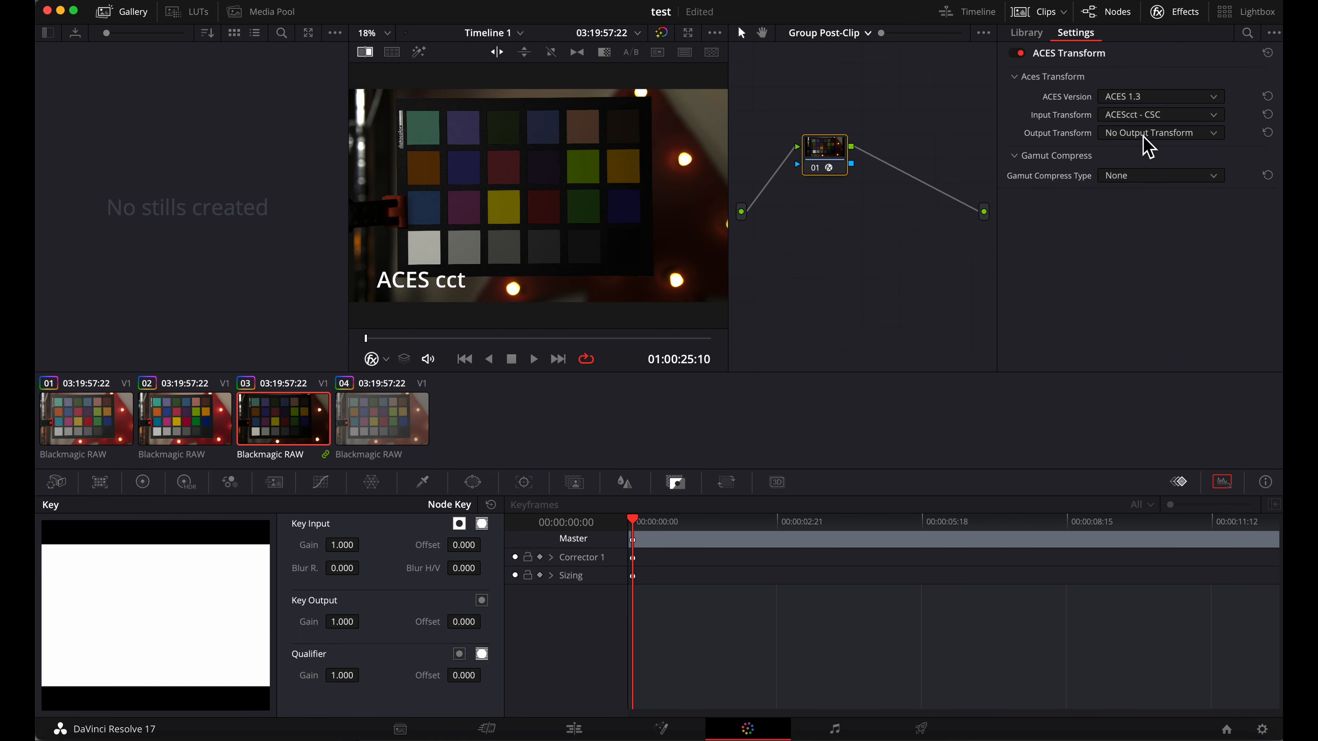
pyautogui.click(1160, 132)
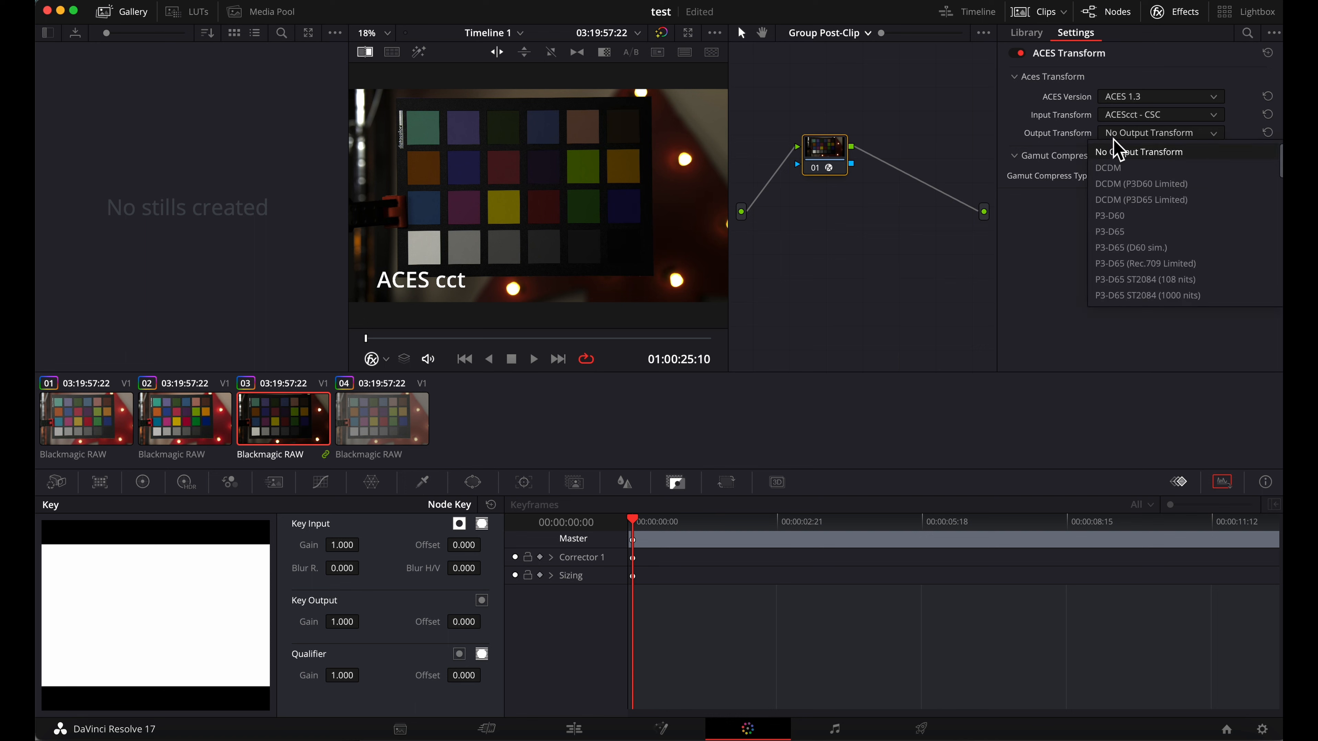
pyautogui.scroll(-3)
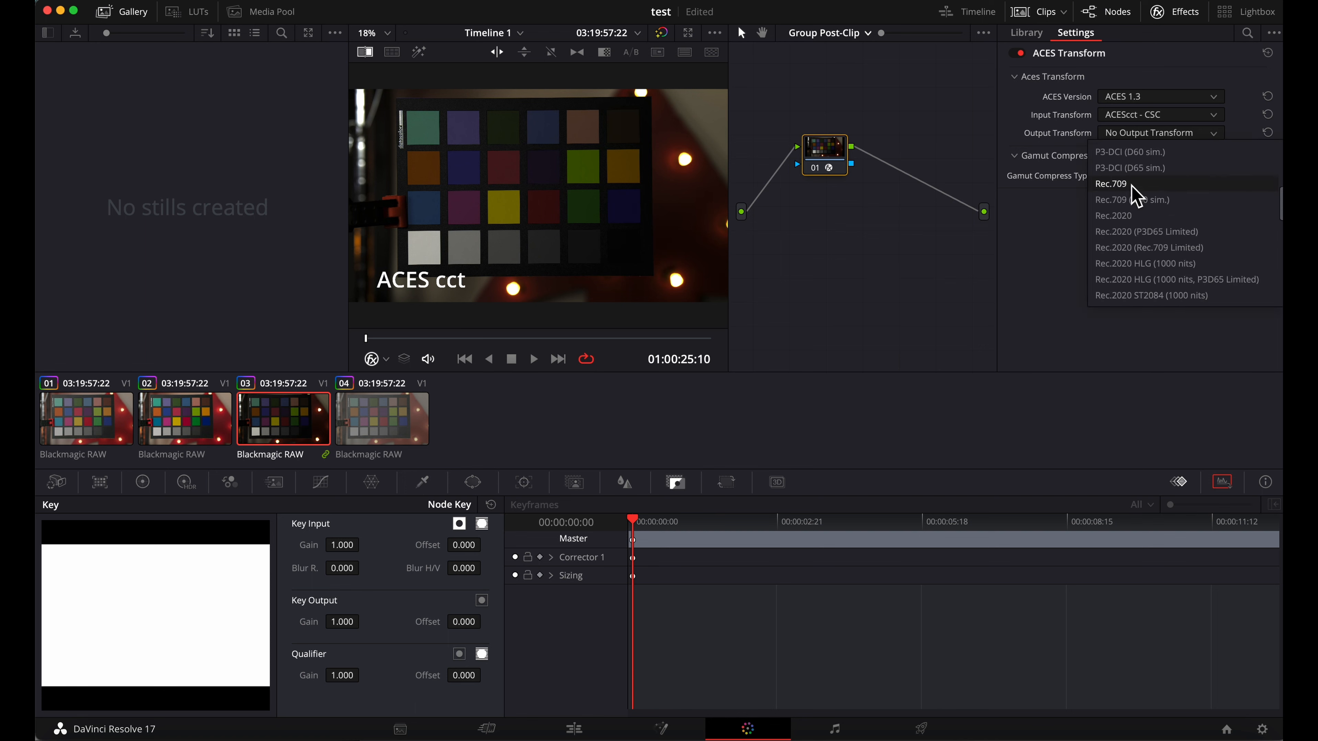
pyautogui.click(1110, 184)
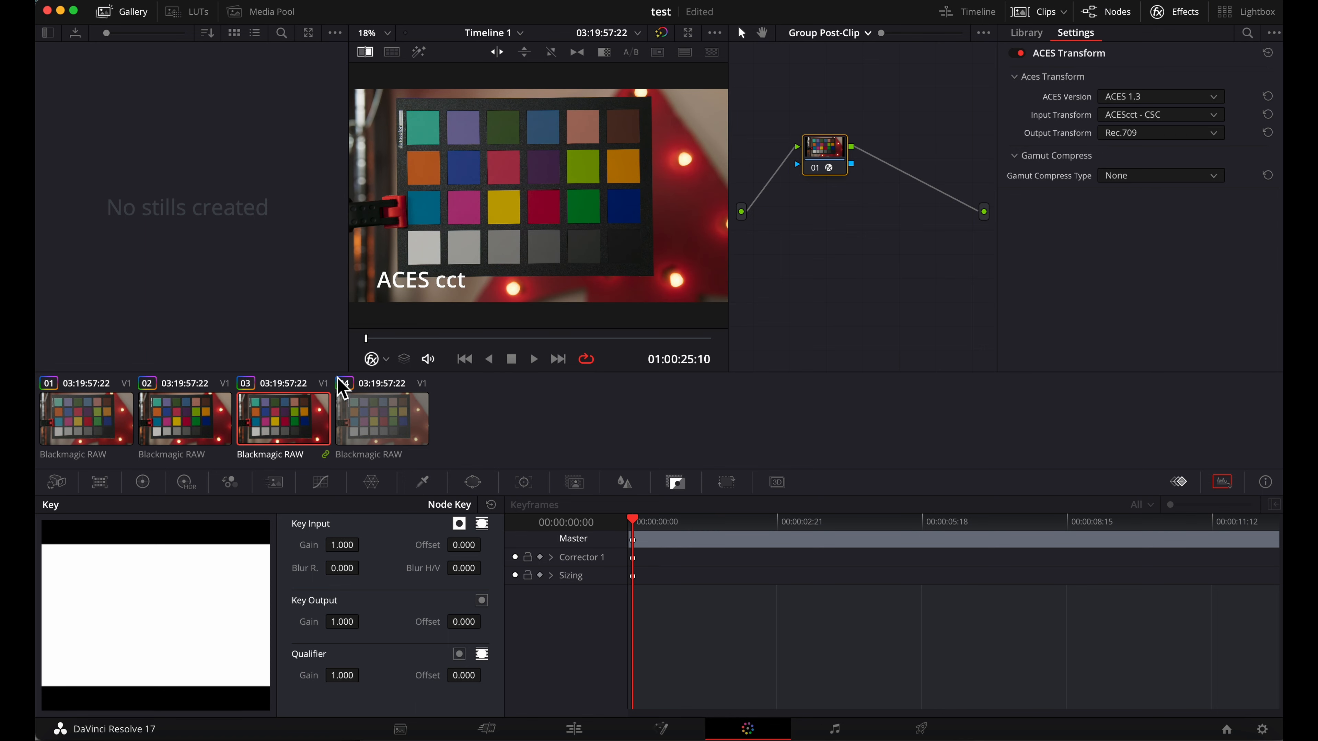
pyautogui.click(1026, 32)
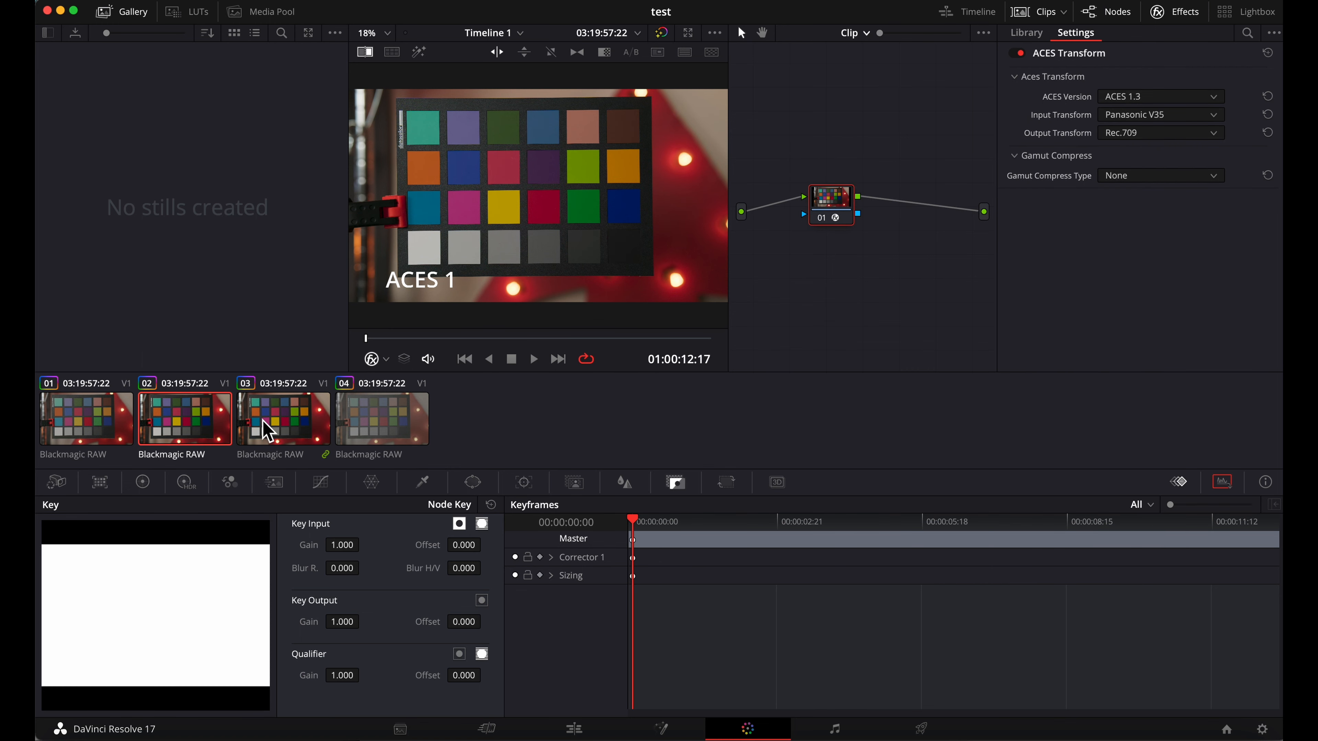
pyautogui.click(1025, 32)
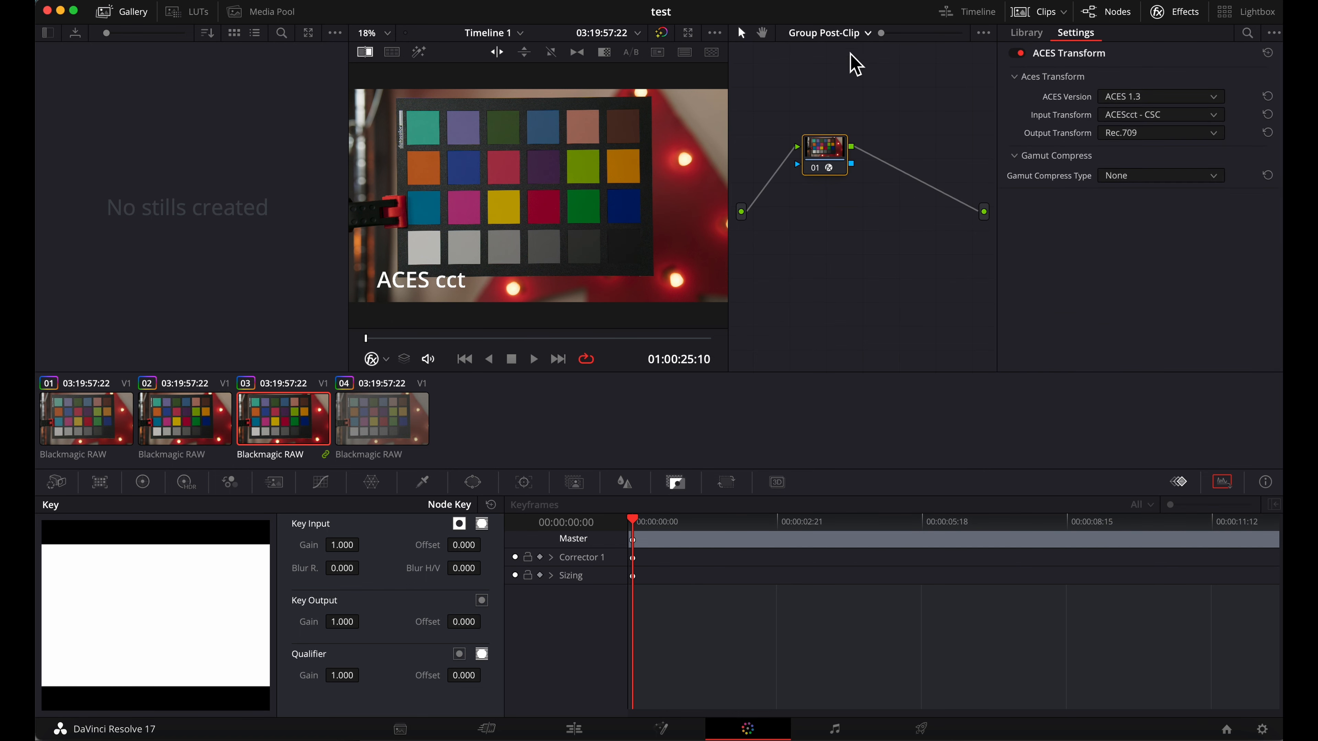
pyautogui.click(1037, 12)
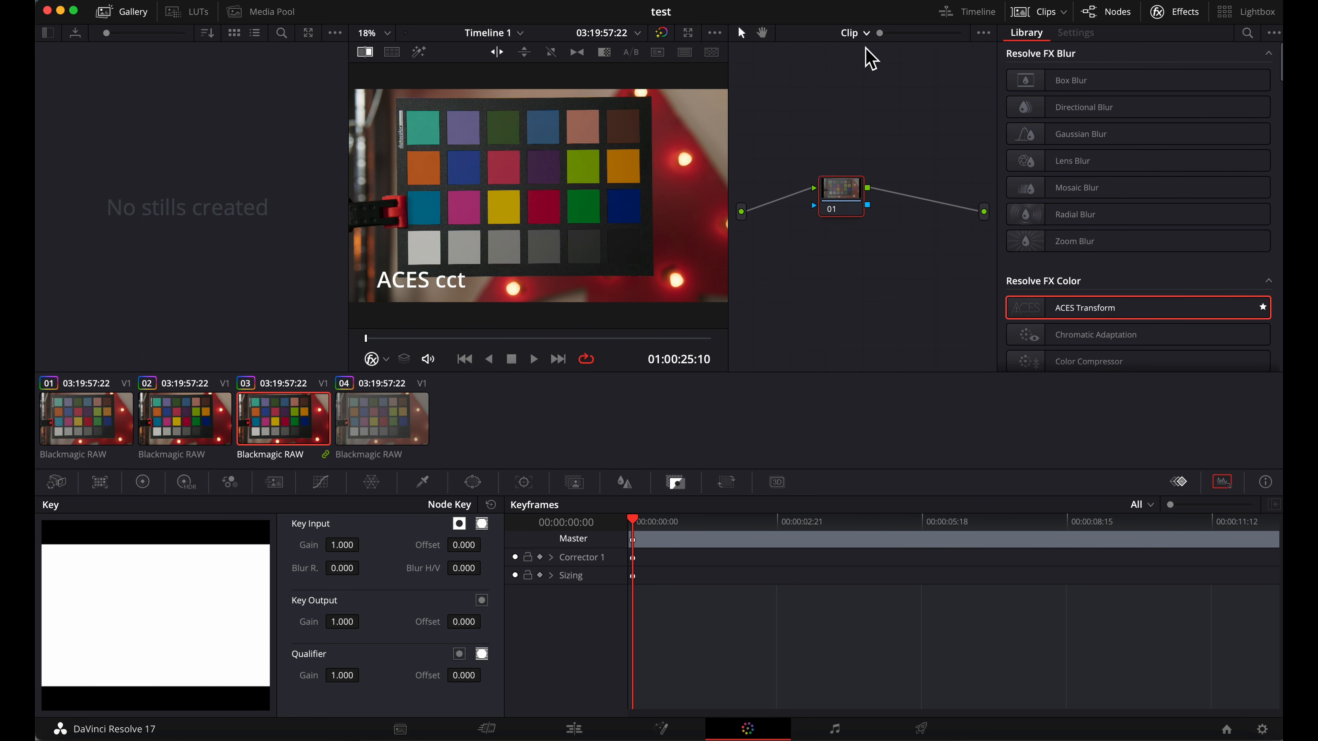
pyautogui.click(851, 33)
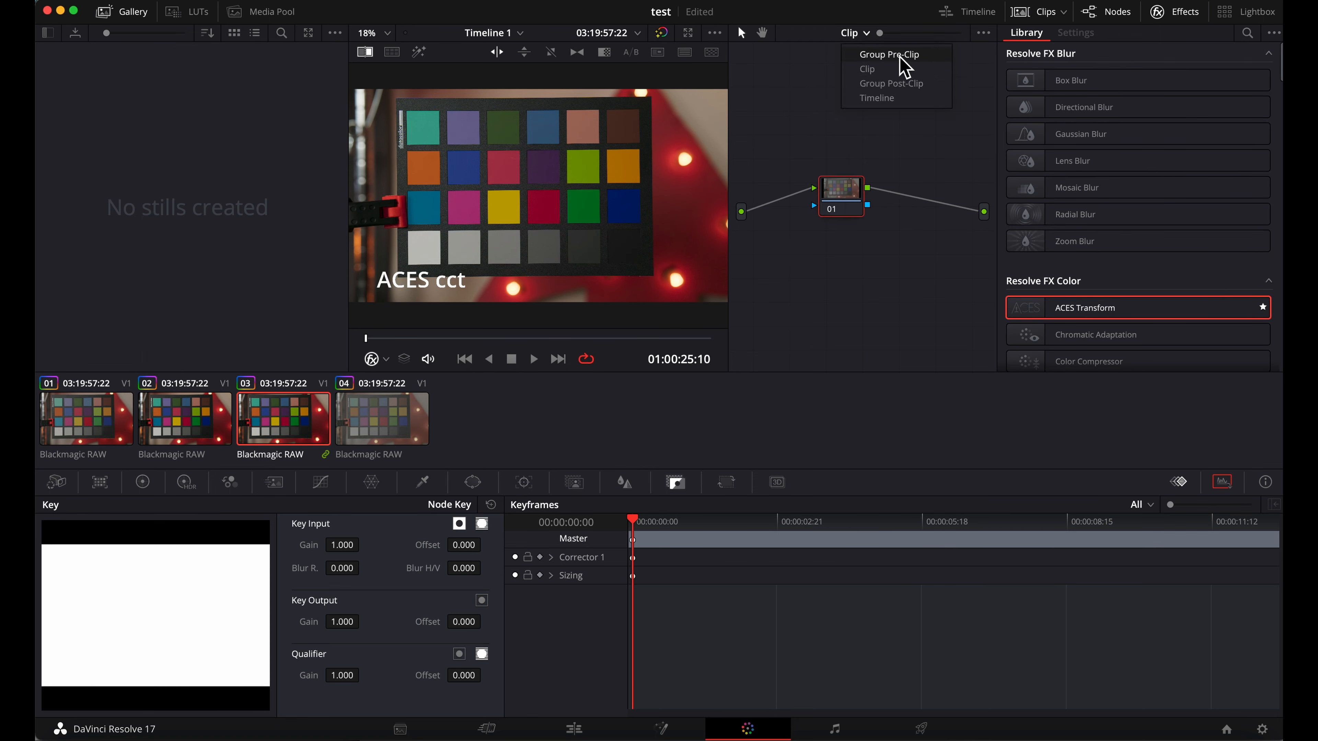
pyautogui.click(888, 53)
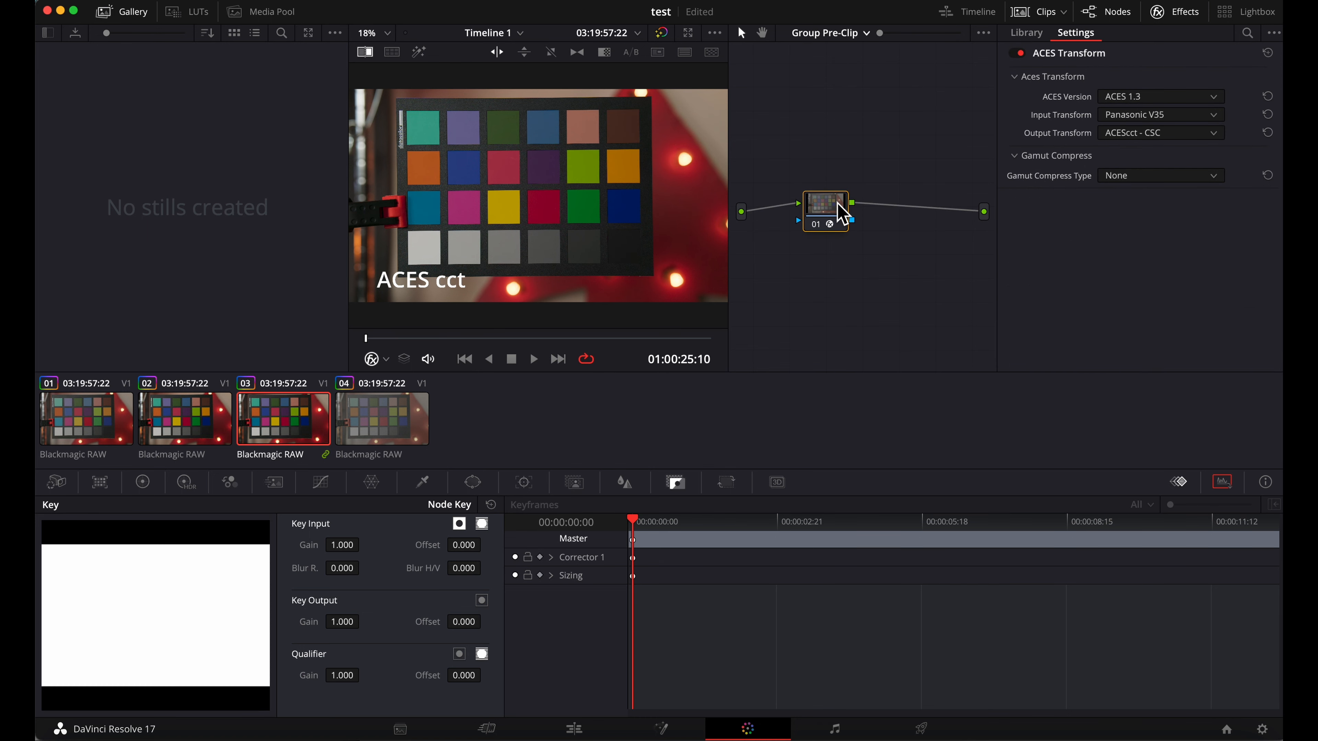
pyautogui.click(824, 33)
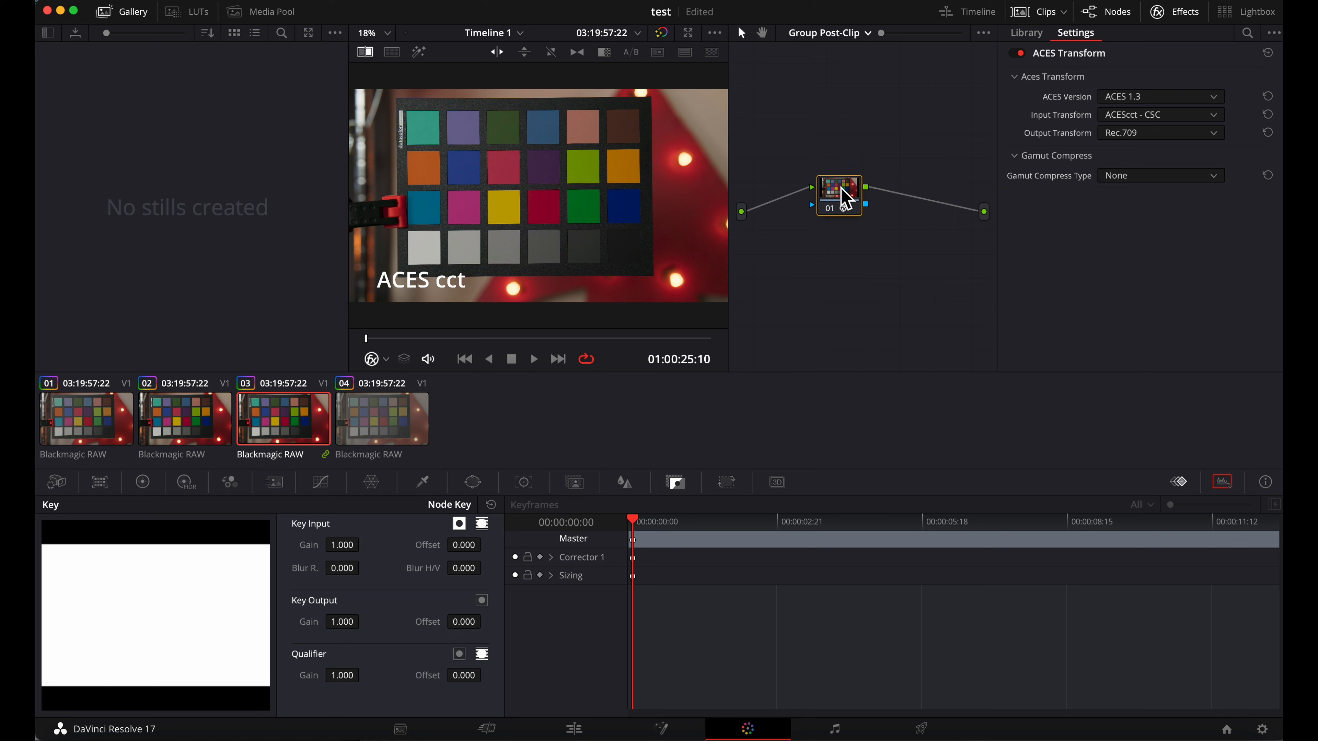
pyautogui.moveTo(1118, 139)
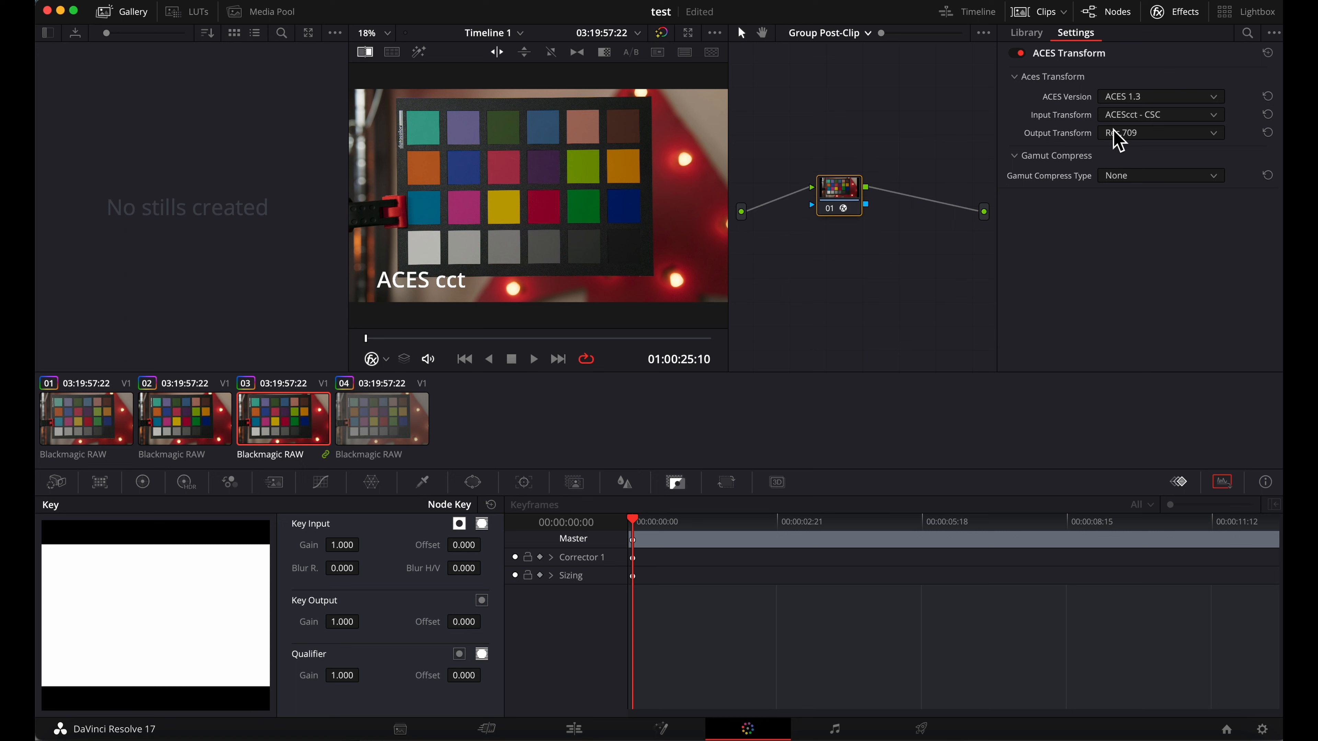
# - Change the post-clip output transform to ARRI LogC EI800 AWG - CSC and add a serial node after it
pyautogui.click(1160, 132)
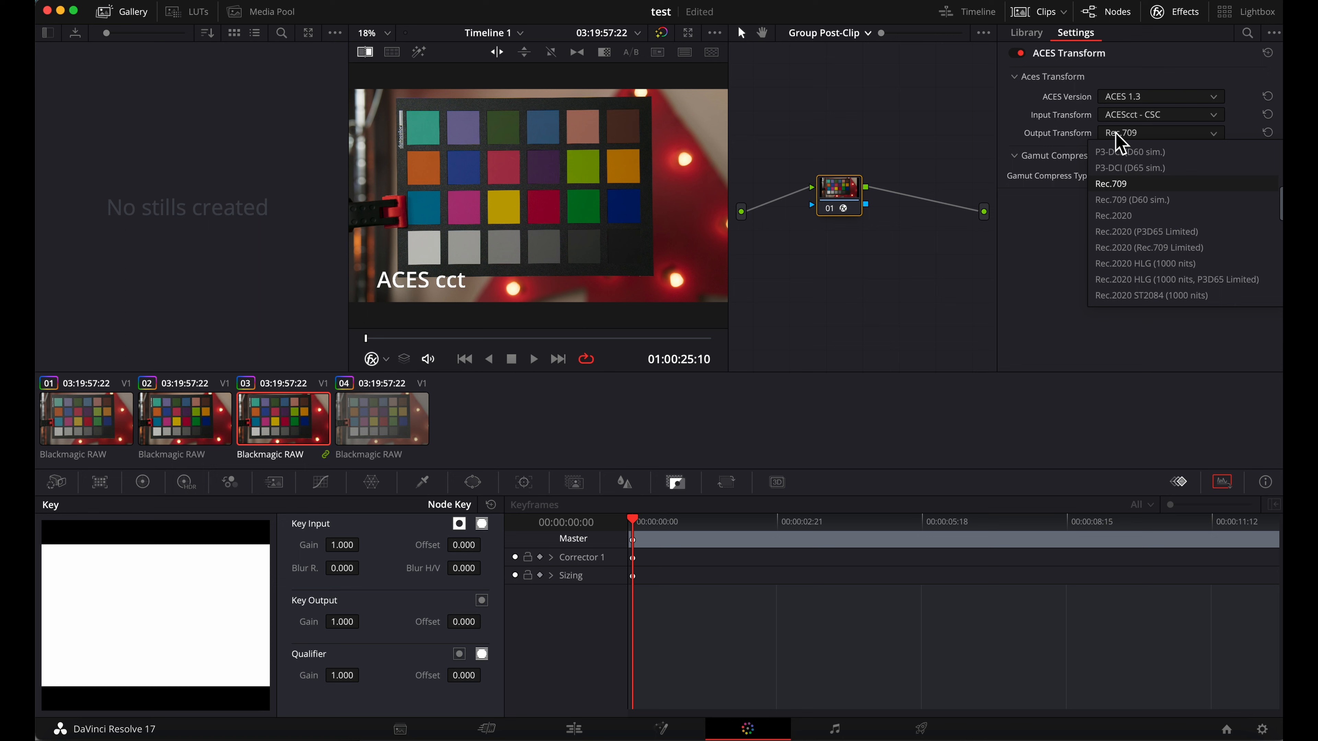
pyautogui.scroll(-3)
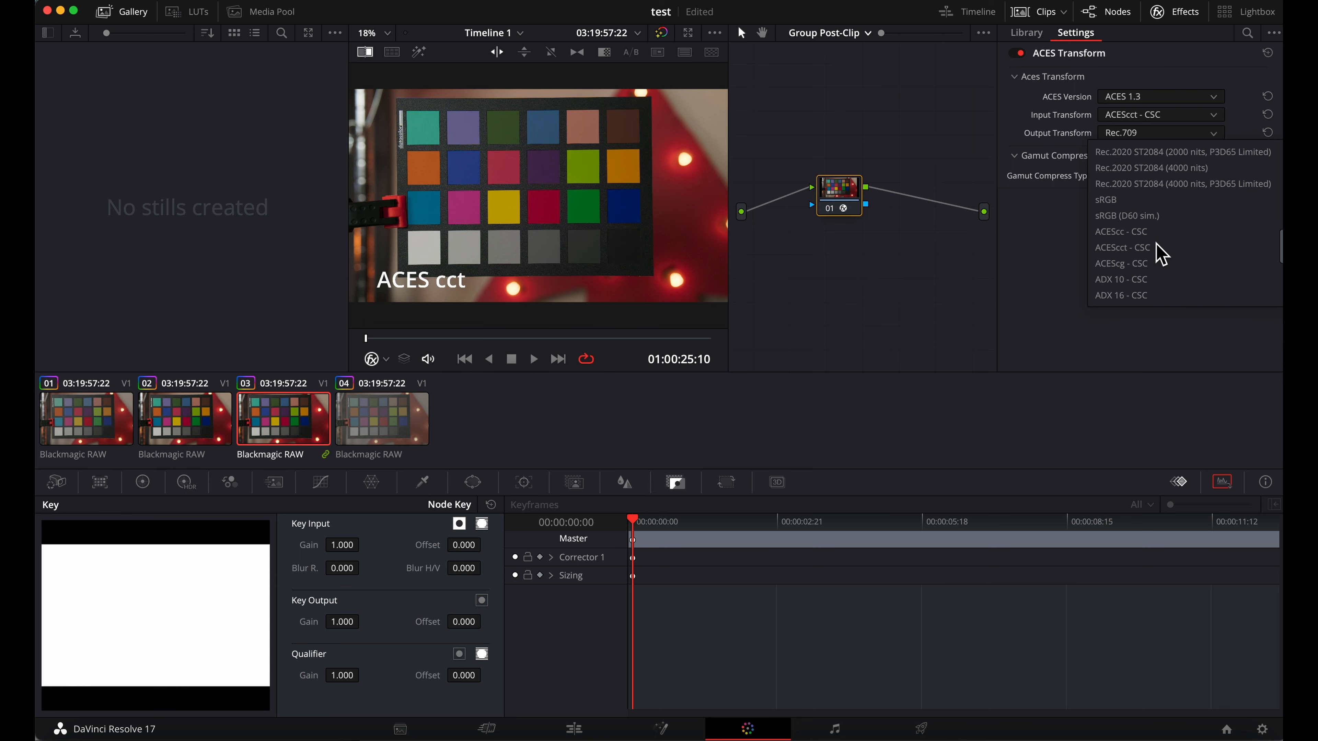
pyautogui.scroll(-3)
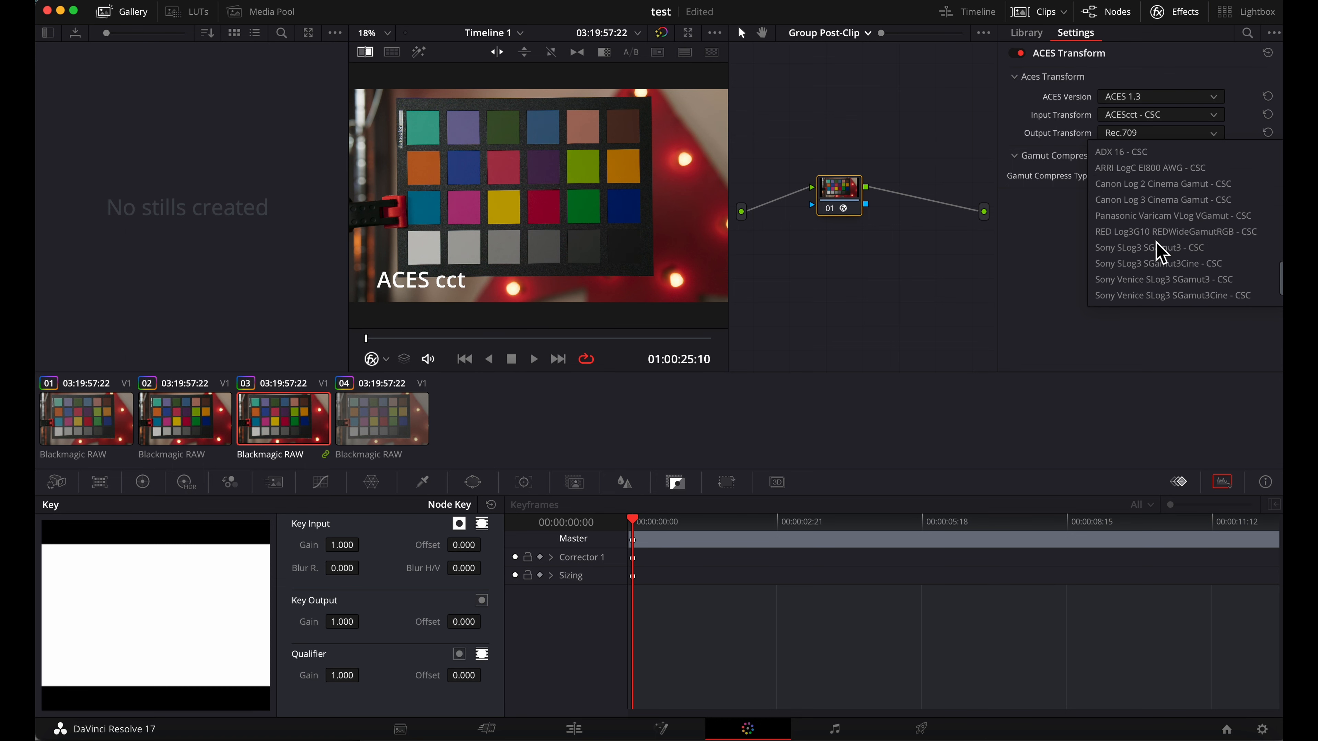
pyautogui.click(1150, 168)
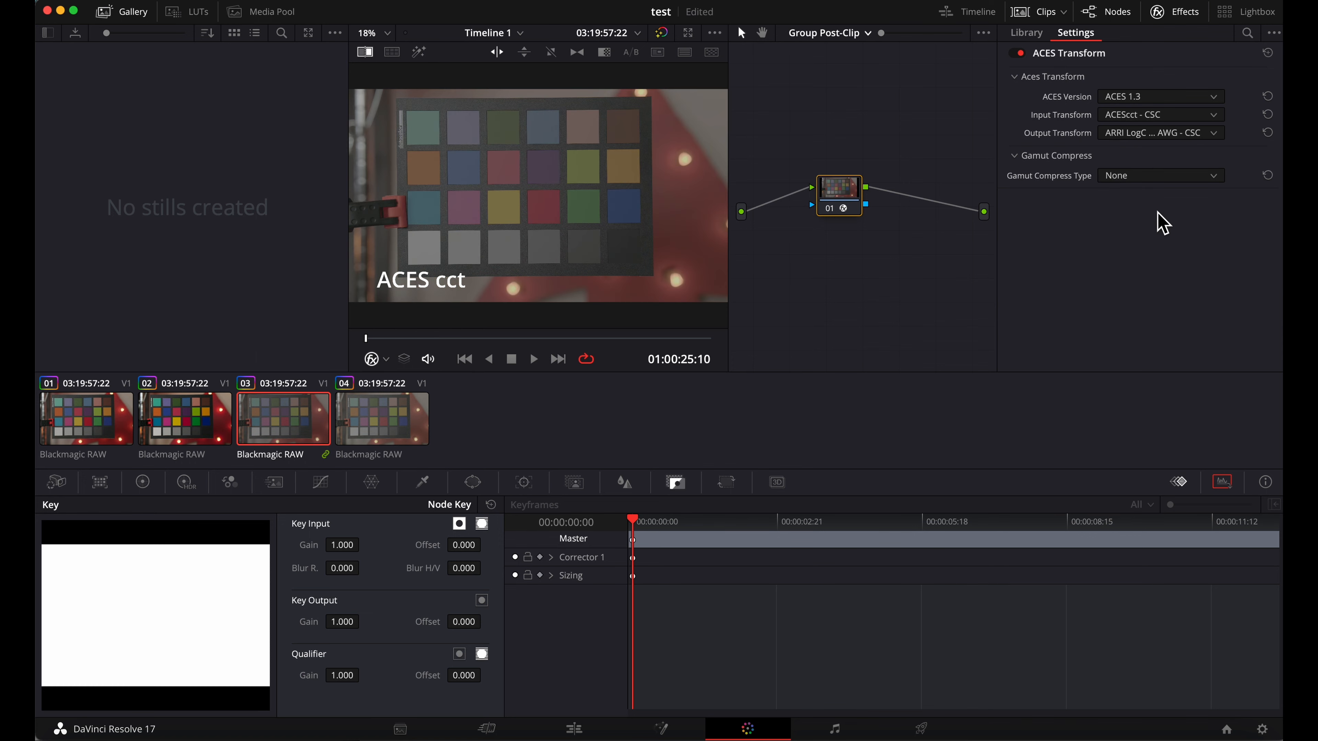
pyautogui.press('option+s')
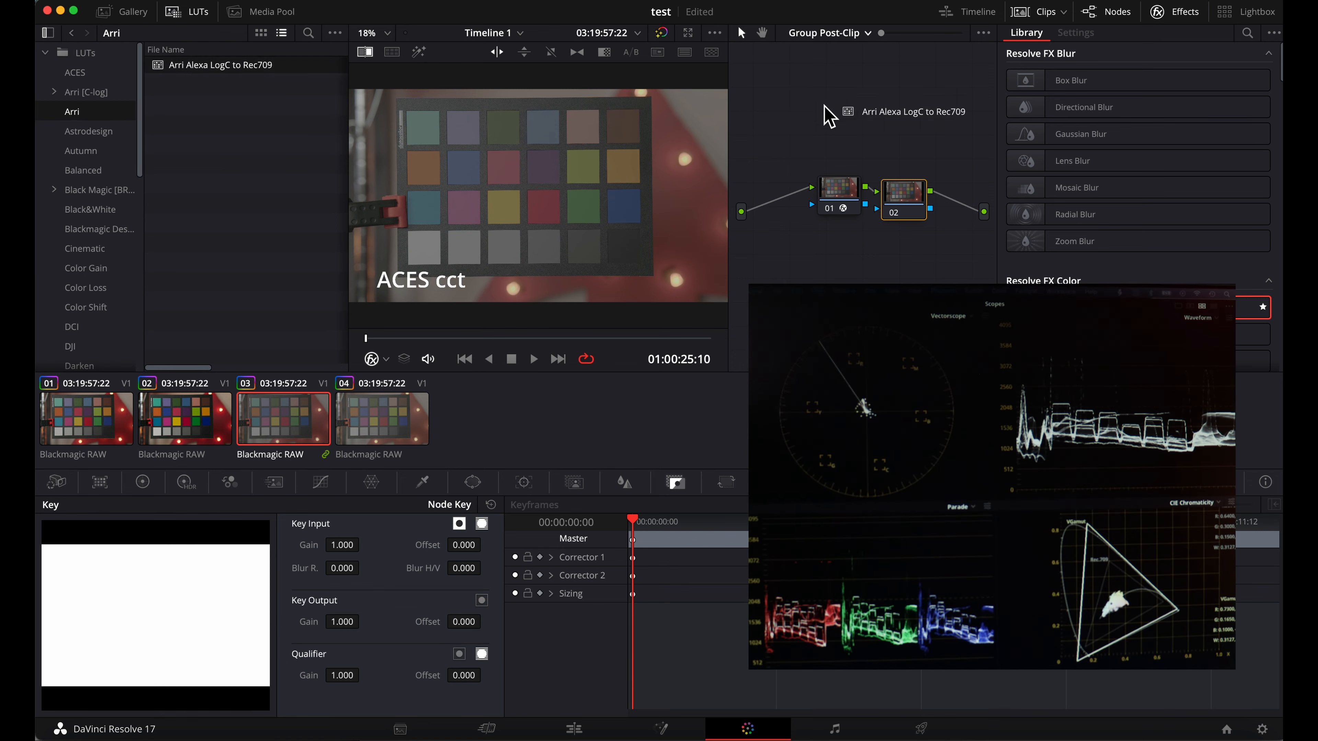
# - Apply the Arri Alexa LogC to Rec709 LUT to node 02 and compare against the second chart clip
pyautogui.click(922, 183)
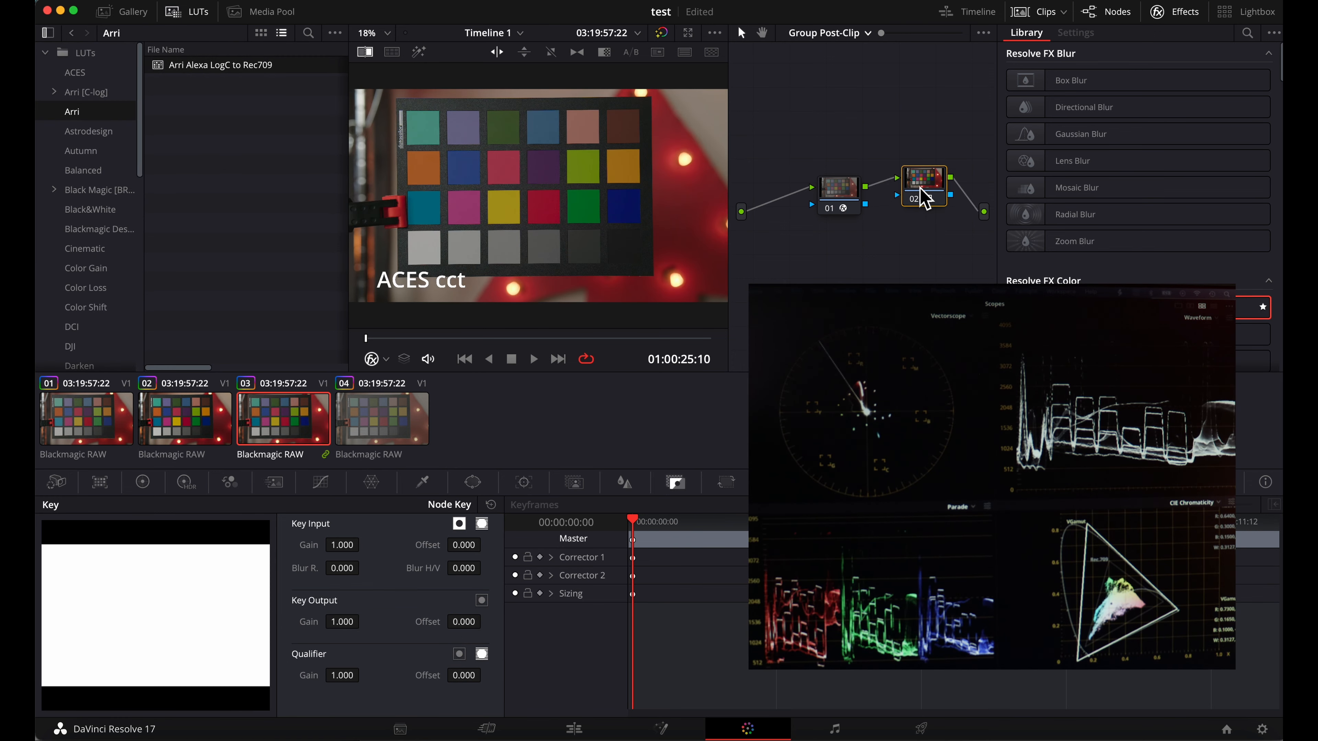
pyautogui.click(184, 418)
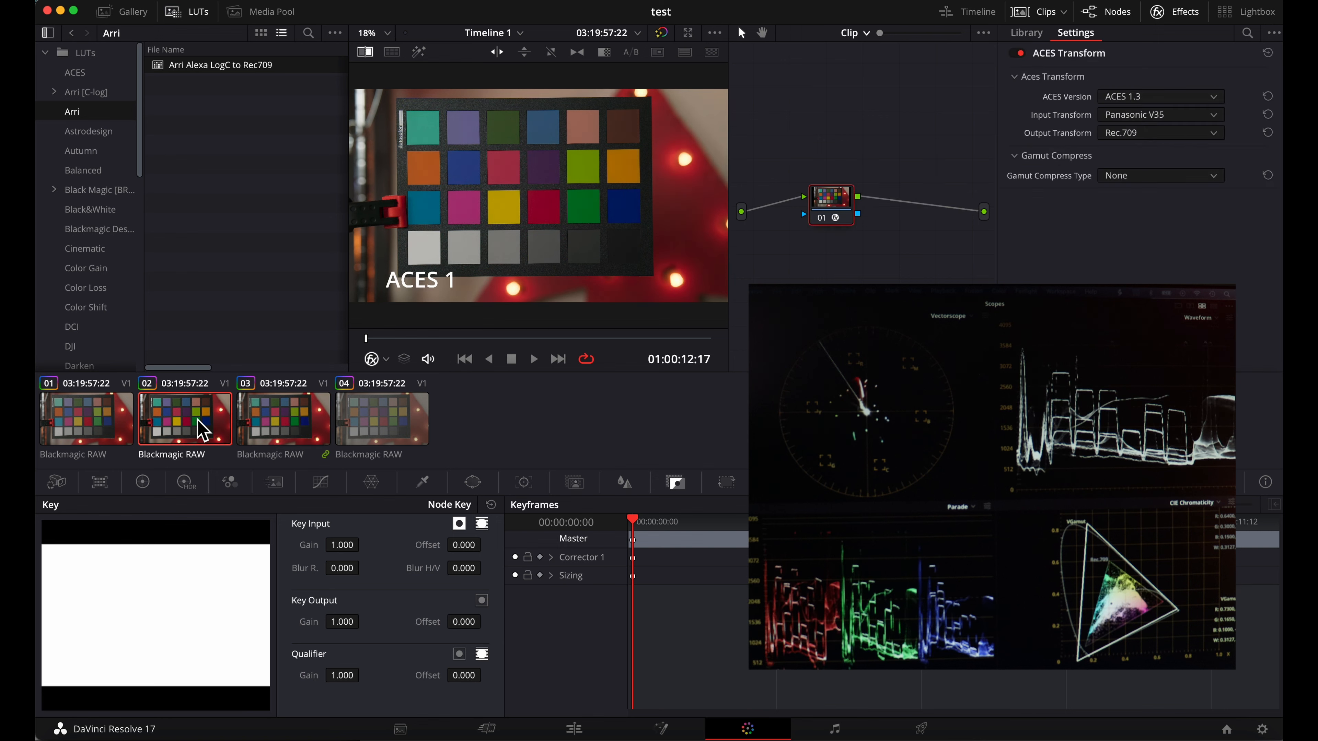
pyautogui.click(1025, 32)
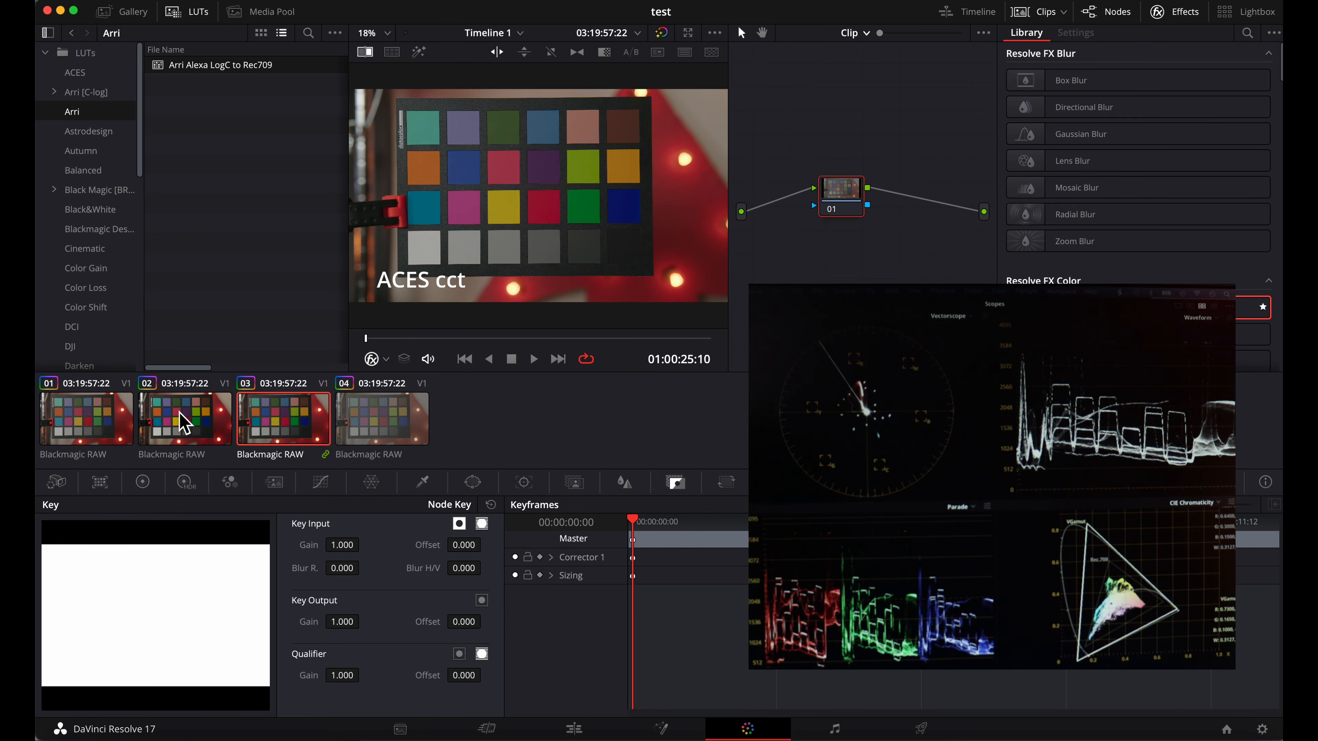
pyautogui.moveTo(207, 423)
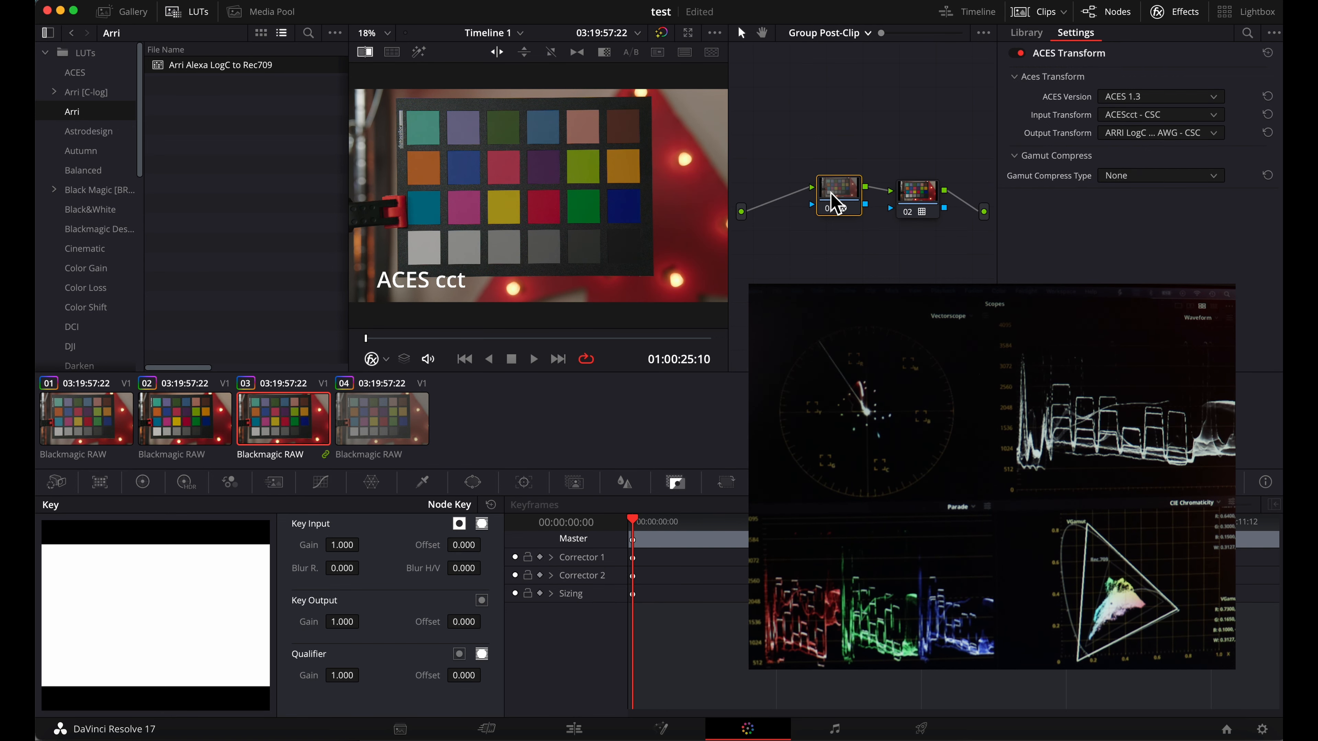
pyautogui.click(827, 33)
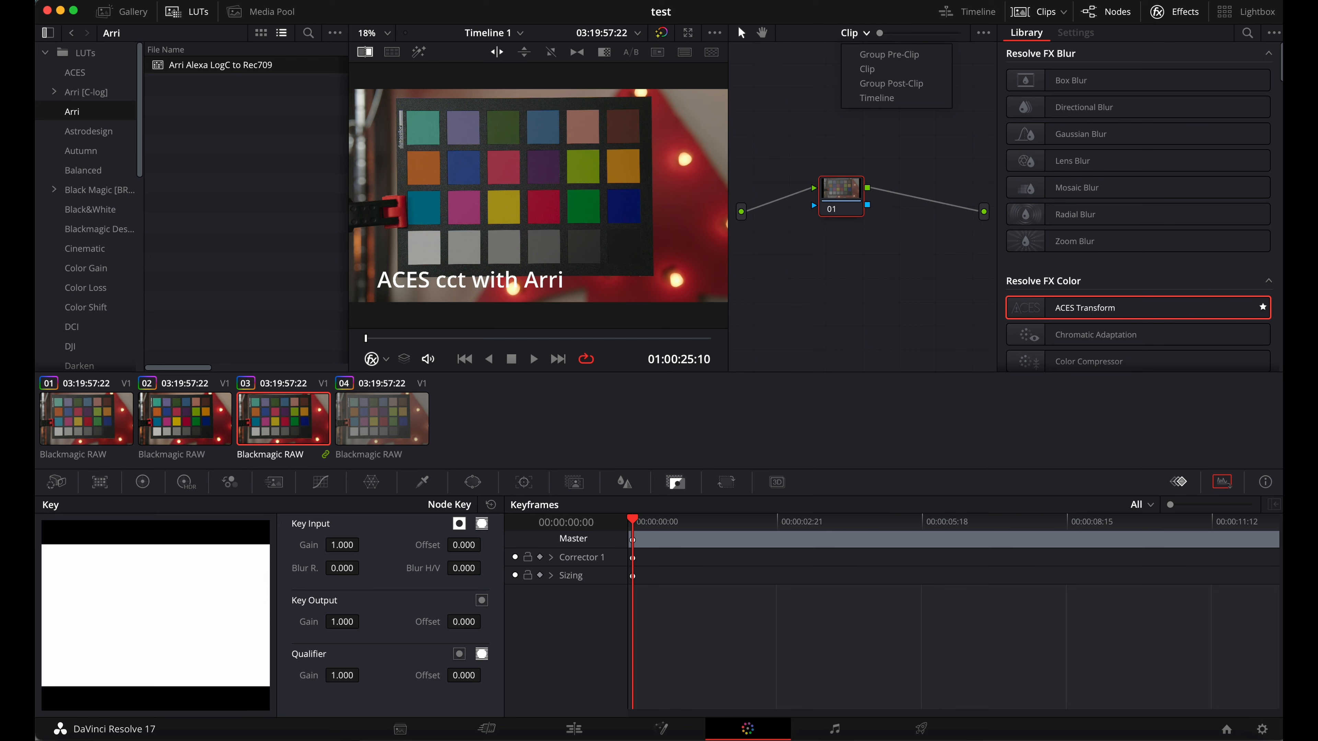
# - Select clip 04 (BRAW chart) and show its camera raw settings with clip information
pyautogui.click(381, 418)
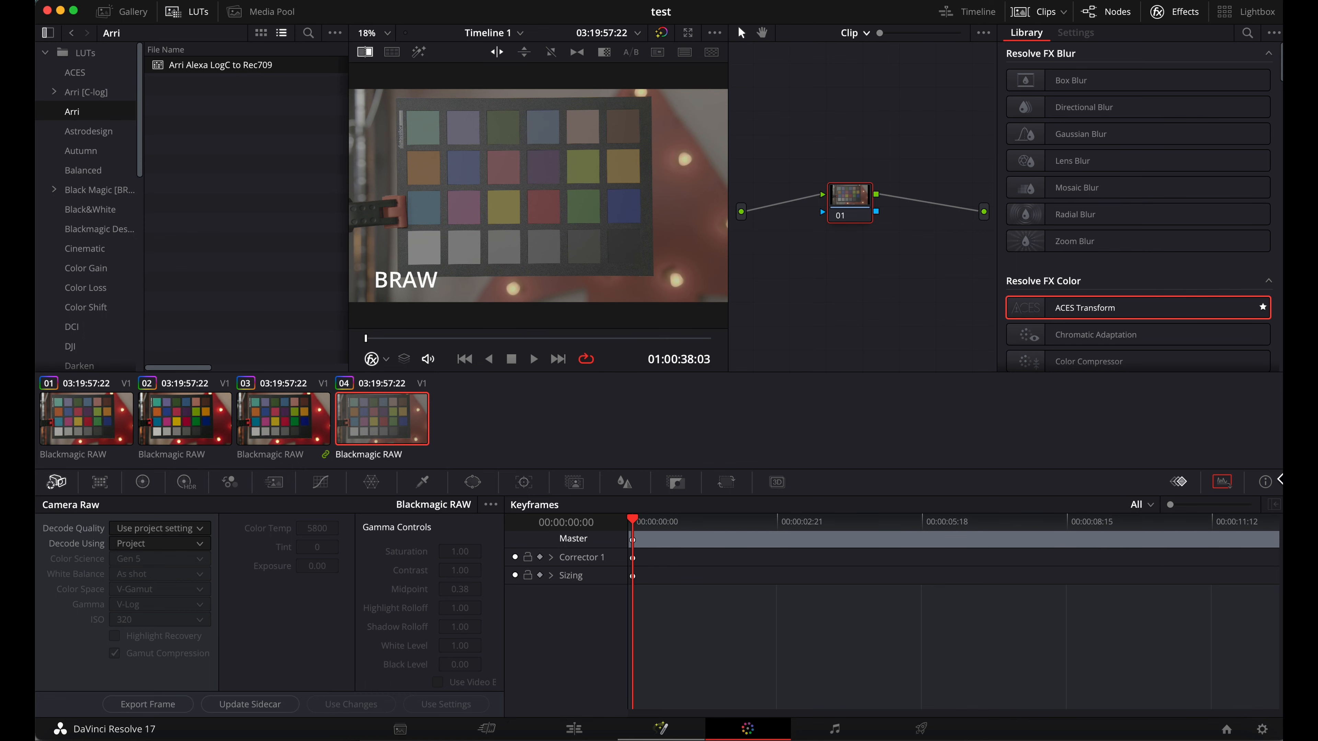
pyautogui.click(1264, 482)
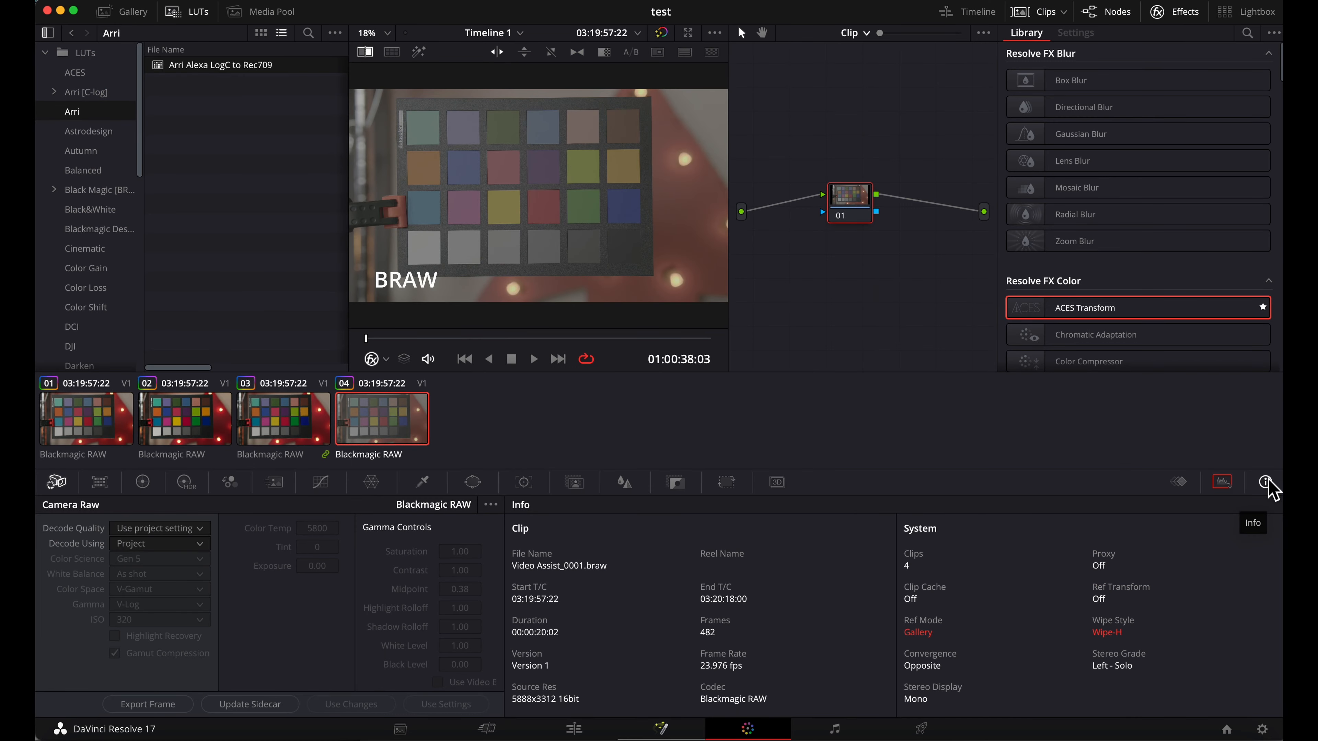
pyautogui.moveTo(544, 697)
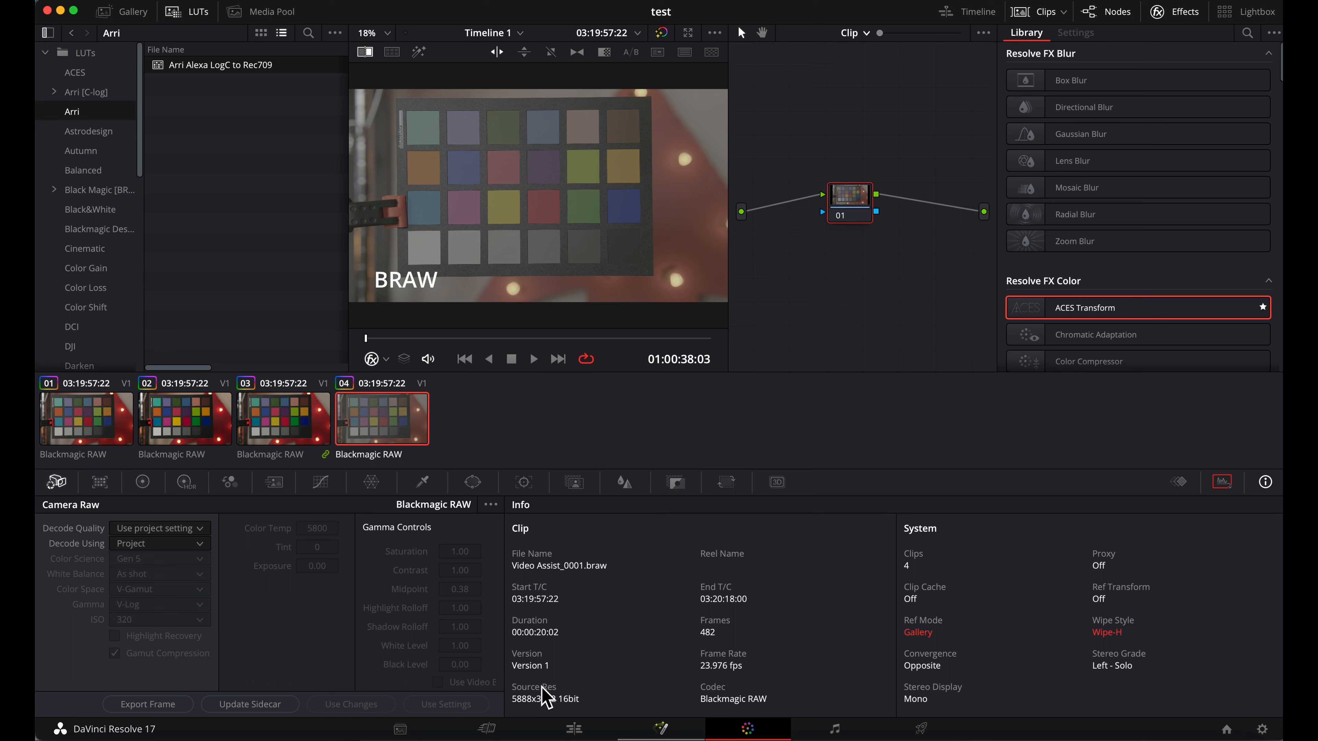
pyautogui.moveTo(576, 710)
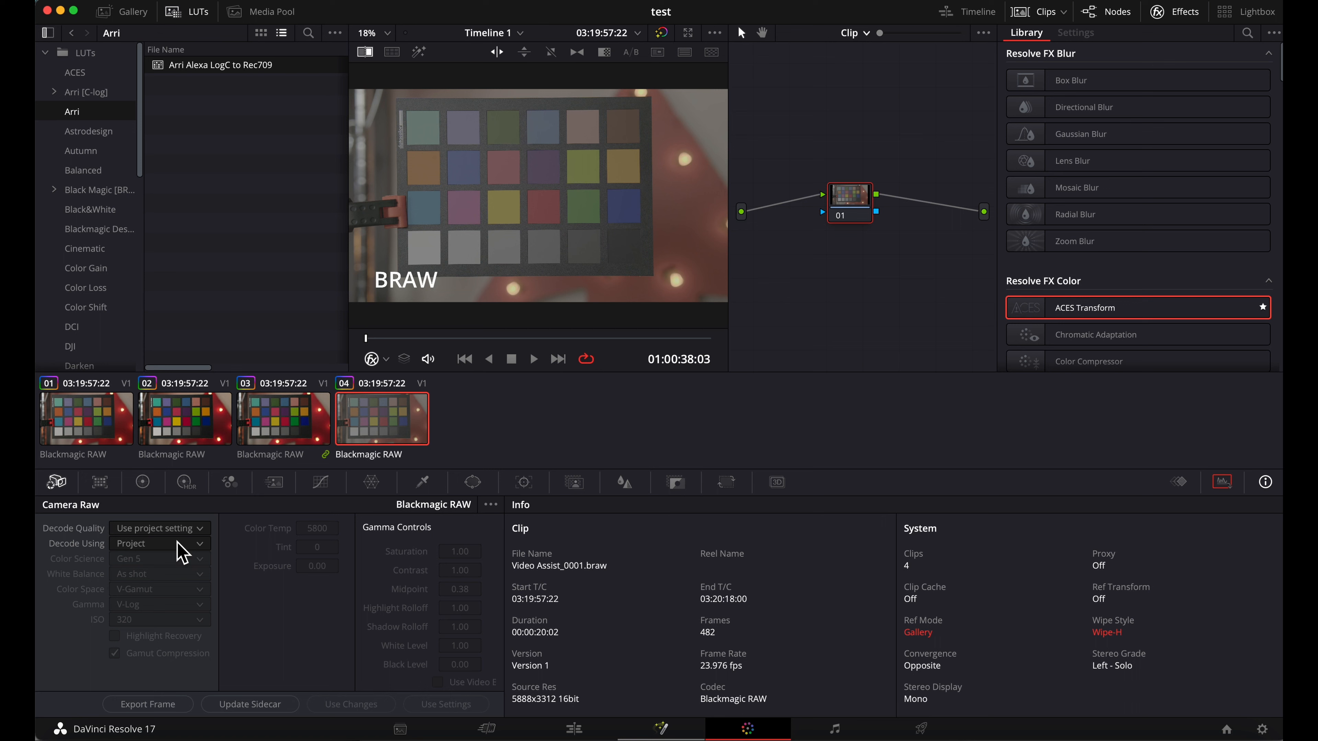
# - Change the BRAW clip's Decode Using from Project to Clip in the Camera Raw palette
pyautogui.click(160, 543)
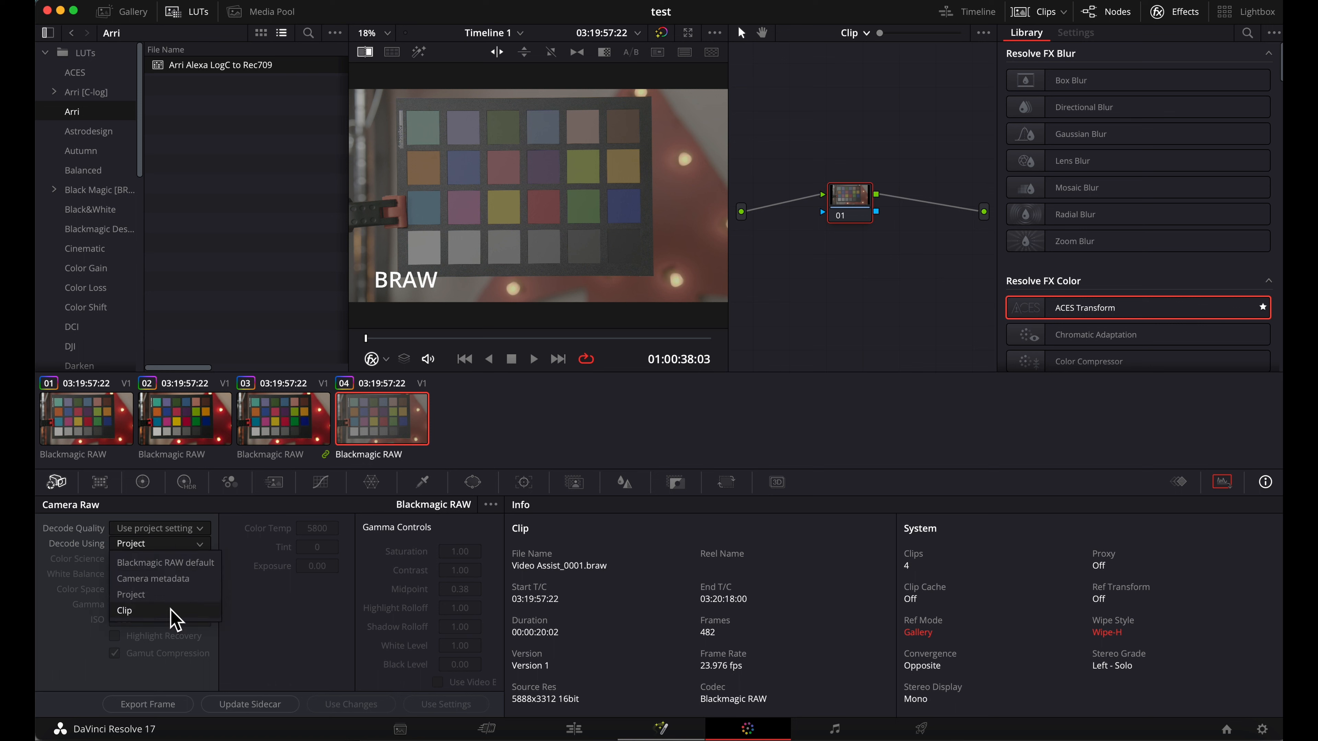
pyautogui.click(124, 610)
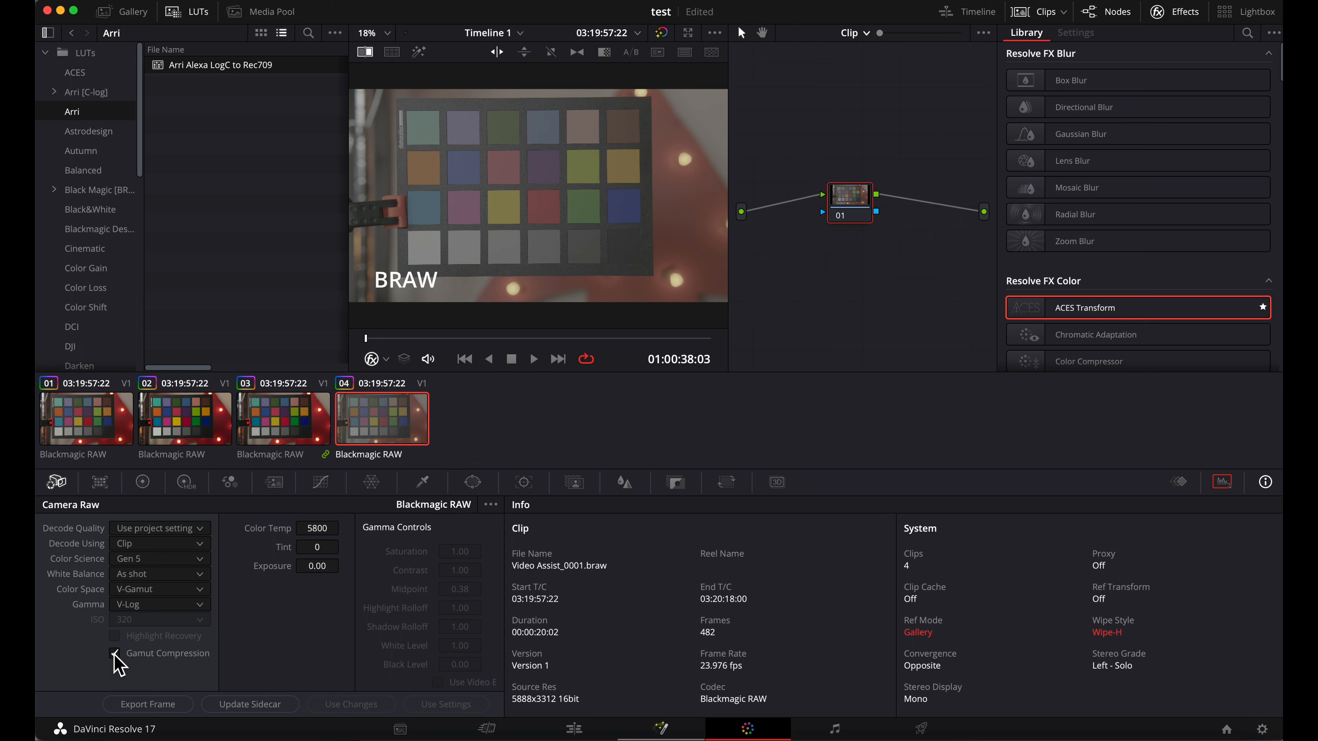
pyautogui.click(115, 653)
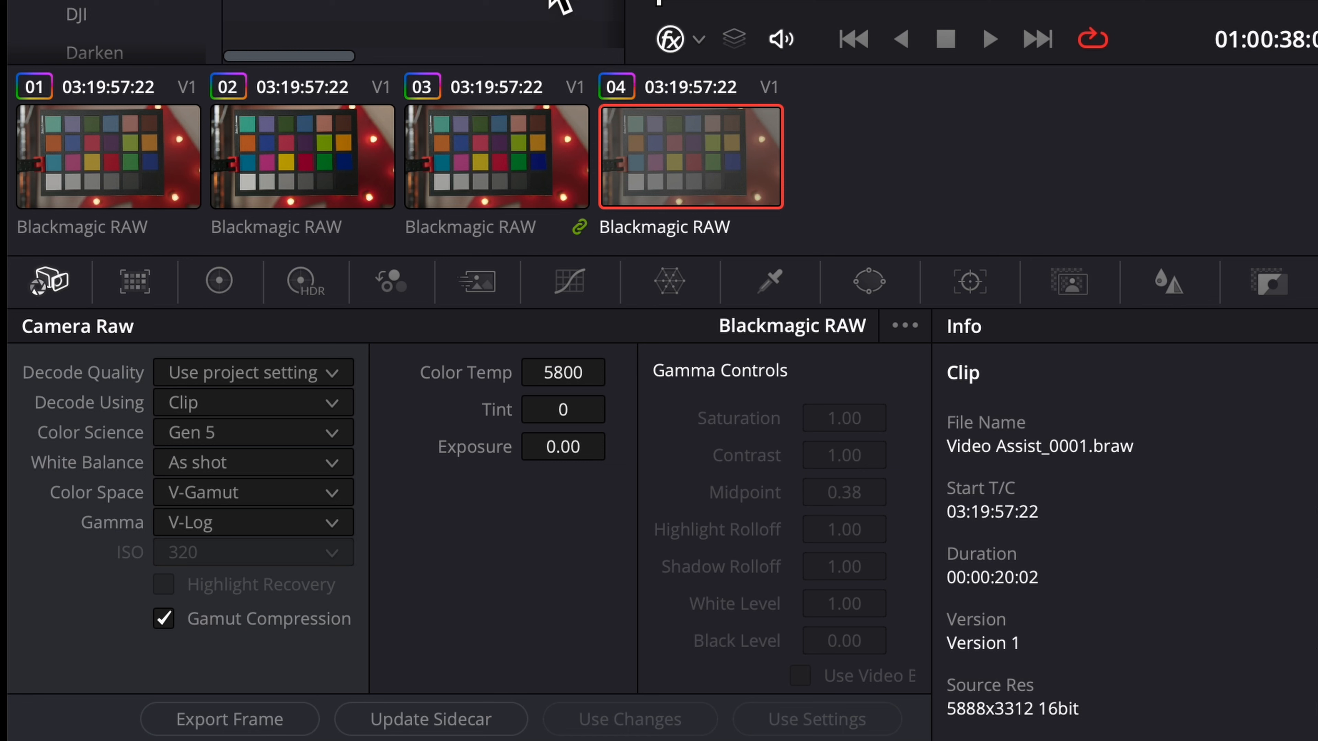
pyautogui.moveTo(243, 508)
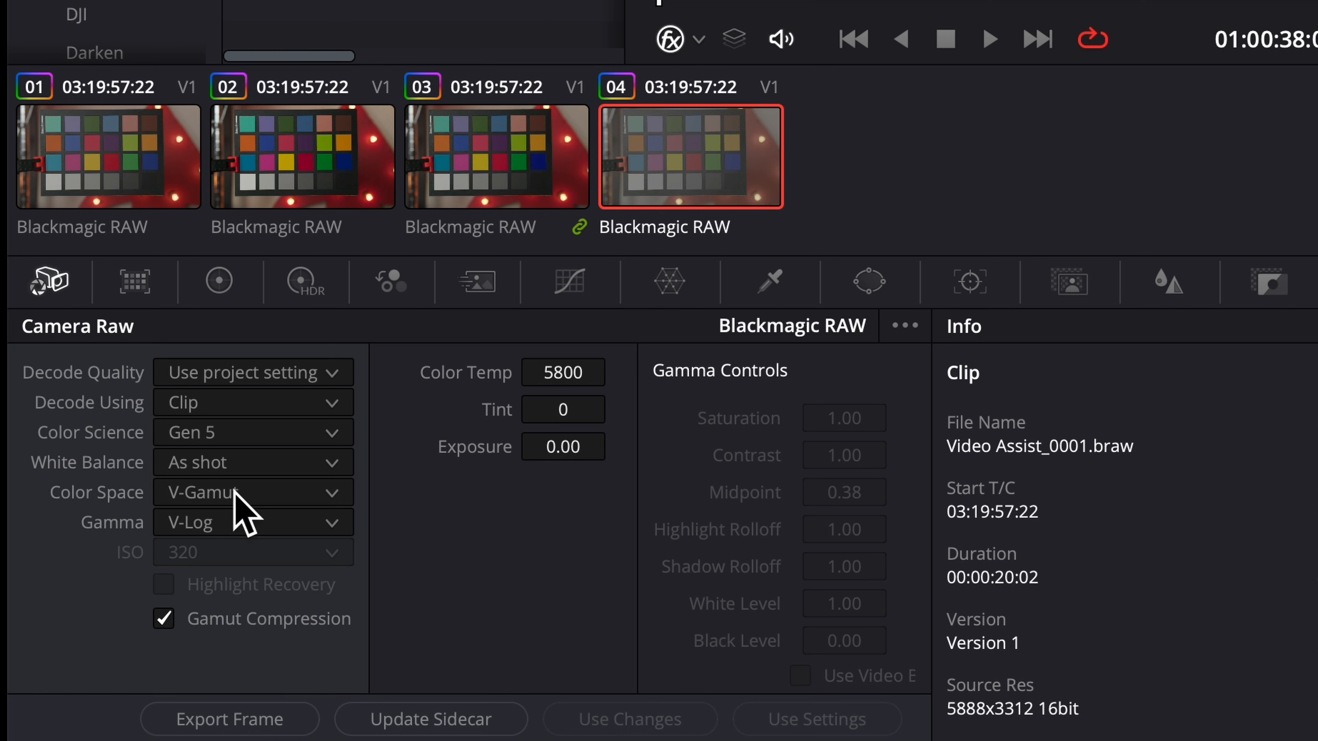
pyautogui.moveTo(251, 547)
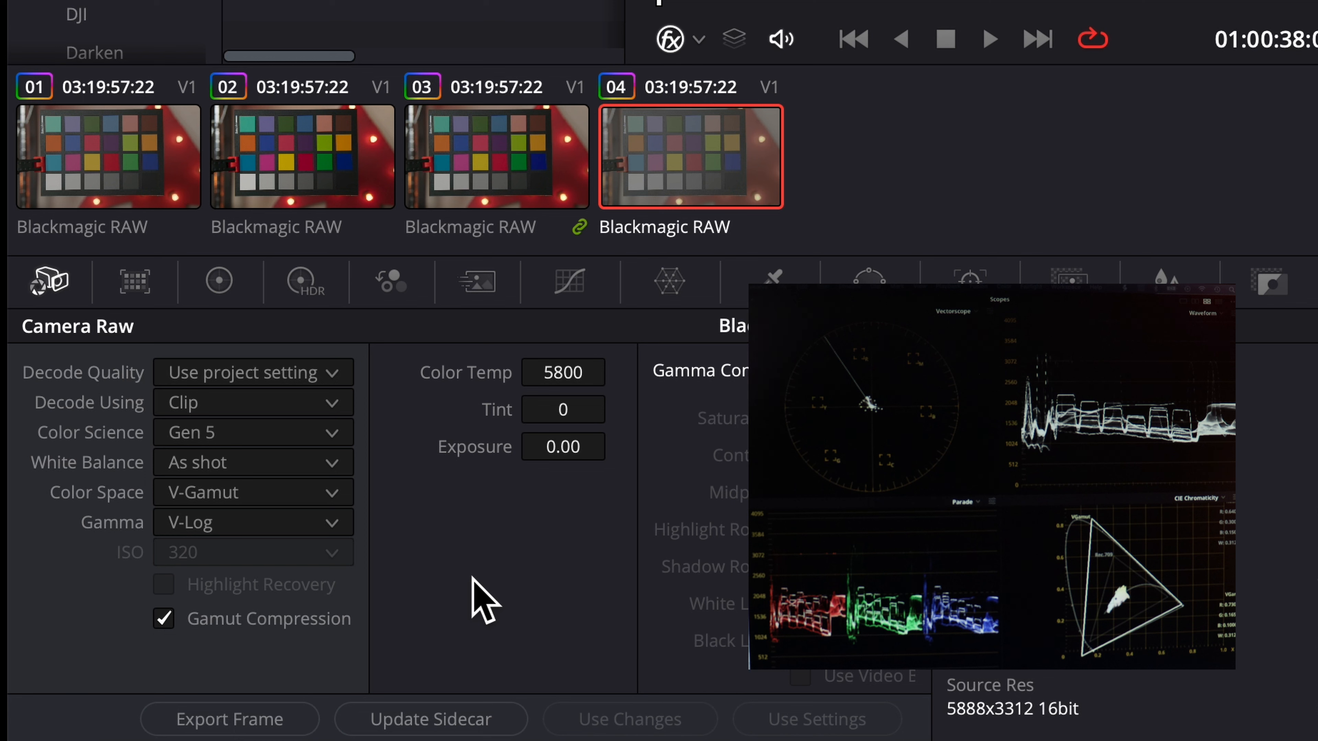
# - Decode clip 04 as Blackmagic Design colour space and Film gamma with the Gen 5 Film to Extended Video LUT
pyautogui.click(252, 491)
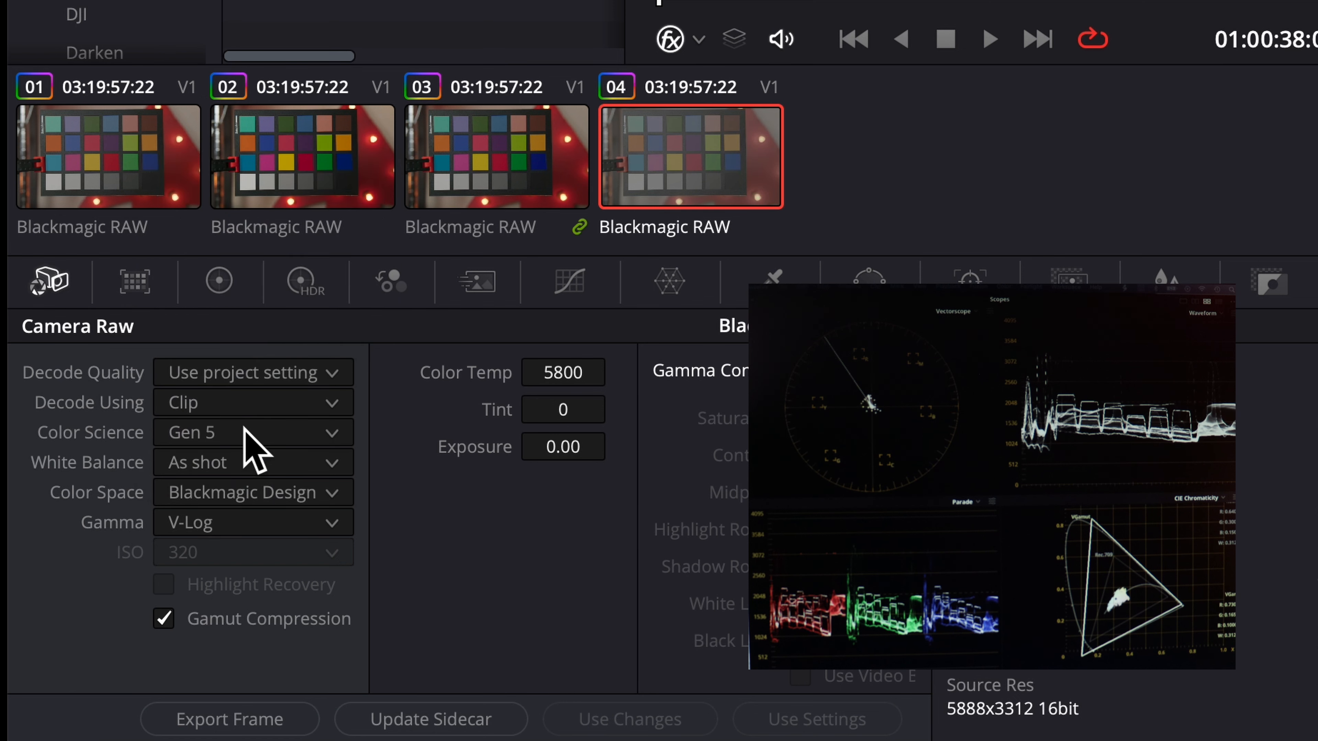
pyautogui.click(252, 521)
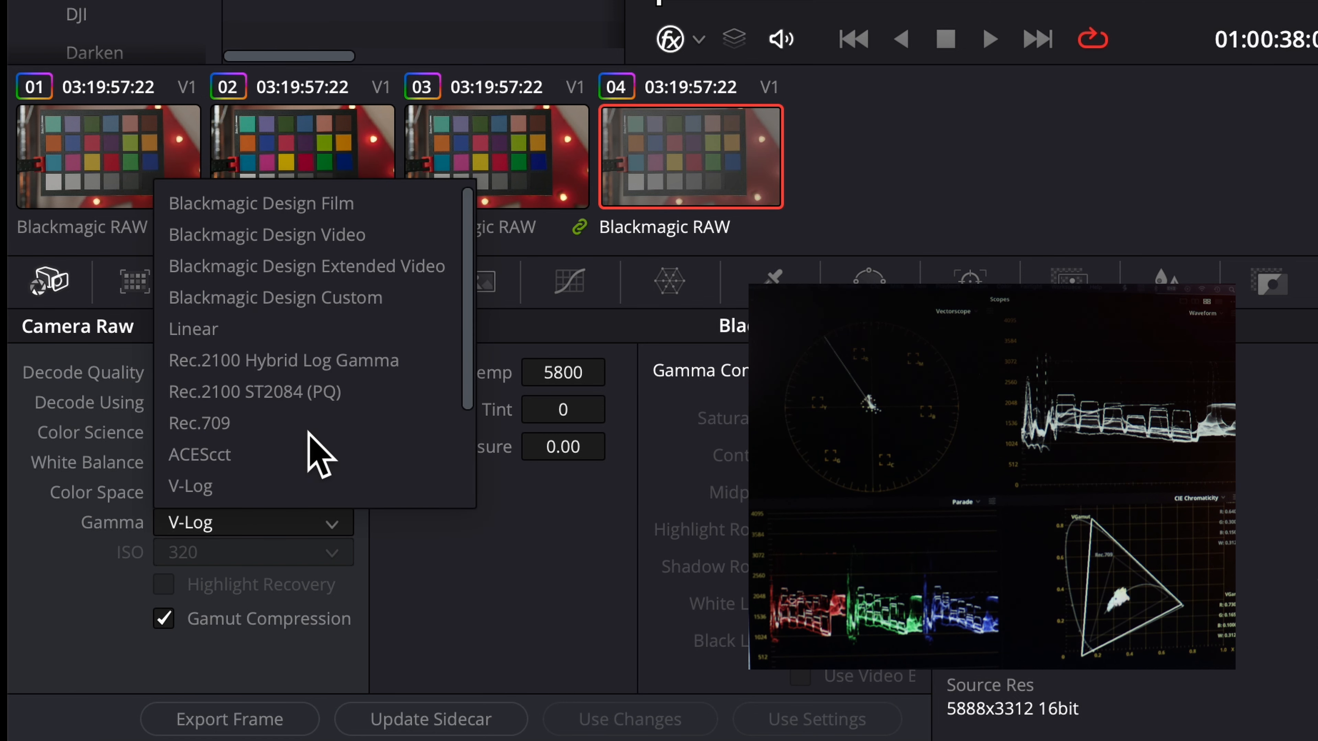
pyautogui.click(259, 203)
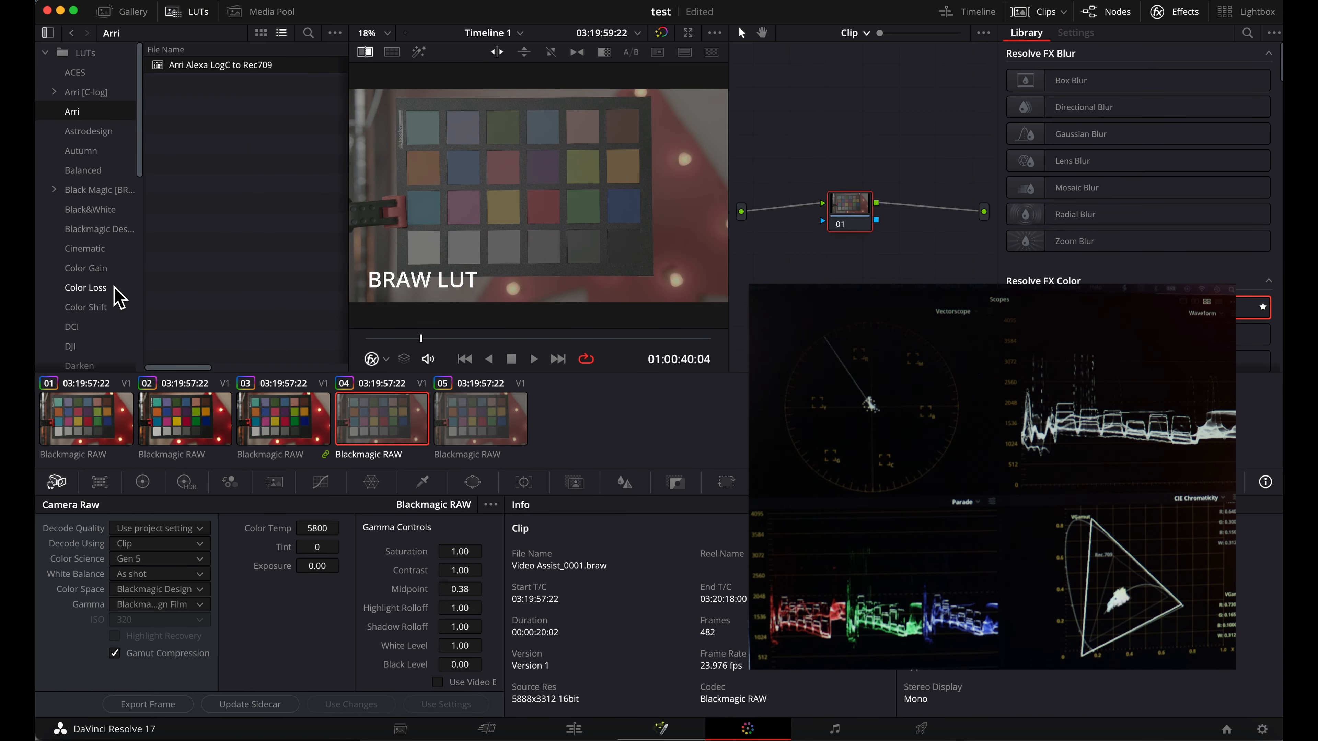
pyautogui.click(98, 229)
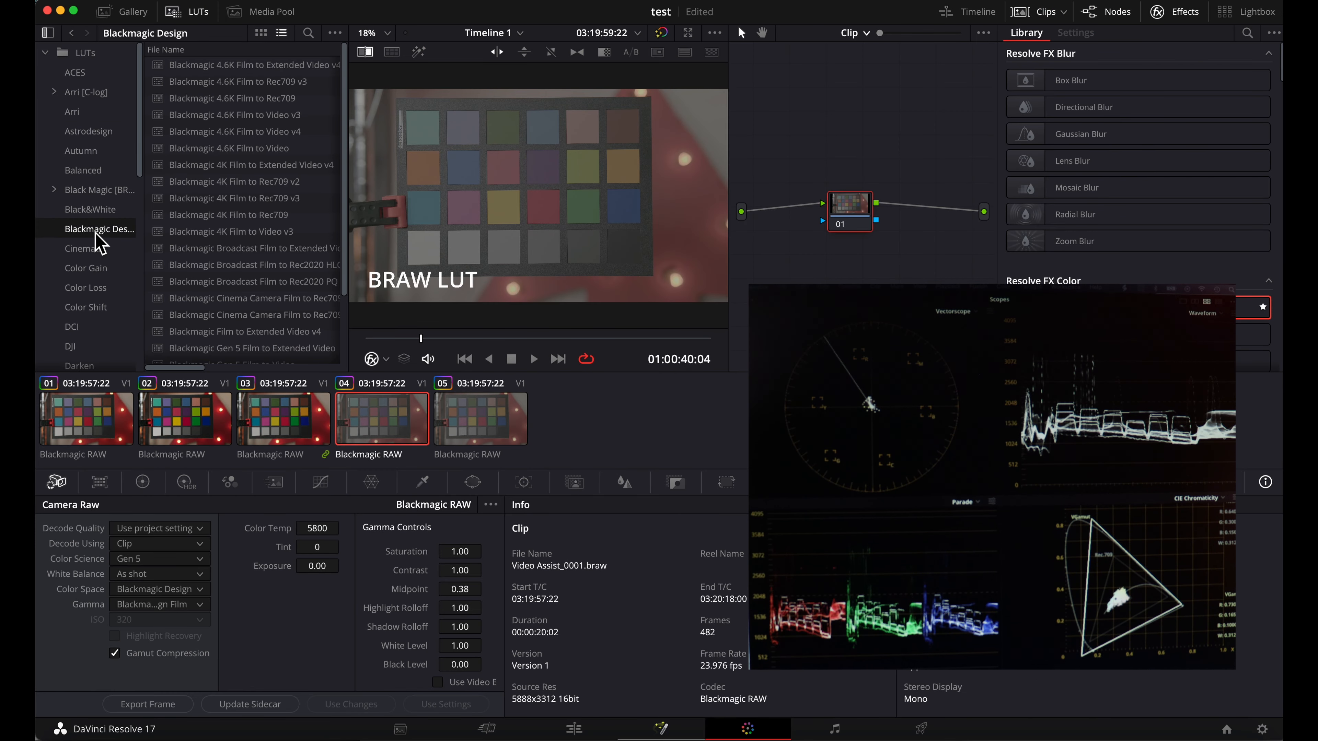
pyautogui.scroll(-3)
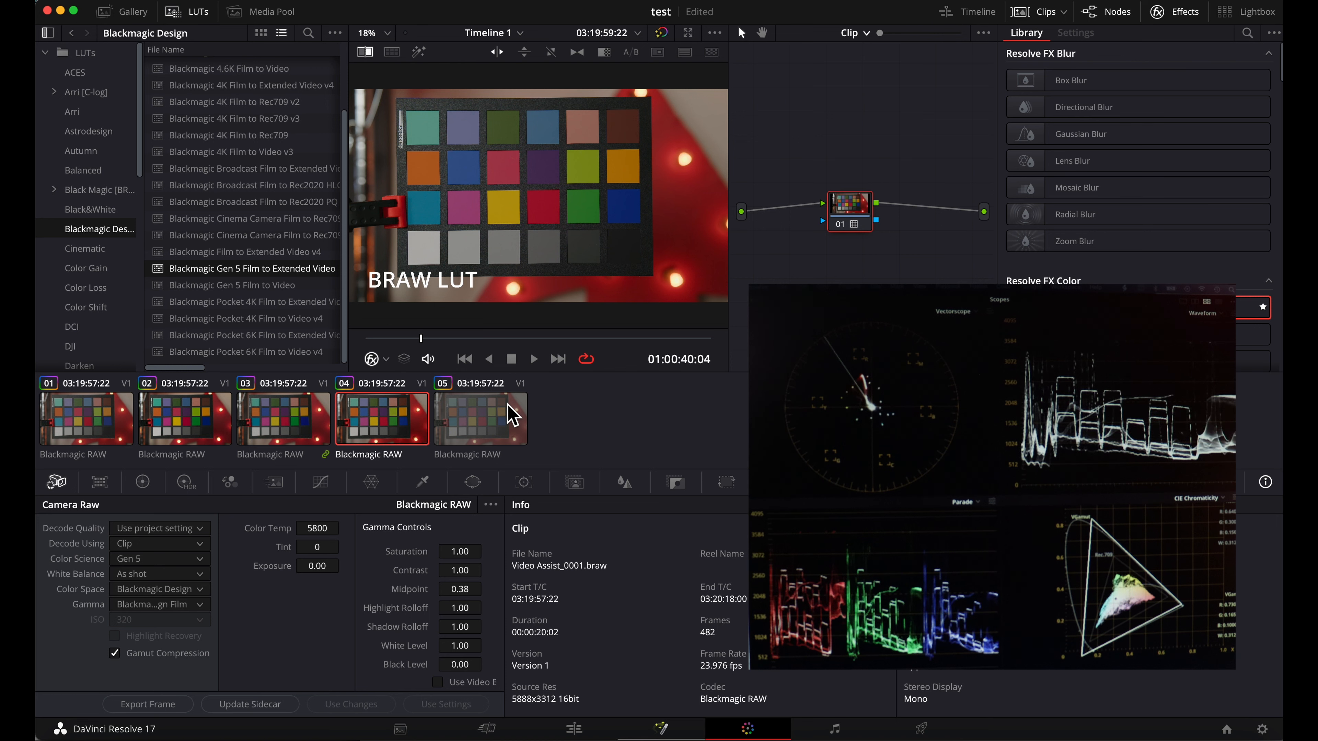
pyautogui.click(480, 418)
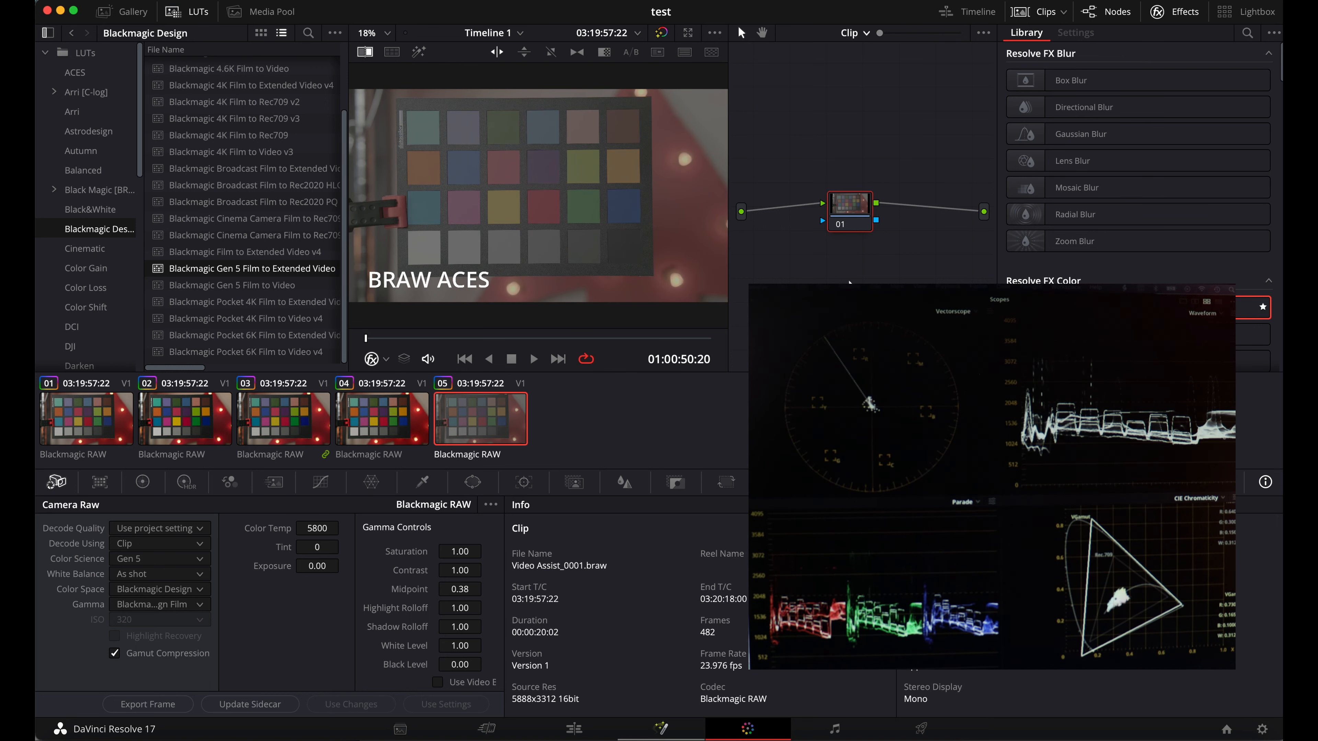
# - Give clip 05's node an ACES Transform from Blackmagic Design Film to Rec.709, then return to clip 04
pyautogui.click(1075, 33)
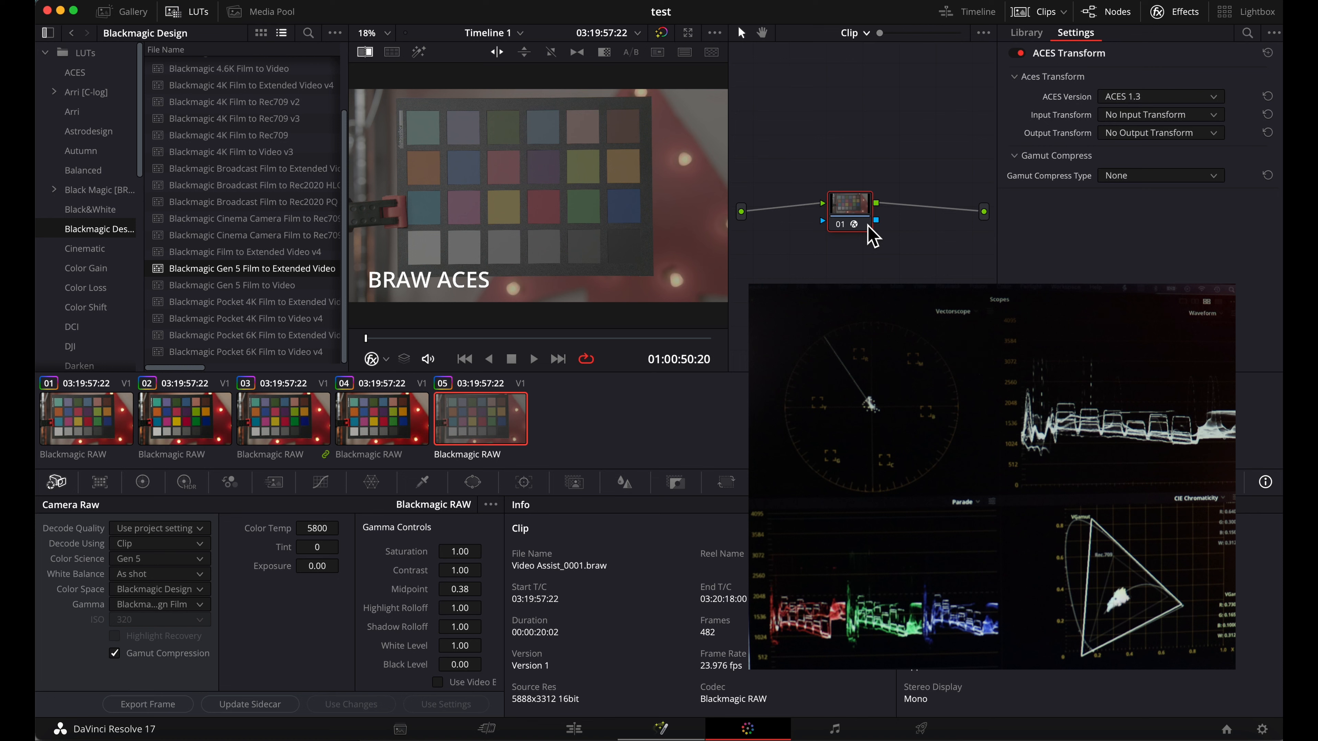
pyautogui.click(1159, 115)
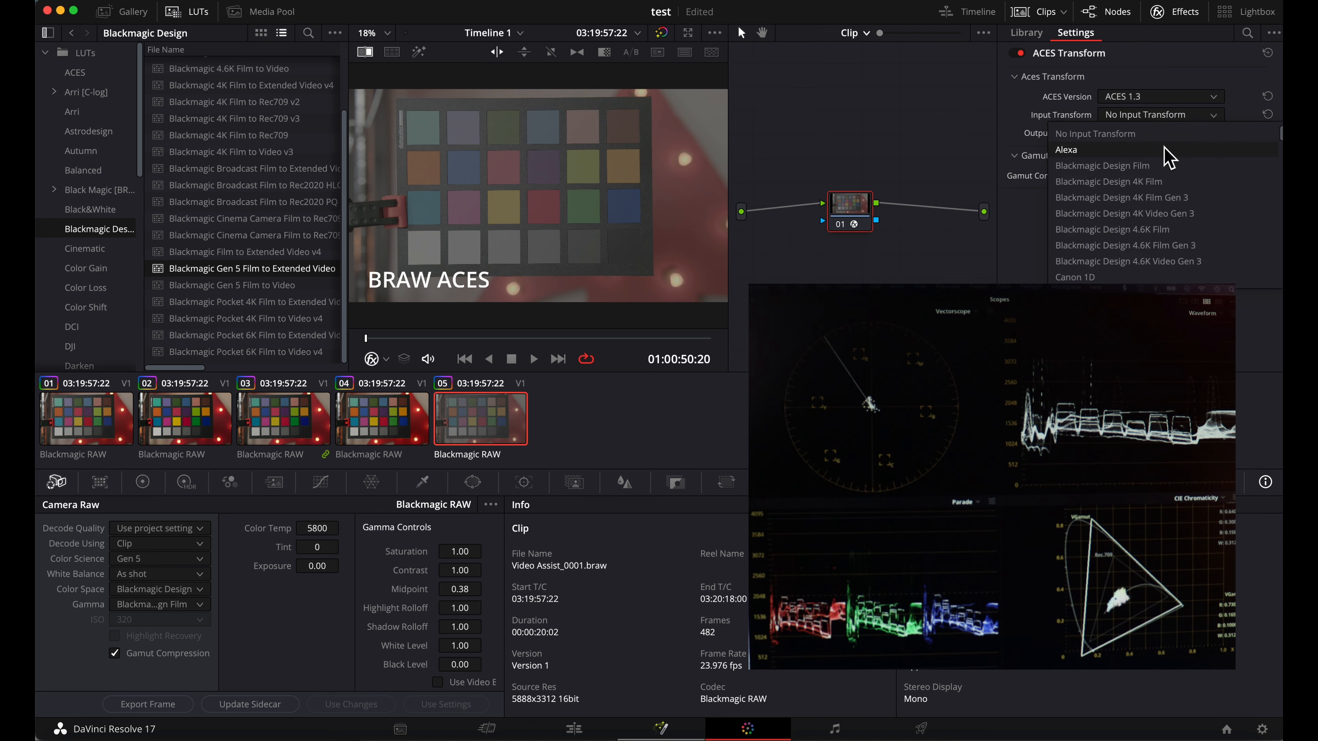
pyautogui.click(1101, 165)
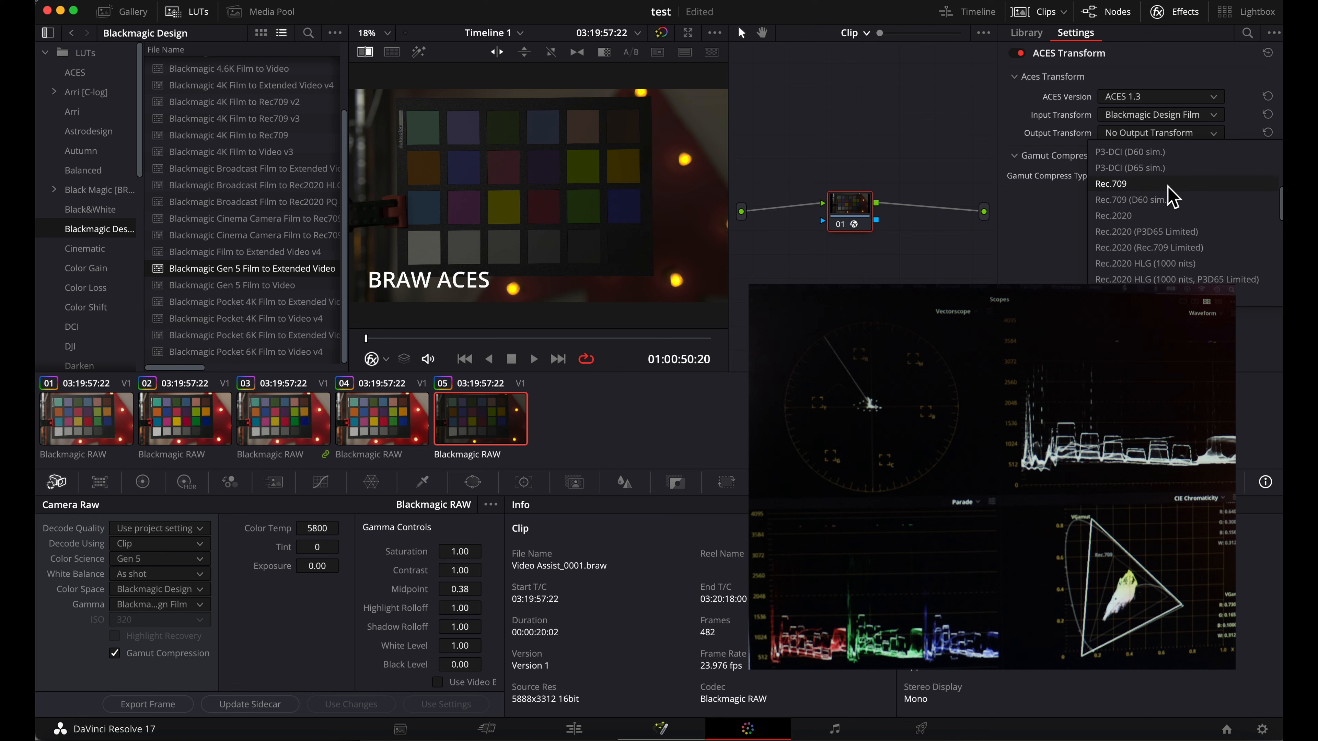
pyautogui.click(1112, 184)
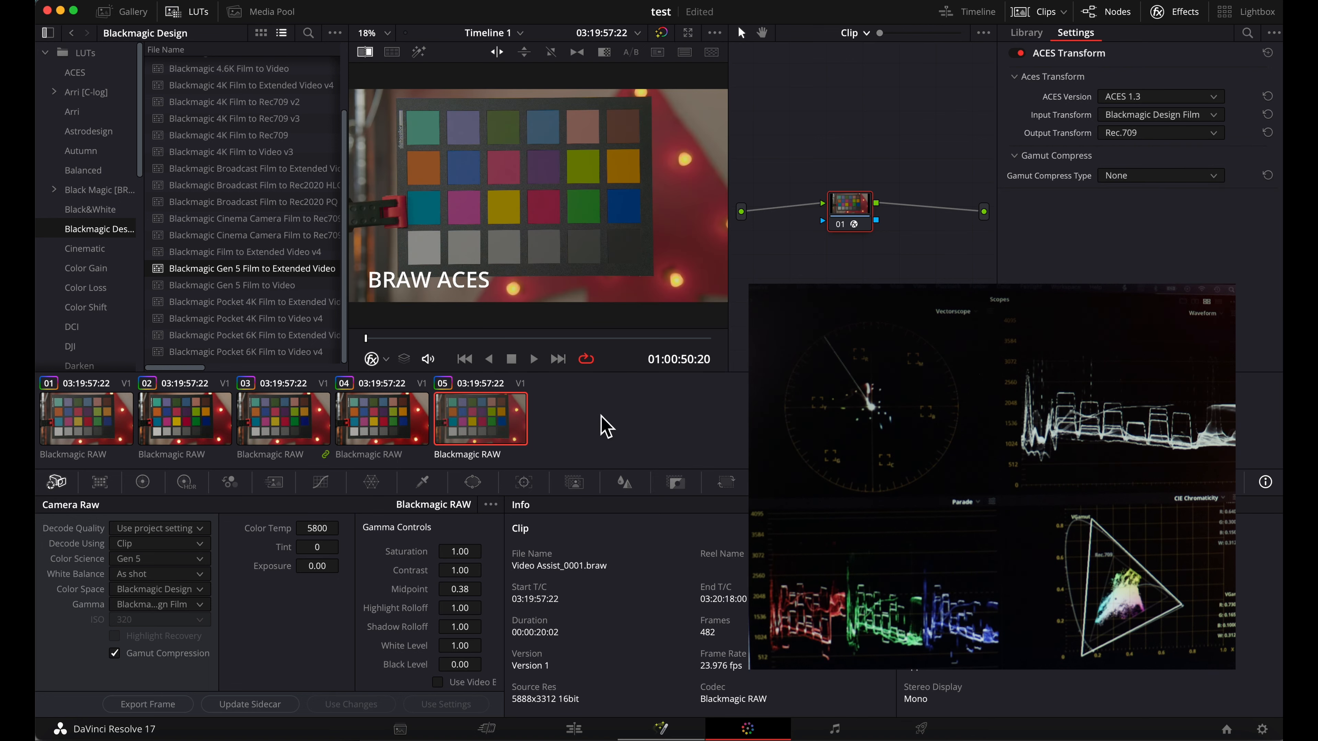
pyautogui.click(1024, 33)
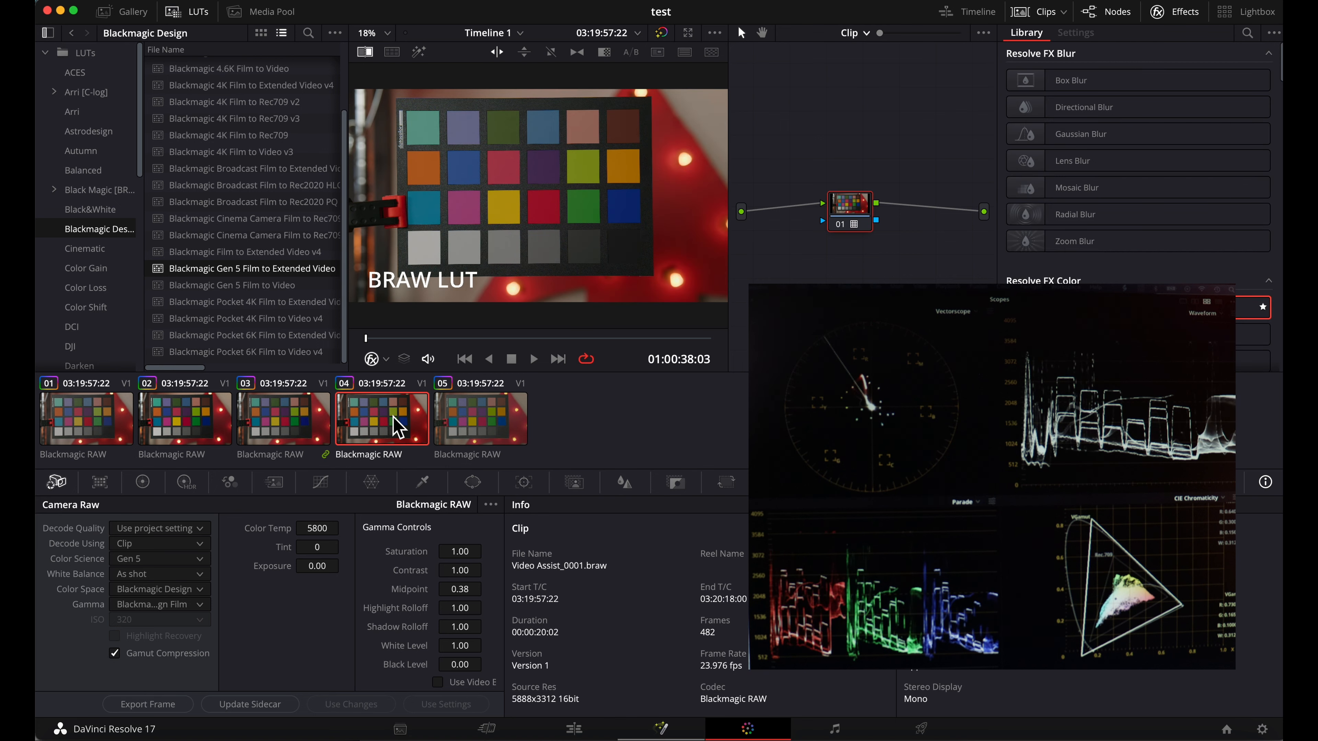
pyautogui.moveTo(281, 290)
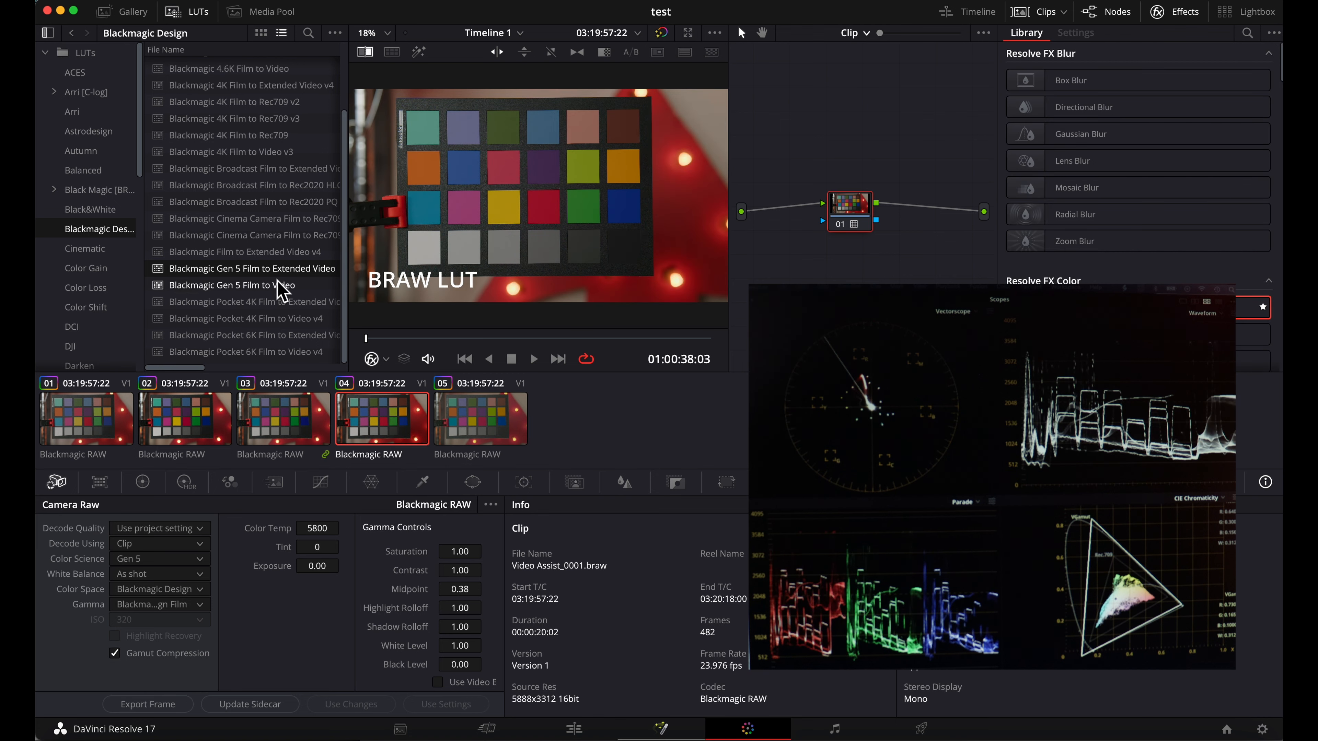
pyautogui.moveTo(279, 300)
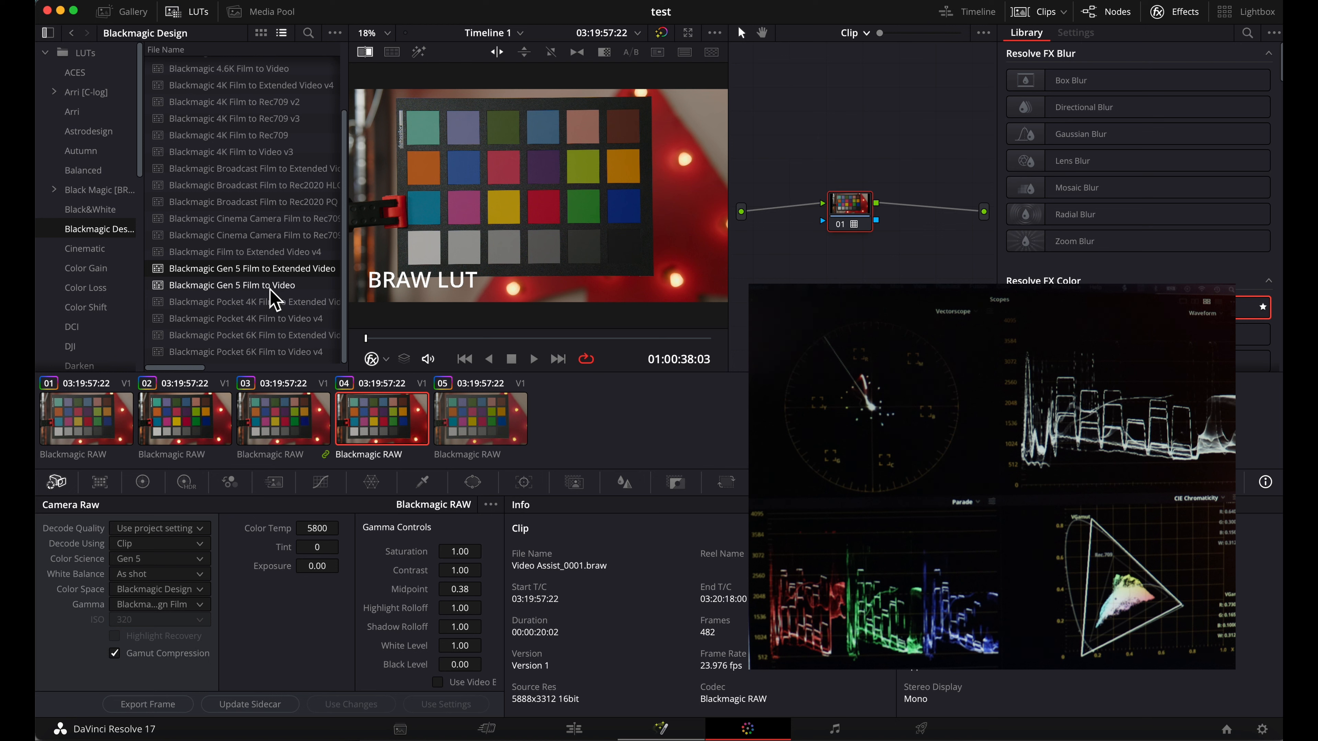
pyautogui.moveTo(326, 326)
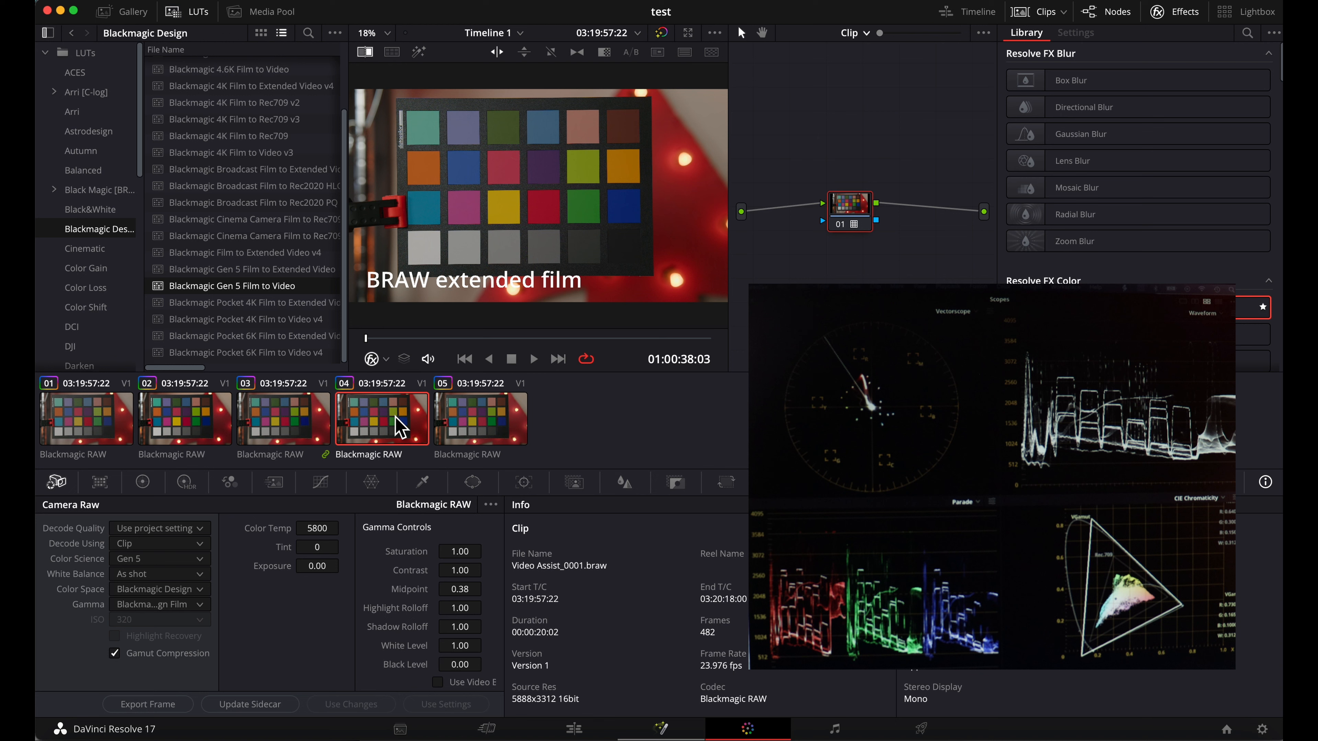
# - Grab a still of the BRAW clip into the Gallery and play it as a wipe comparison
pyautogui.click(479, 419)
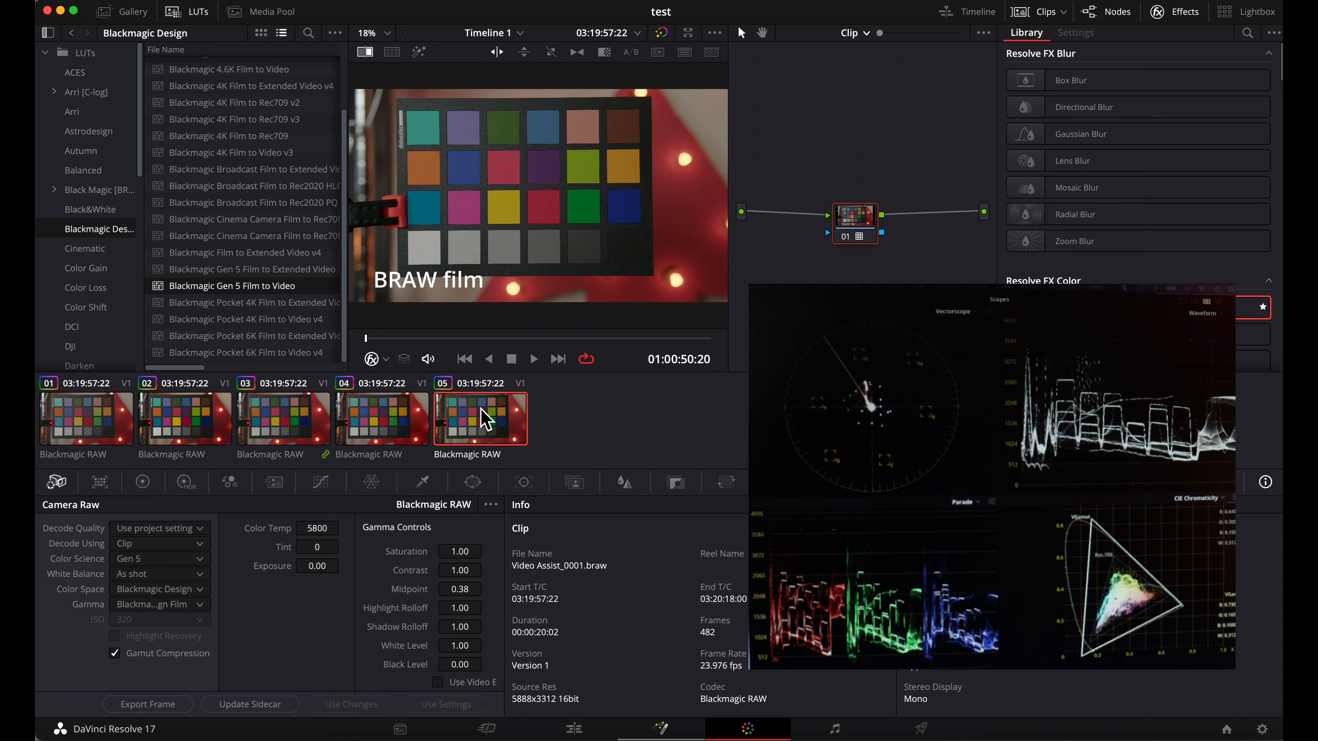
pyautogui.moveTo(738, 318)
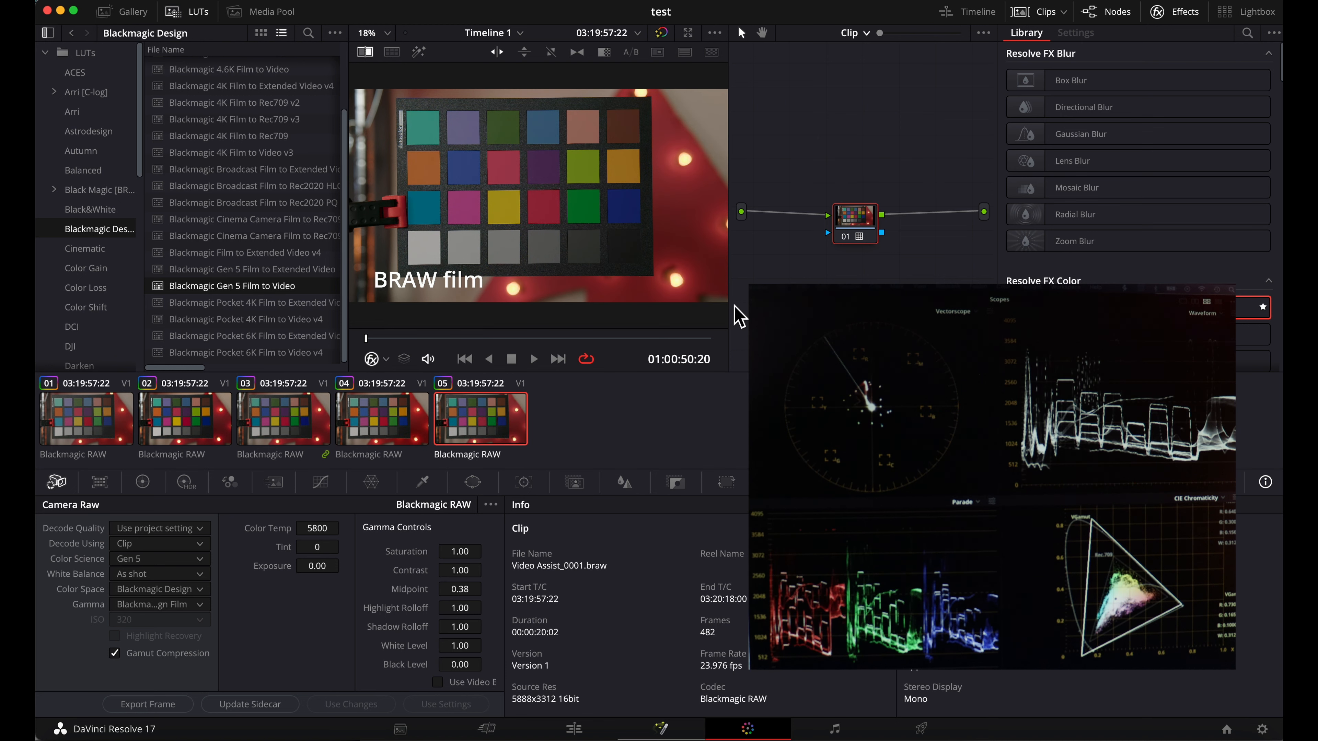
pyautogui.rightClick(500, 164)
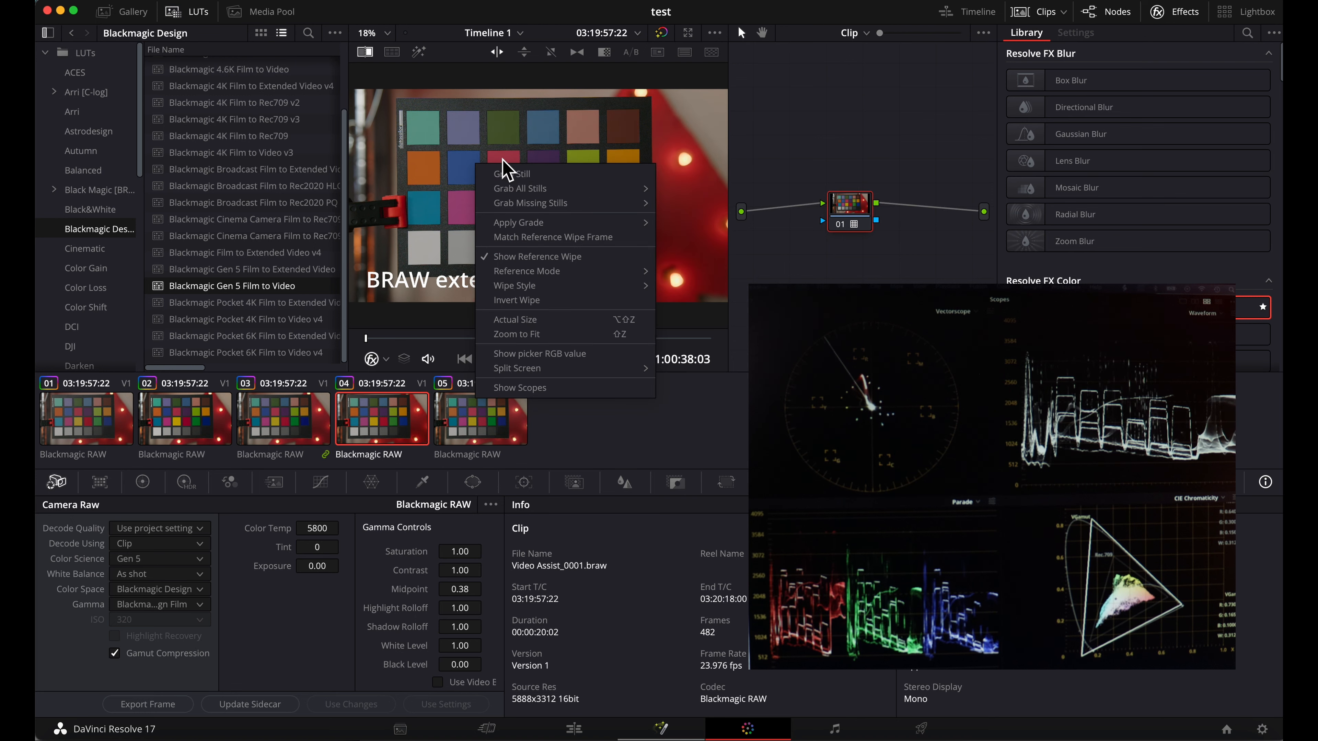
pyautogui.click(536, 256)
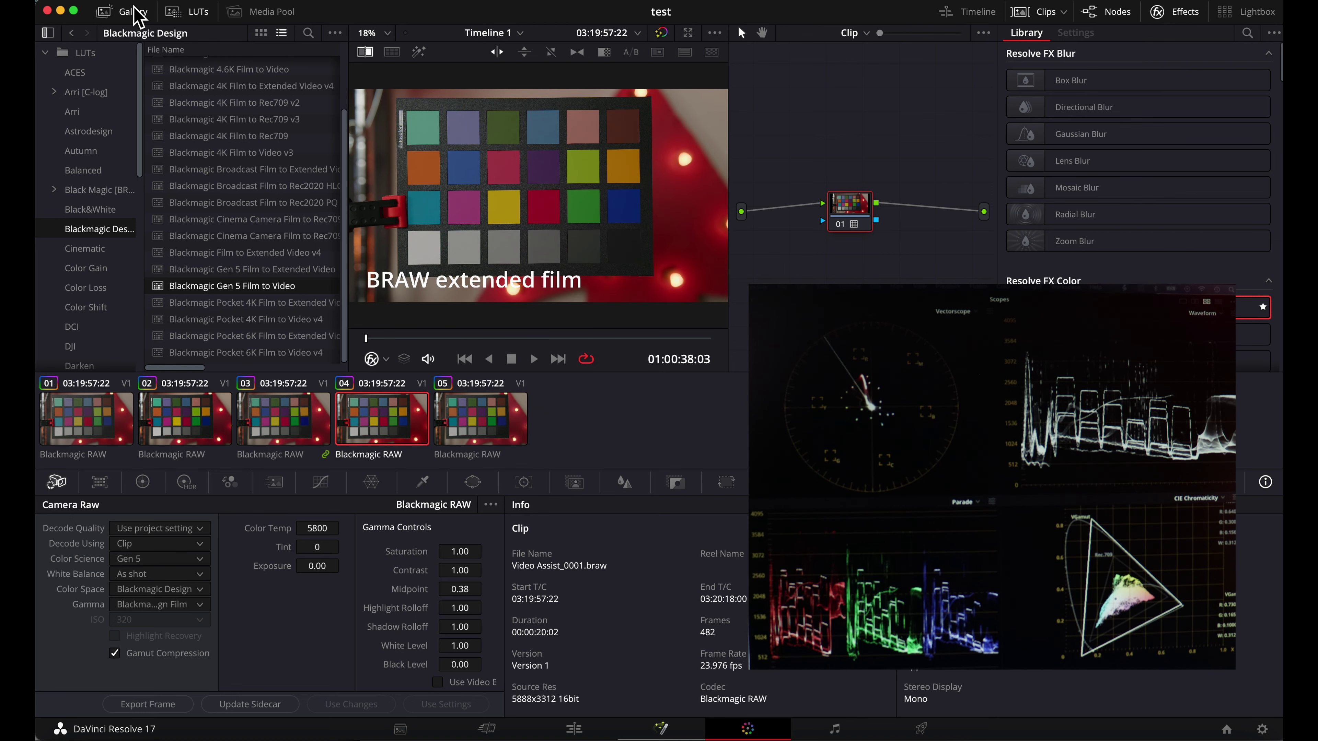
pyautogui.rightClick(90, 72)
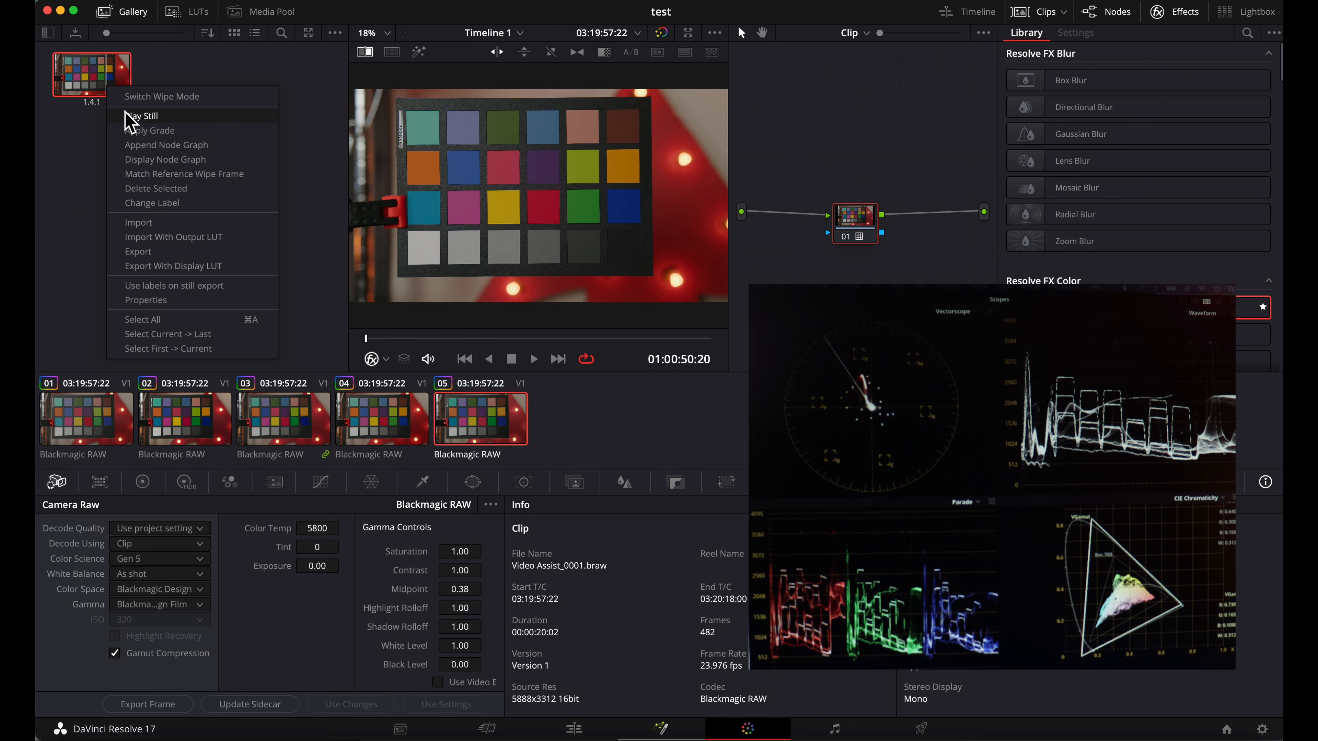
pyautogui.click(143, 116)
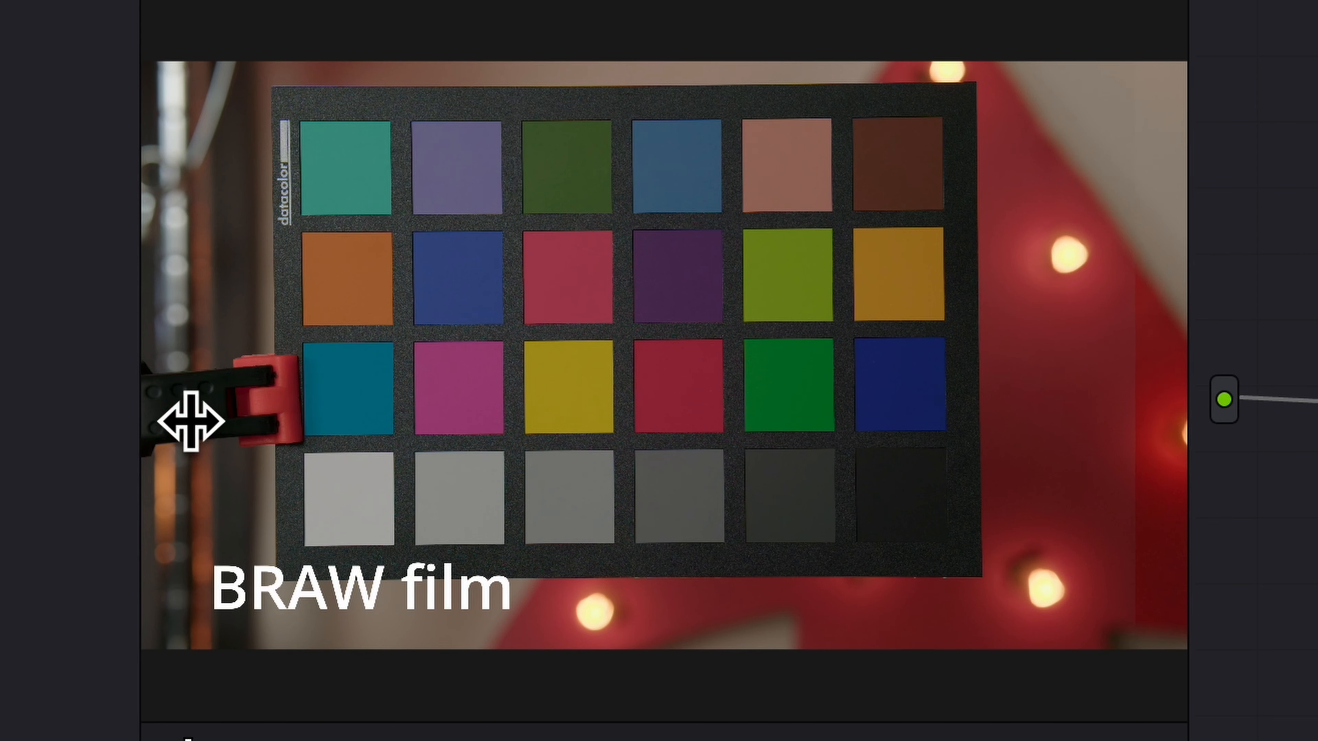
pyautogui.moveTo(233, 458)
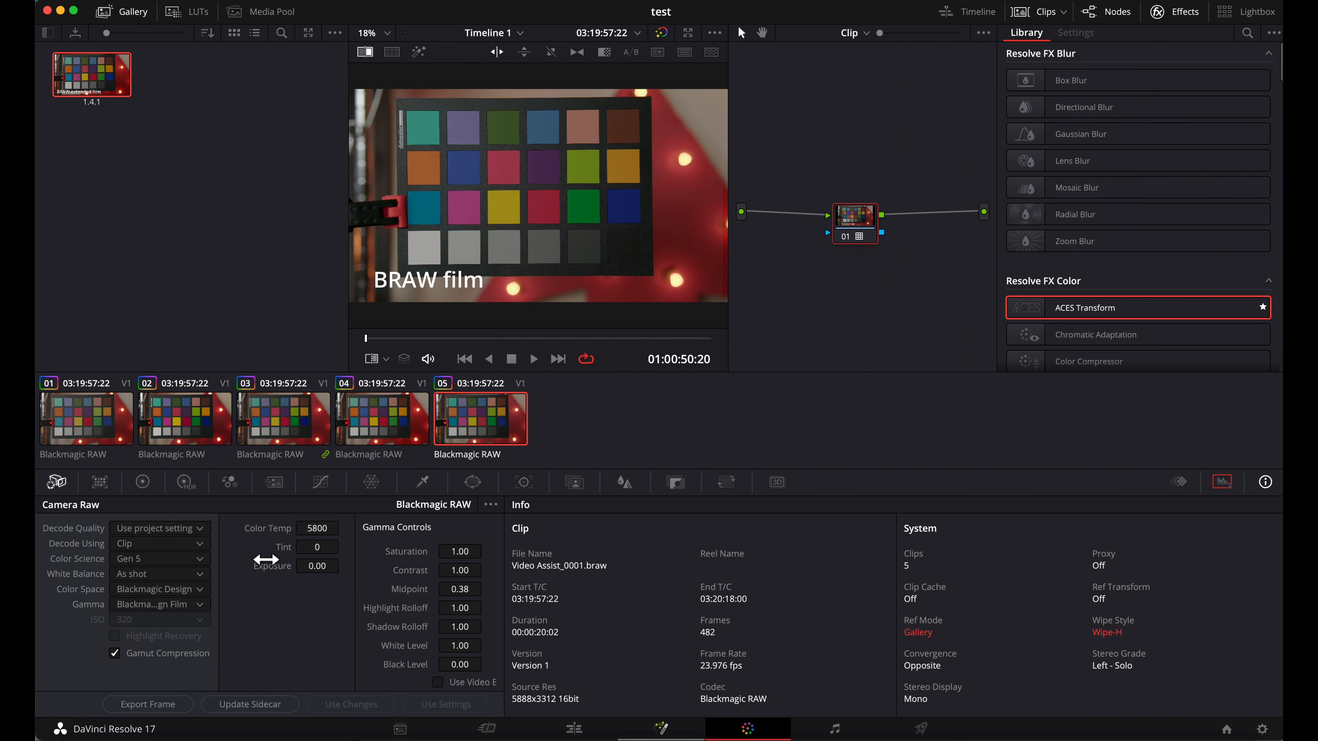
pyautogui.moveTo(250, 705)
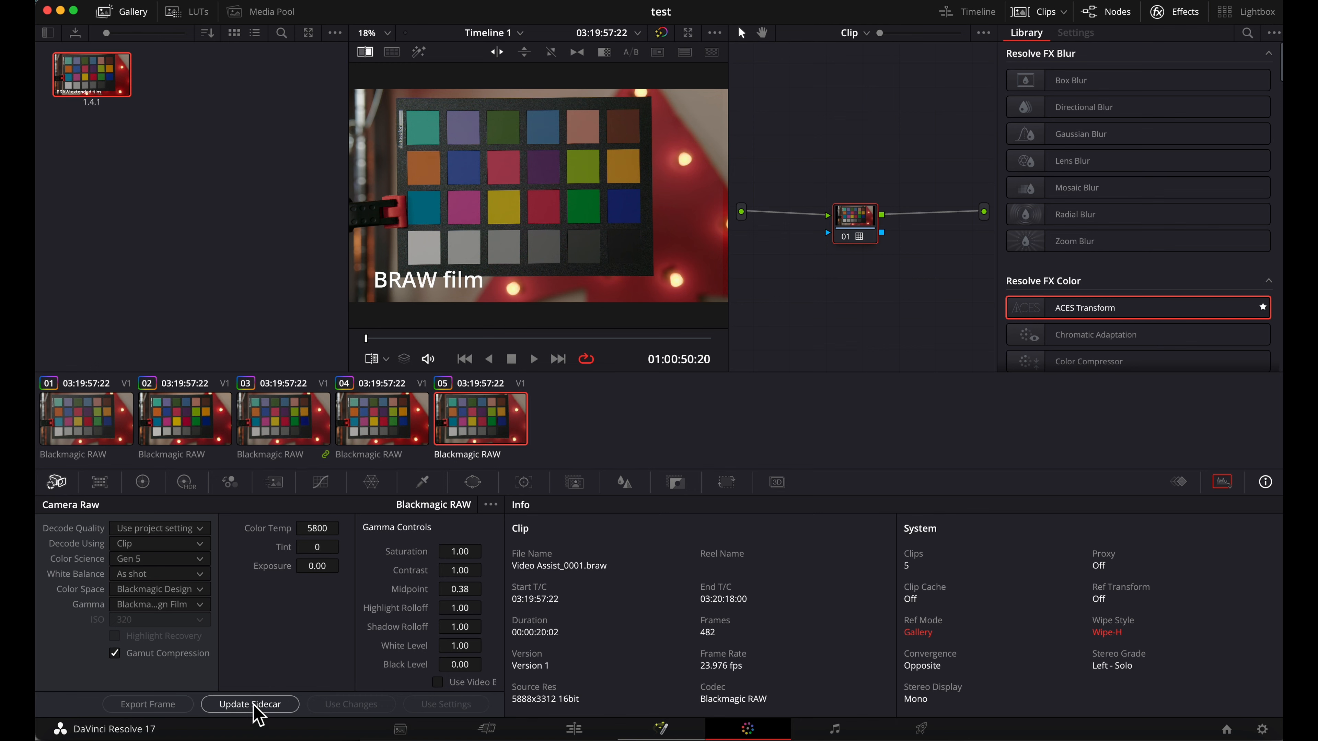
pyautogui.moveTo(266, 701)
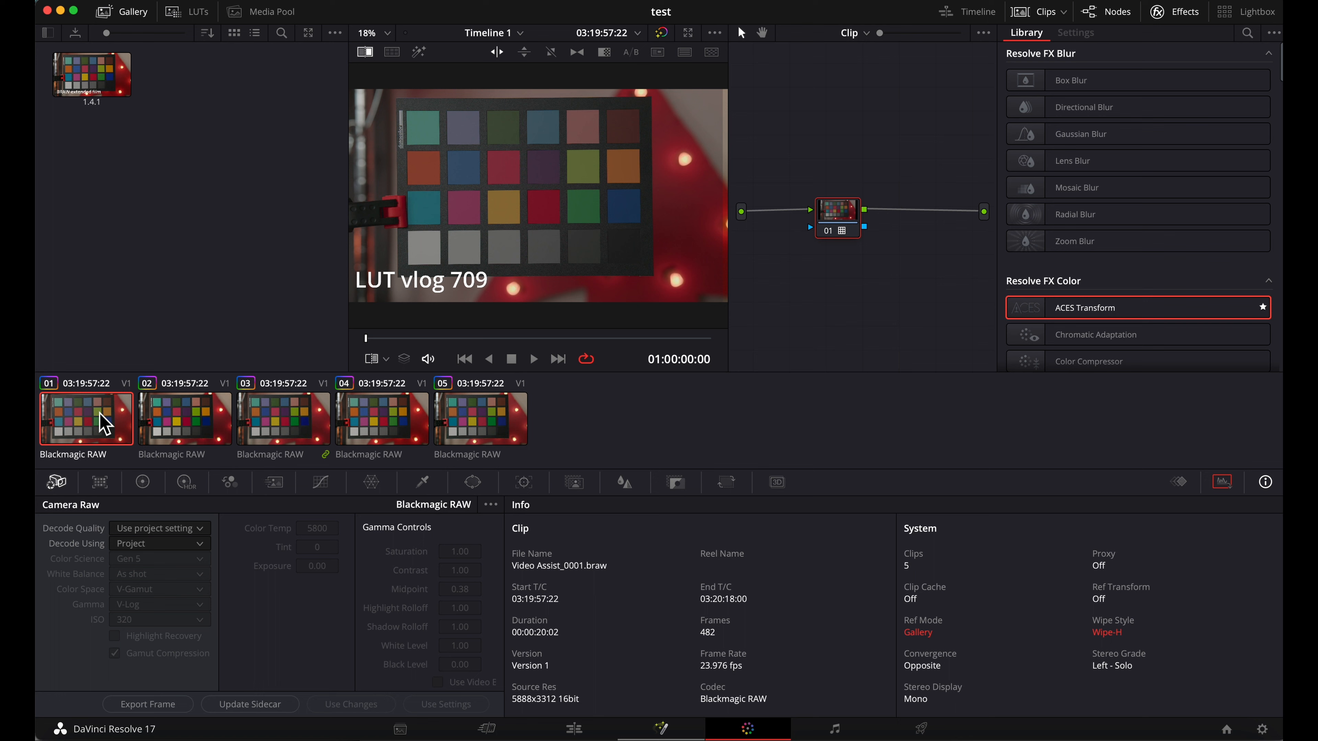
pyautogui.moveTo(199, 436)
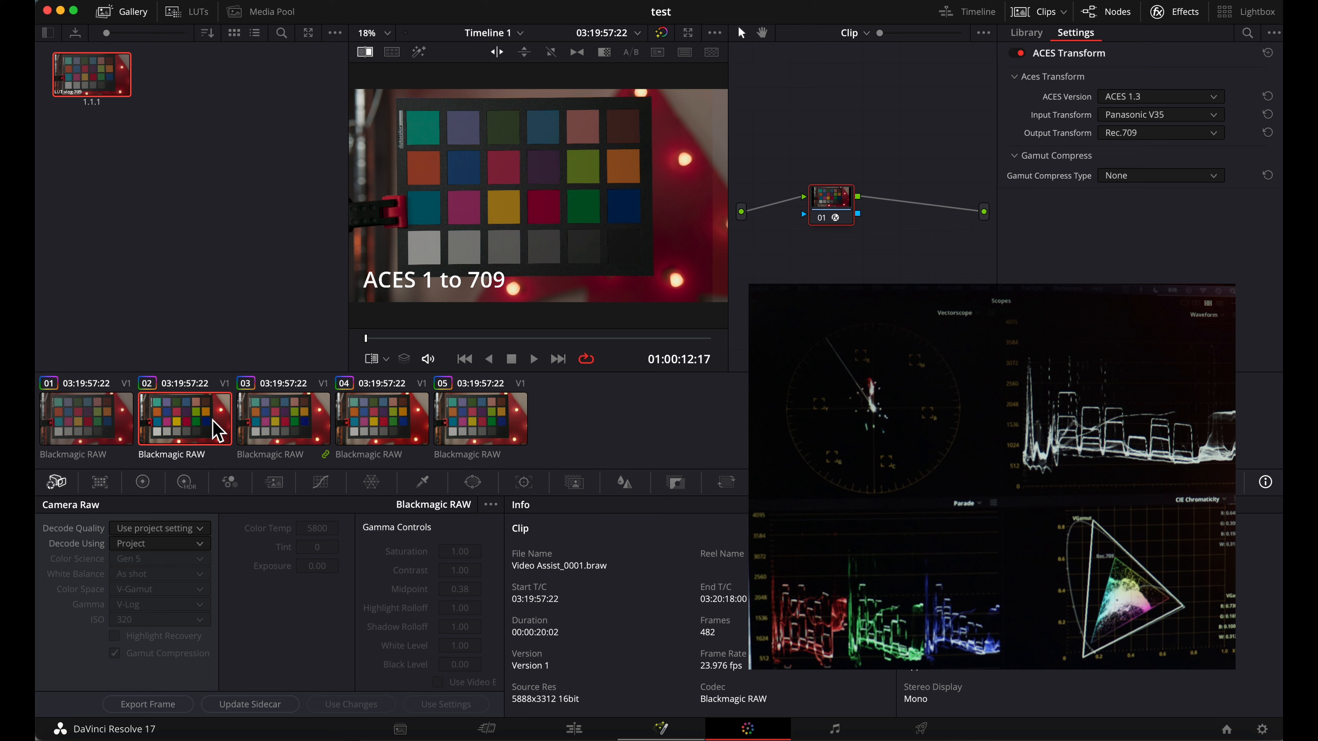
pyautogui.moveTo(241, 431)
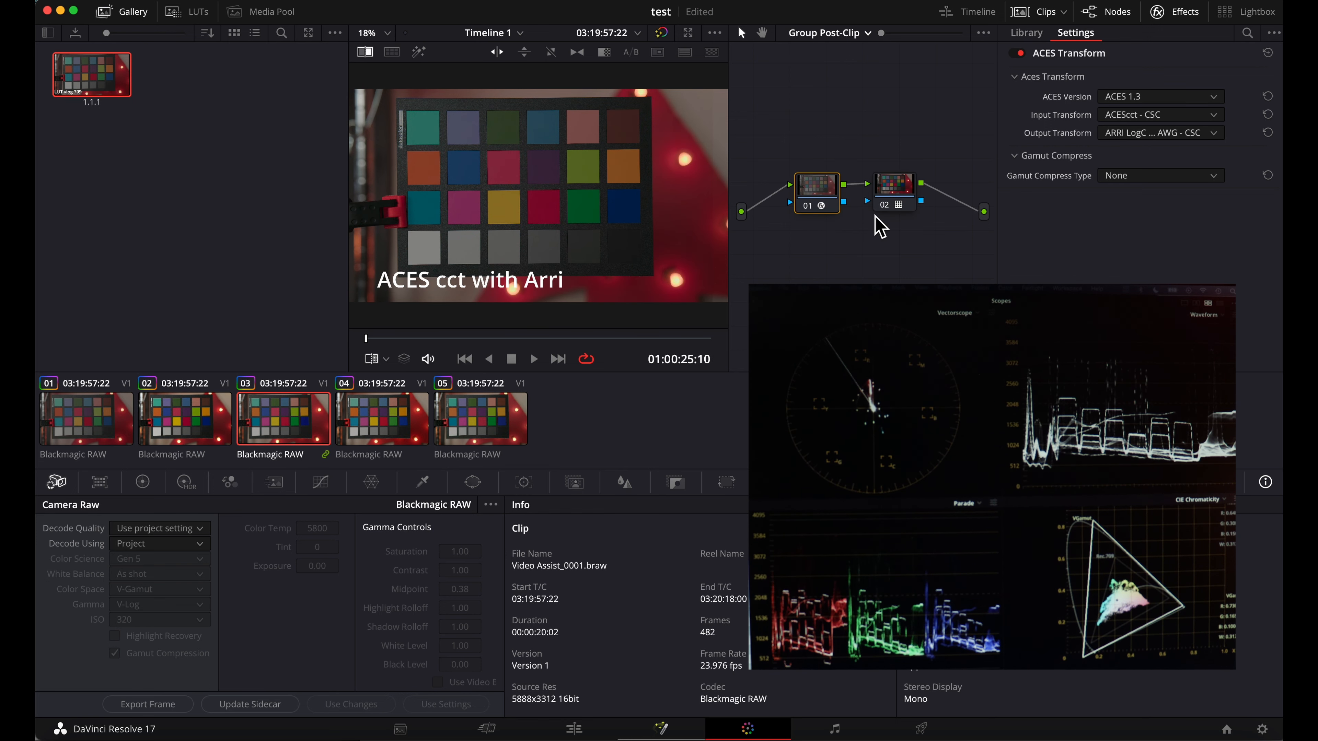
# - Step through the graded clips and reopen the fifth clip, BRAW film
pyautogui.click(1025, 33)
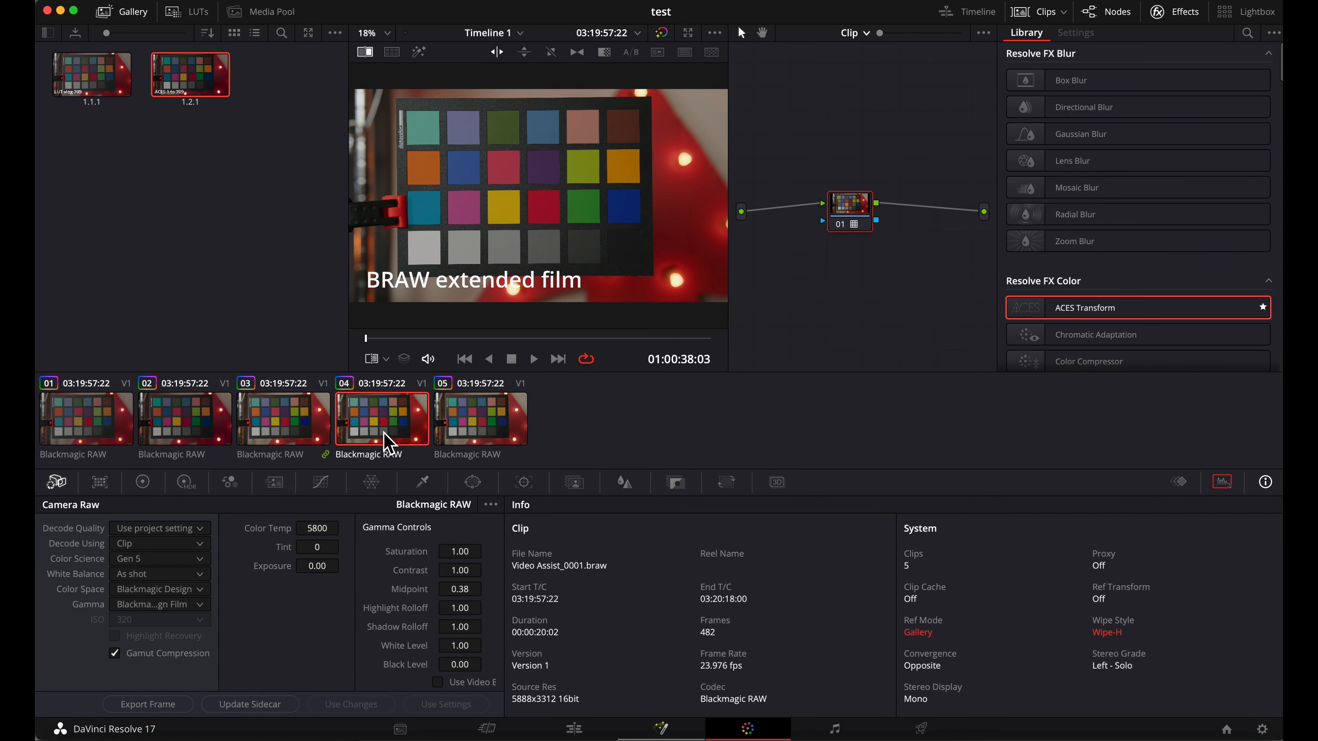
pyautogui.click(480, 418)
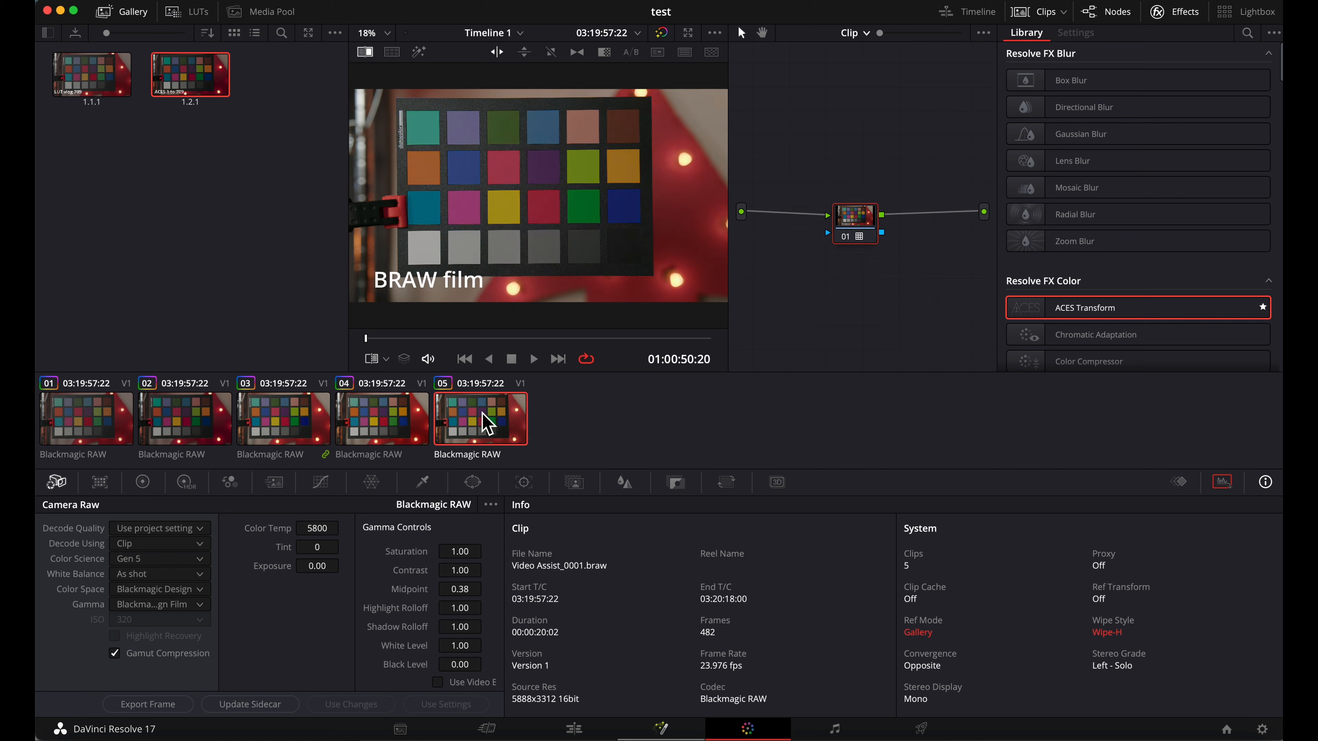